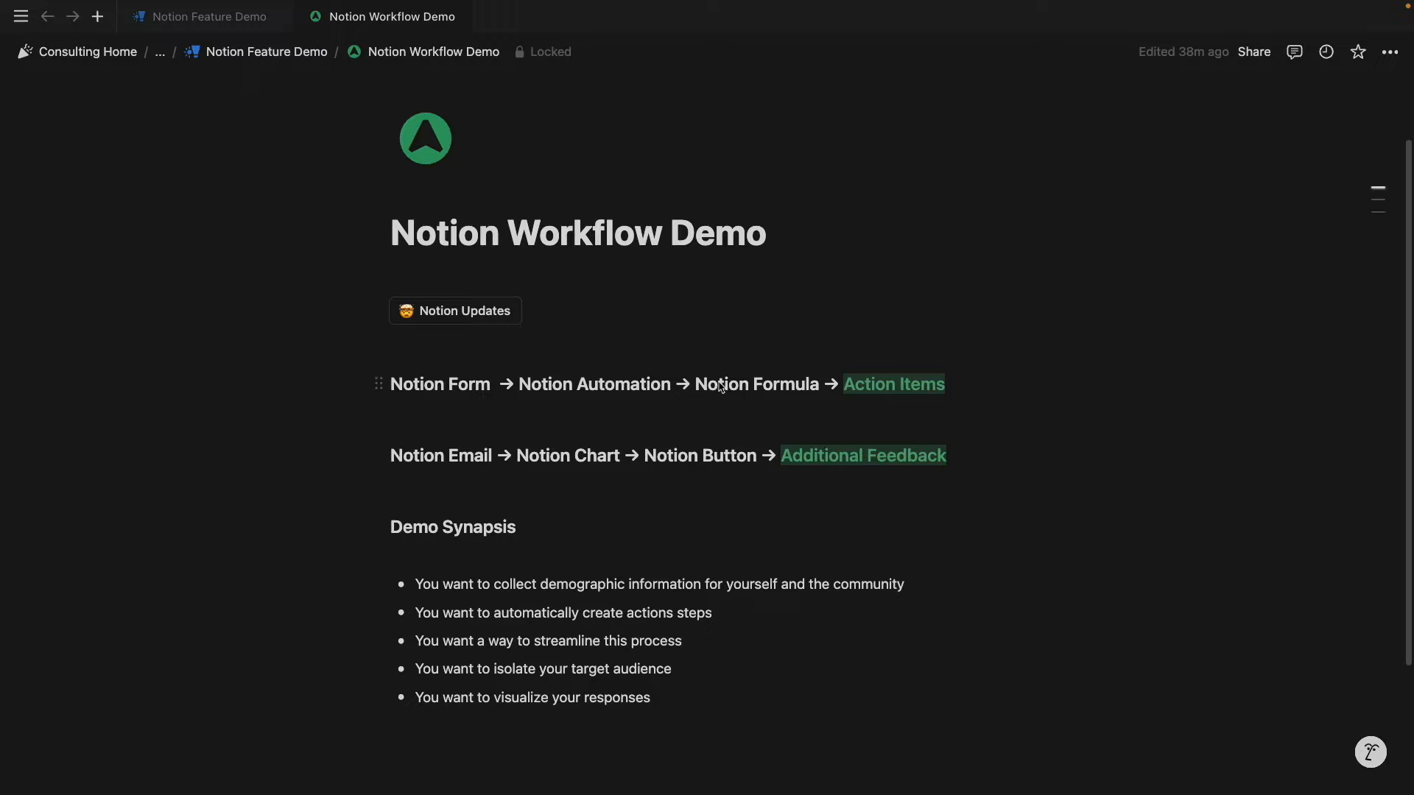
mouse_move(919, 394)
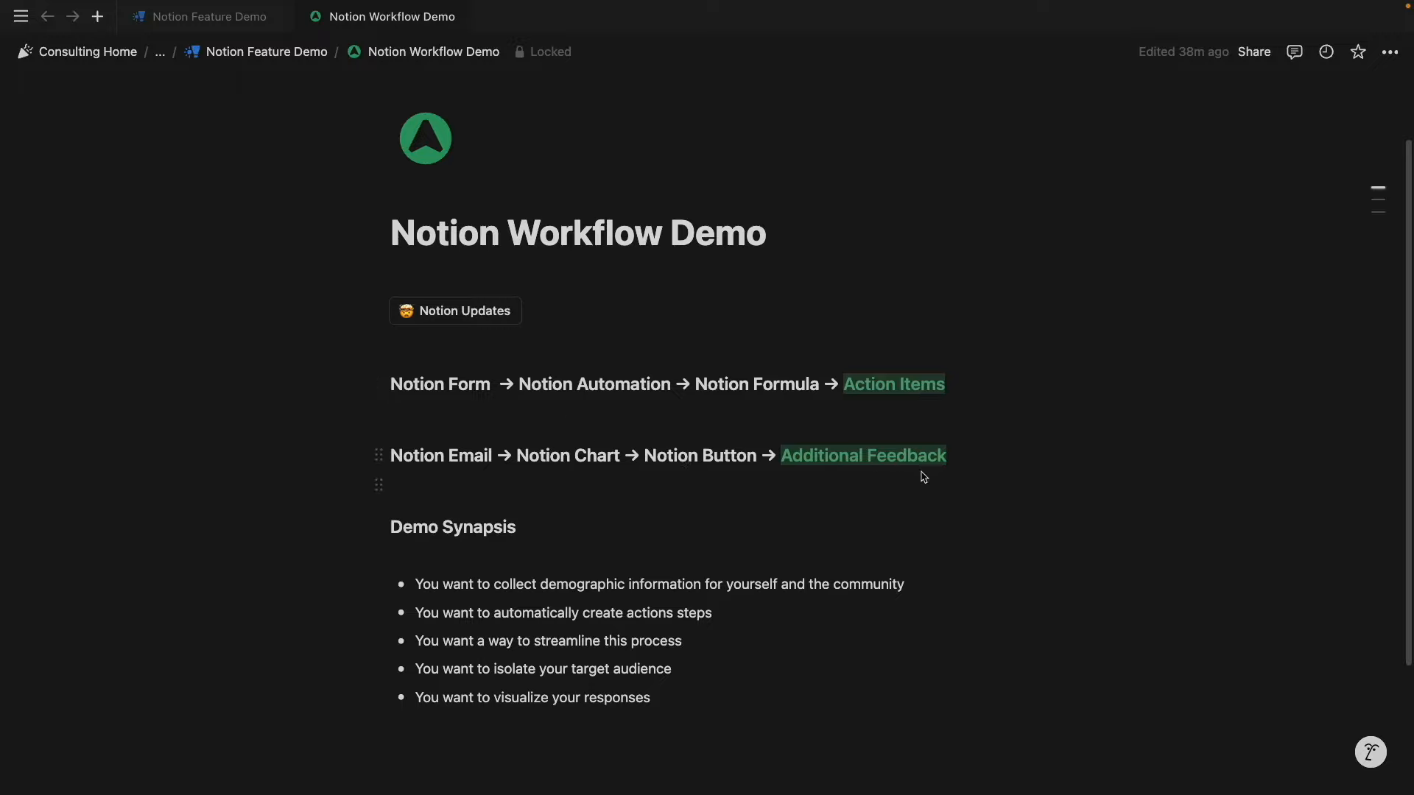
mouse_move(898, 466)
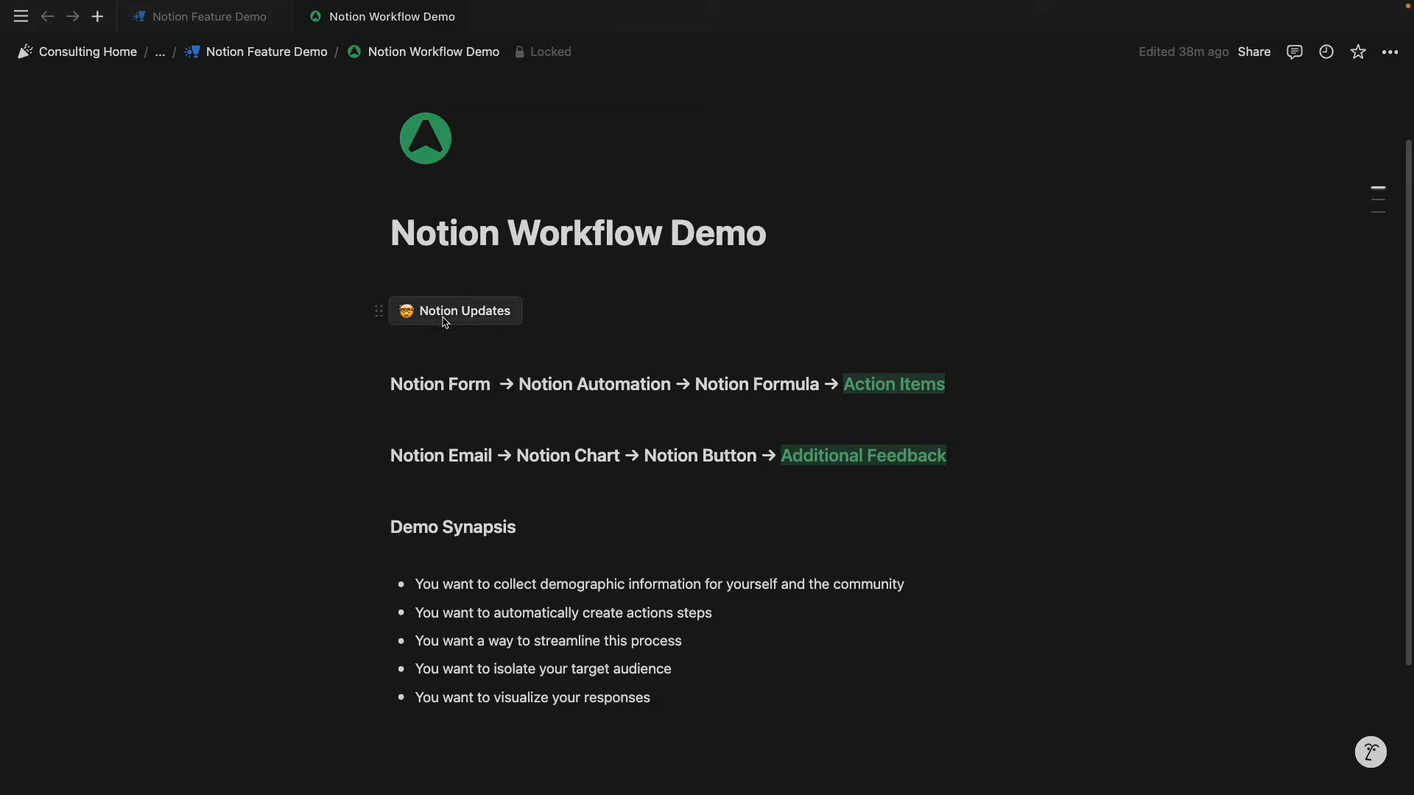
Browse through the Notion Updates release notes page.
click(492, 15)
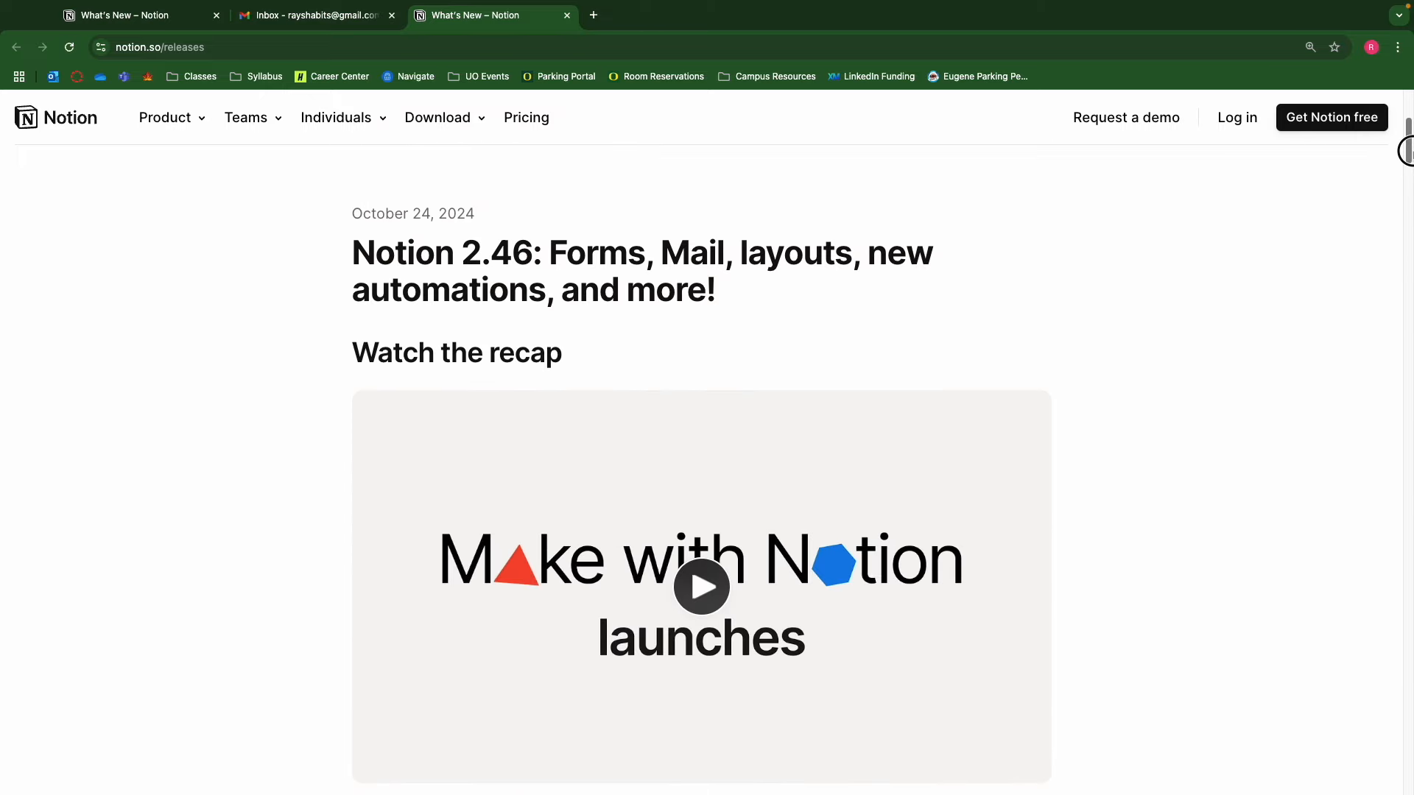
scroll(down, 3)
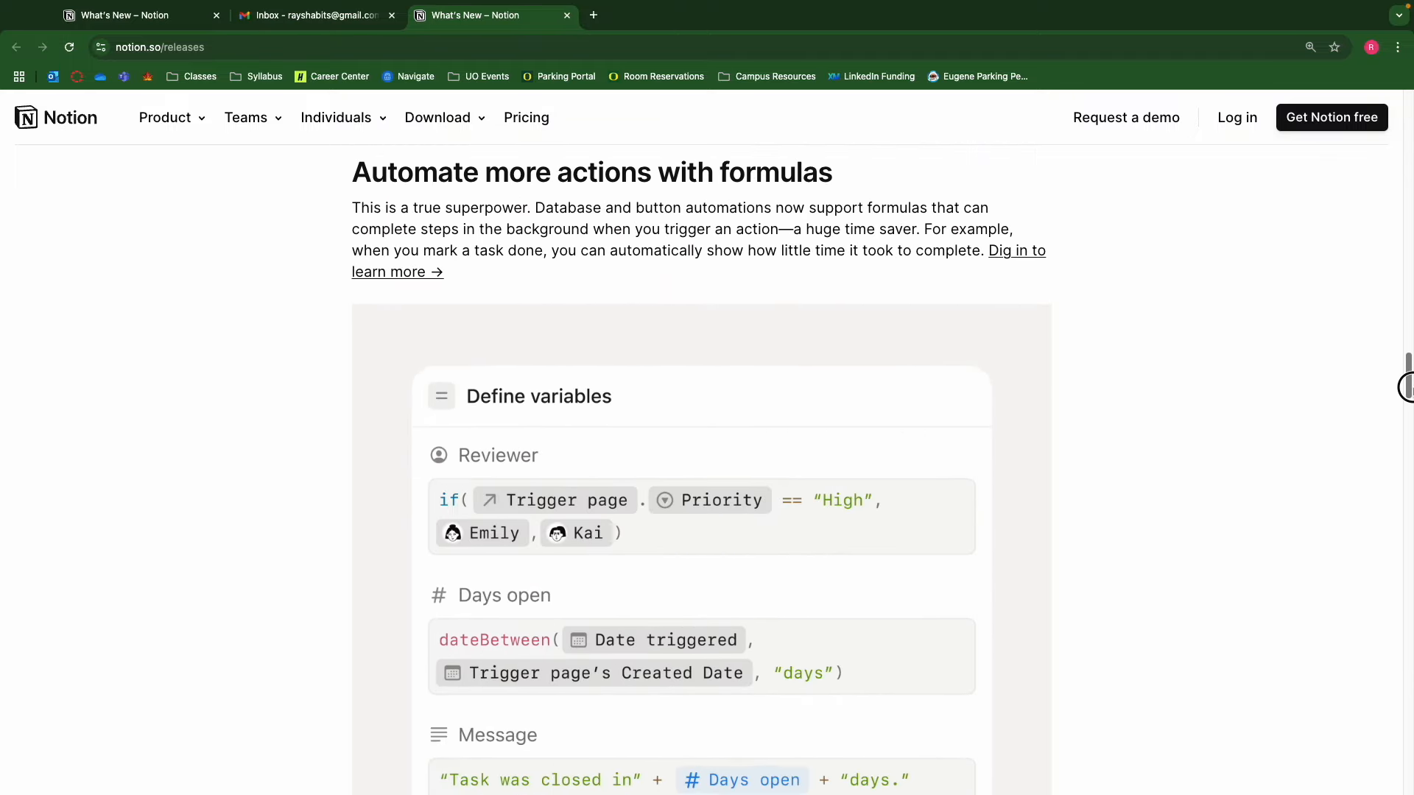
scroll(down, 3)
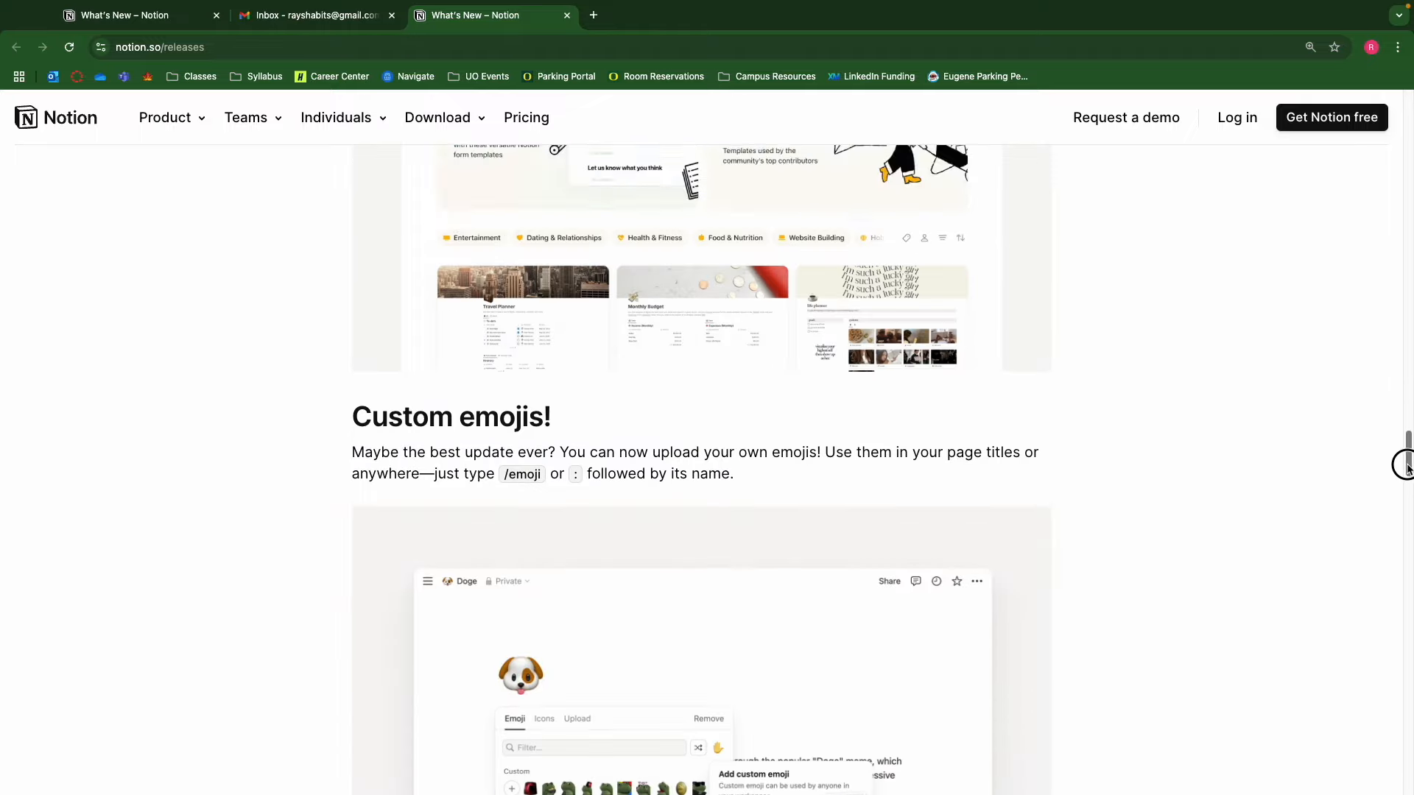
scroll(down, 3)
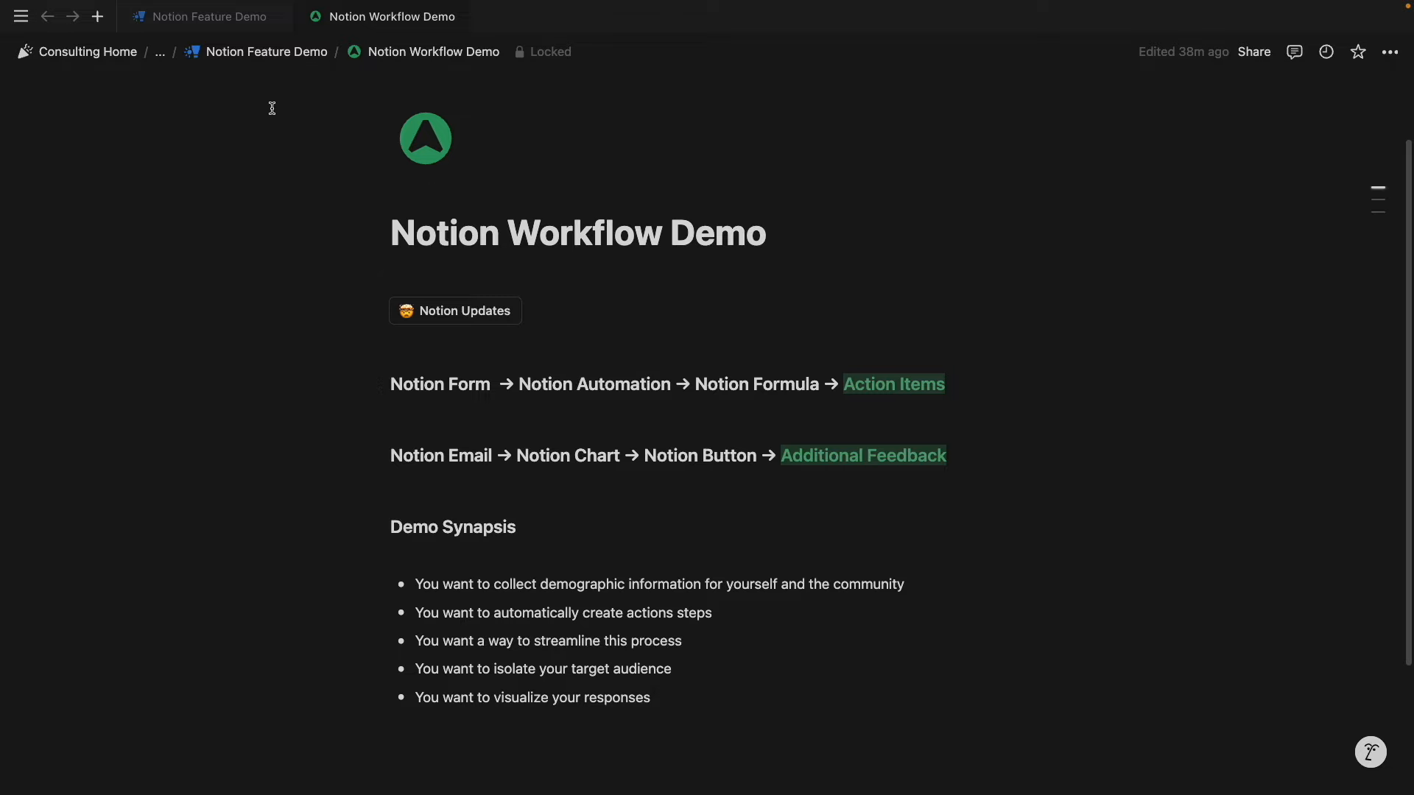
click(209, 17)
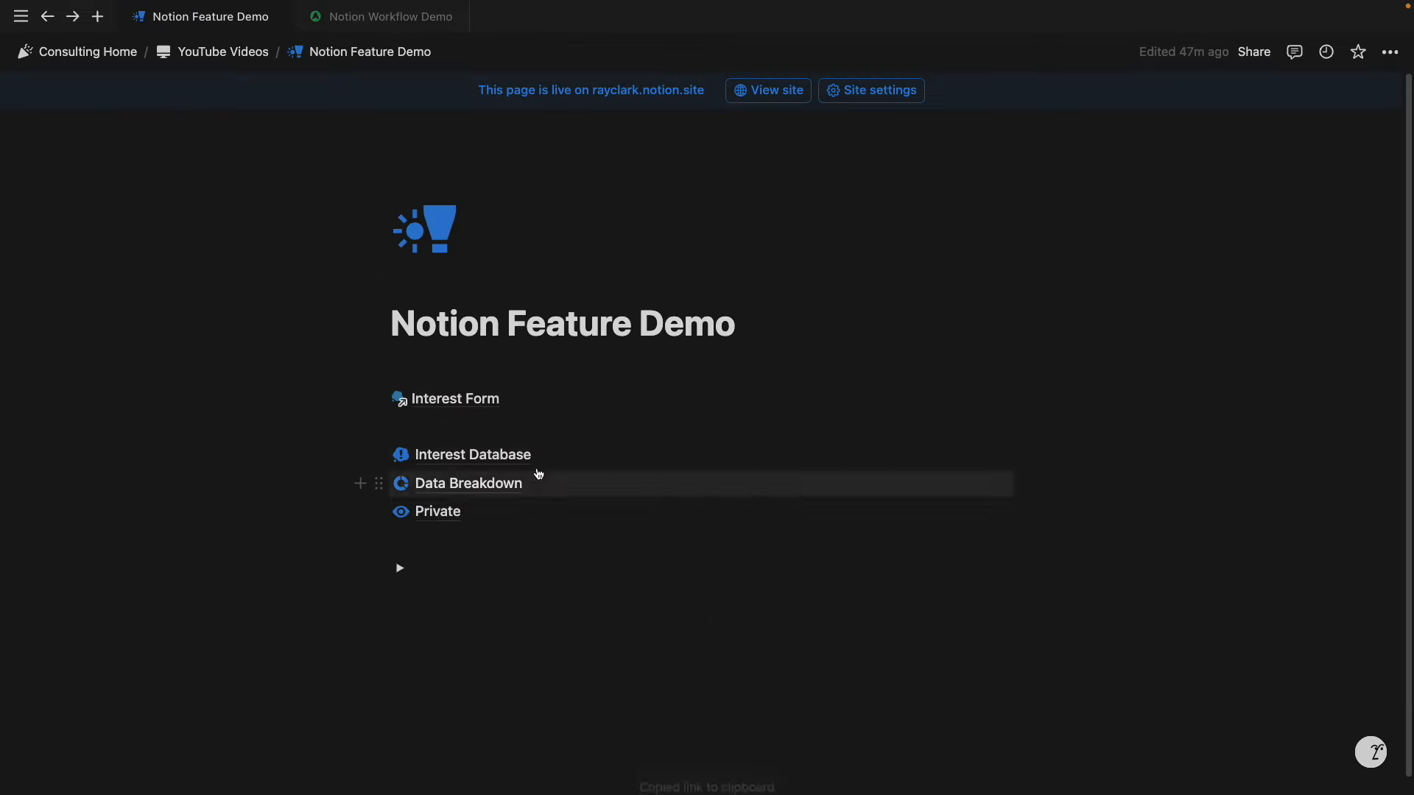
click(455, 399)
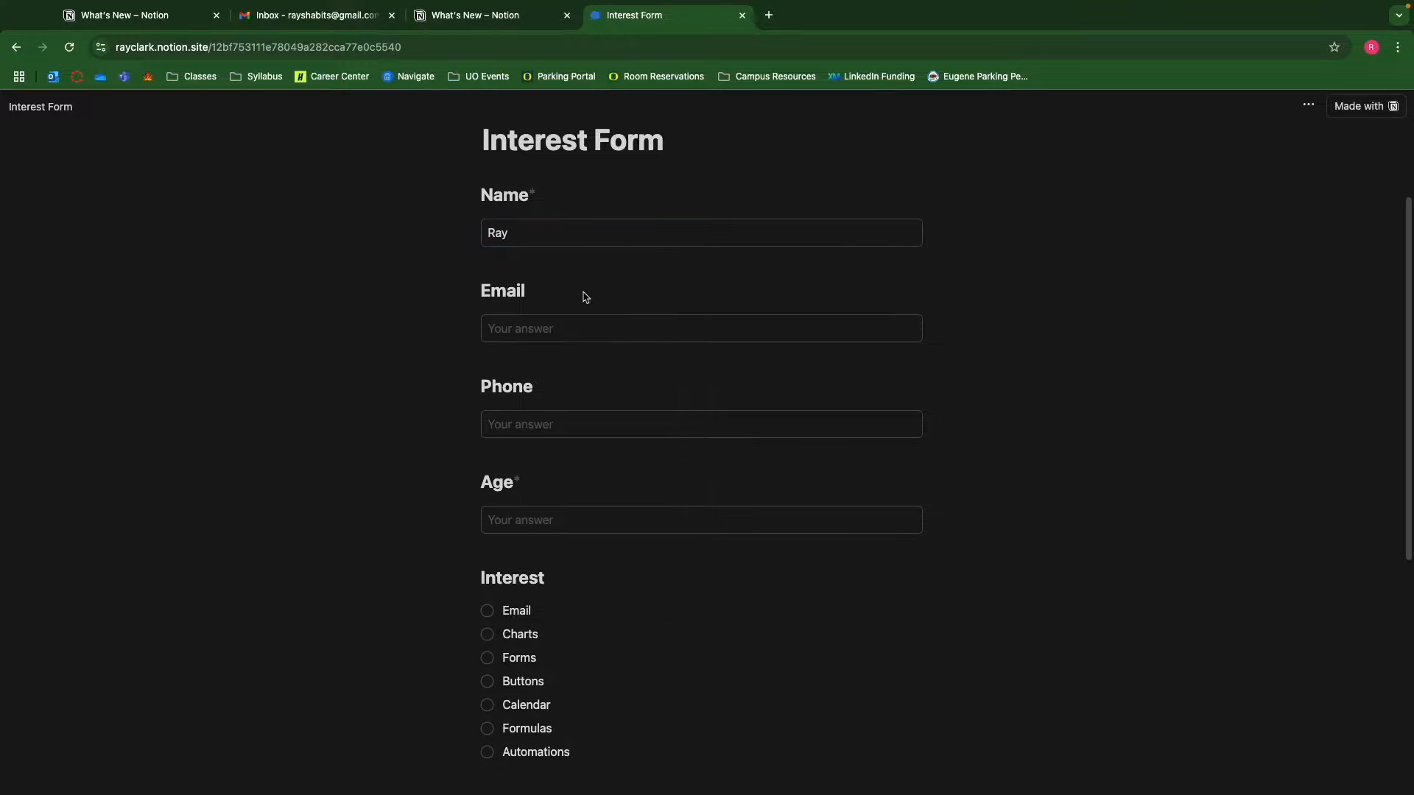
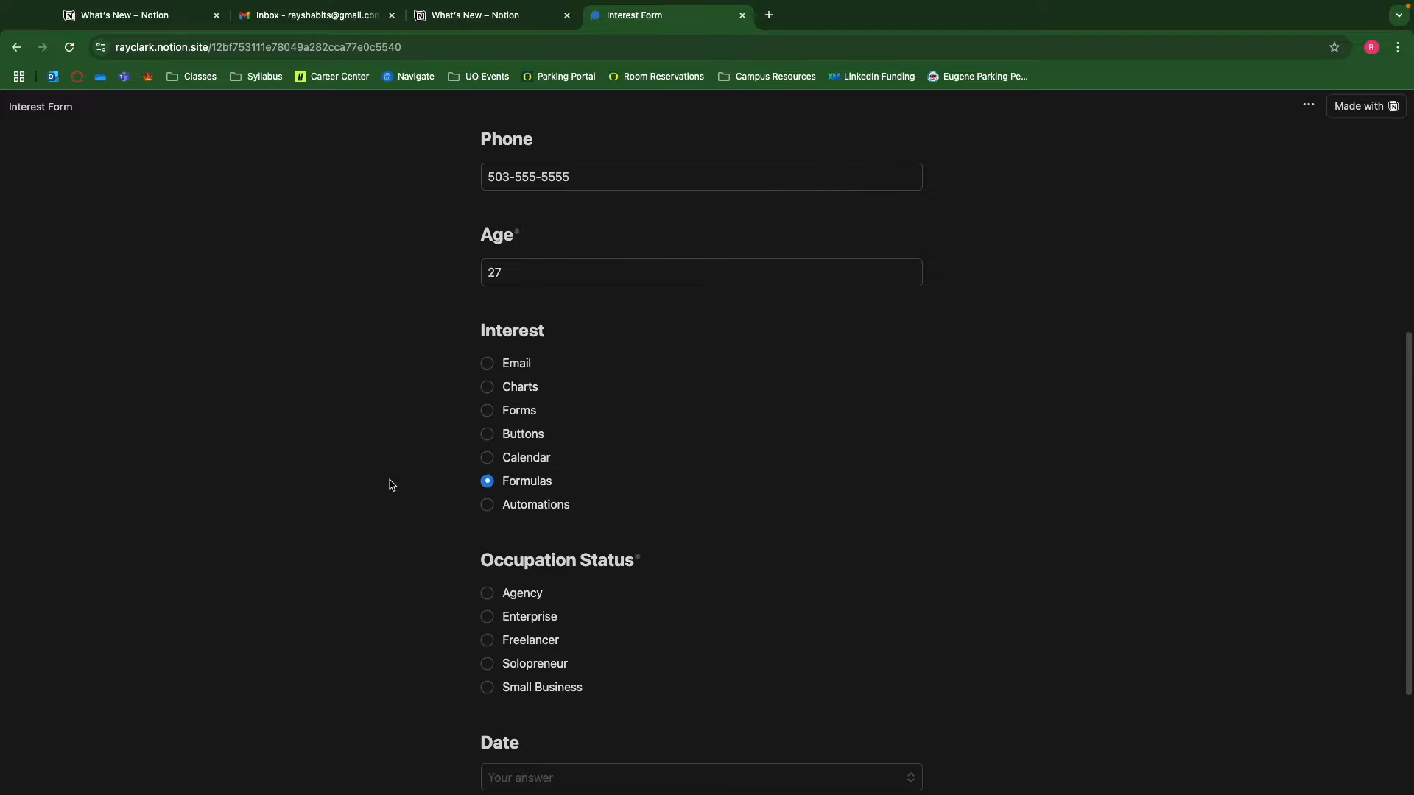
scroll(down, 3)
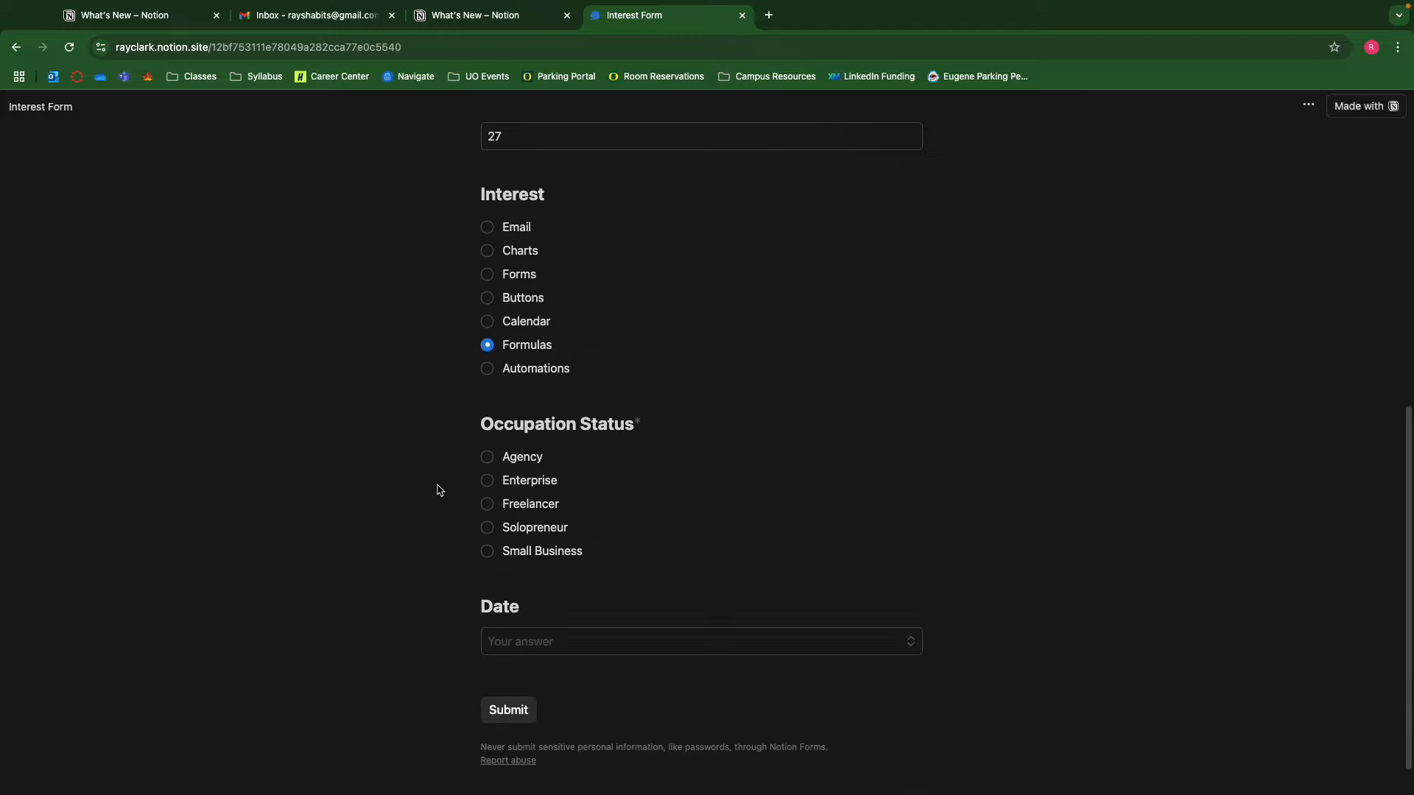
click(508, 710)
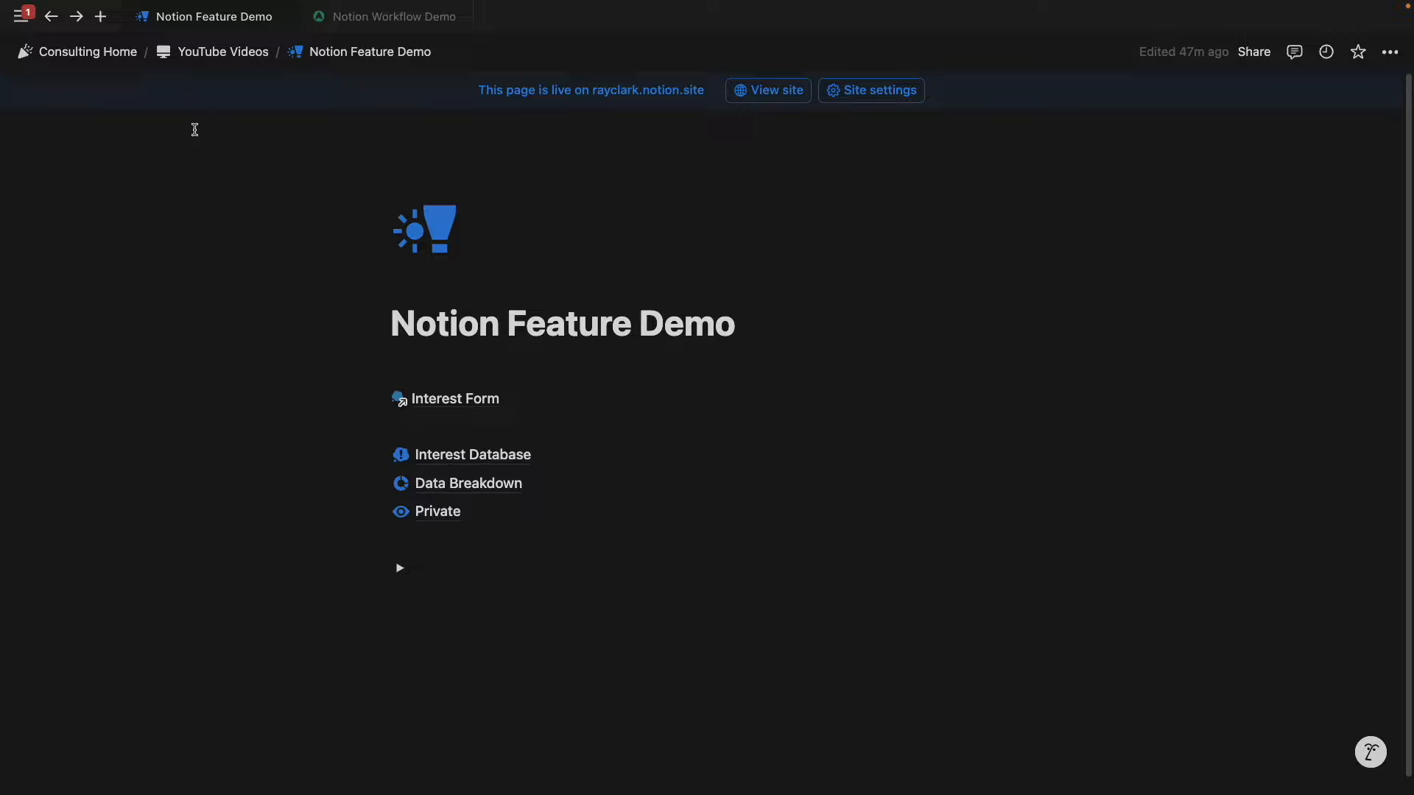
Show the unread inbox with the automation's message about Ray's new form response.
click(26, 13)
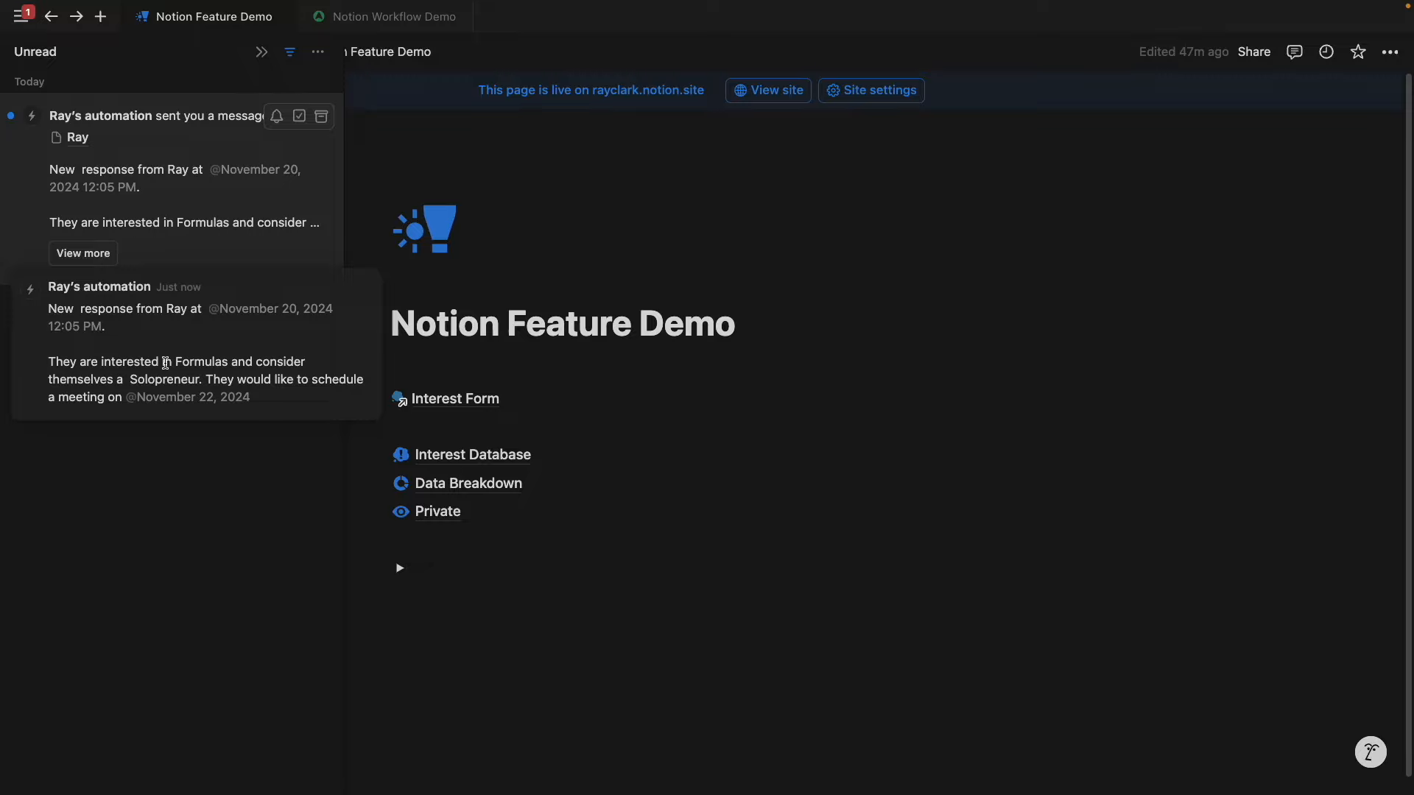
mouse_move(215, 317)
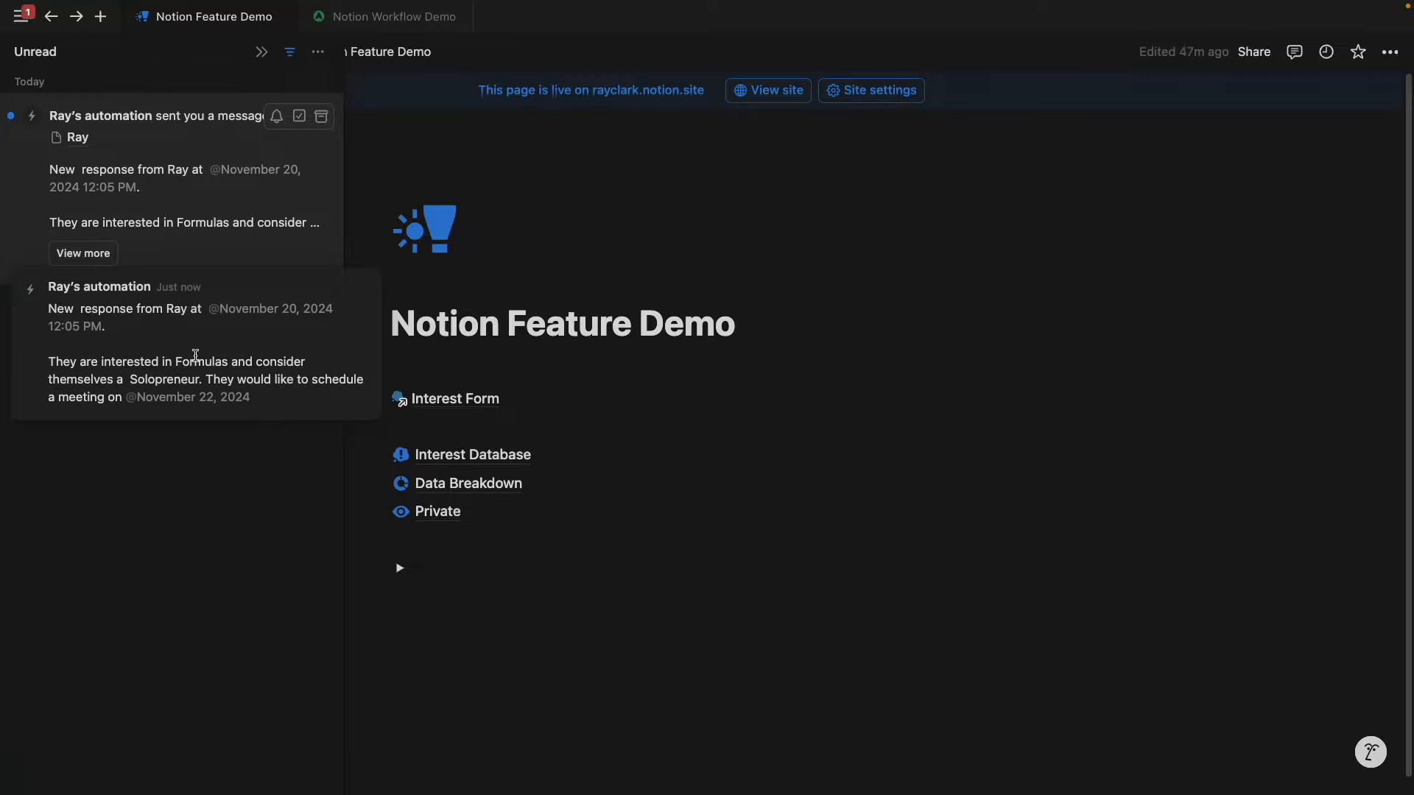
mouse_move(203, 190)
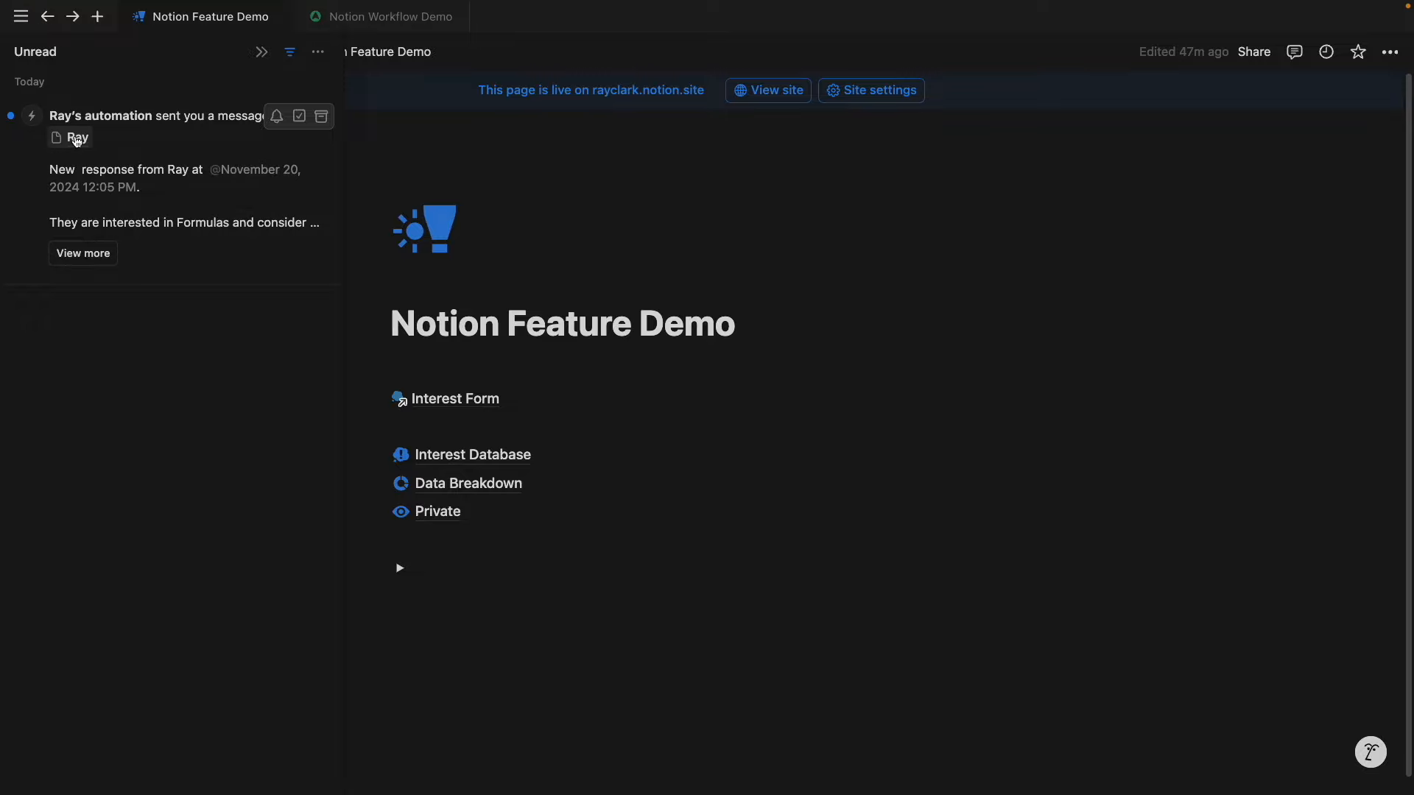
Review Ray's response and Target Checker in the Interest Database, then view its form builder.
click(79, 137)
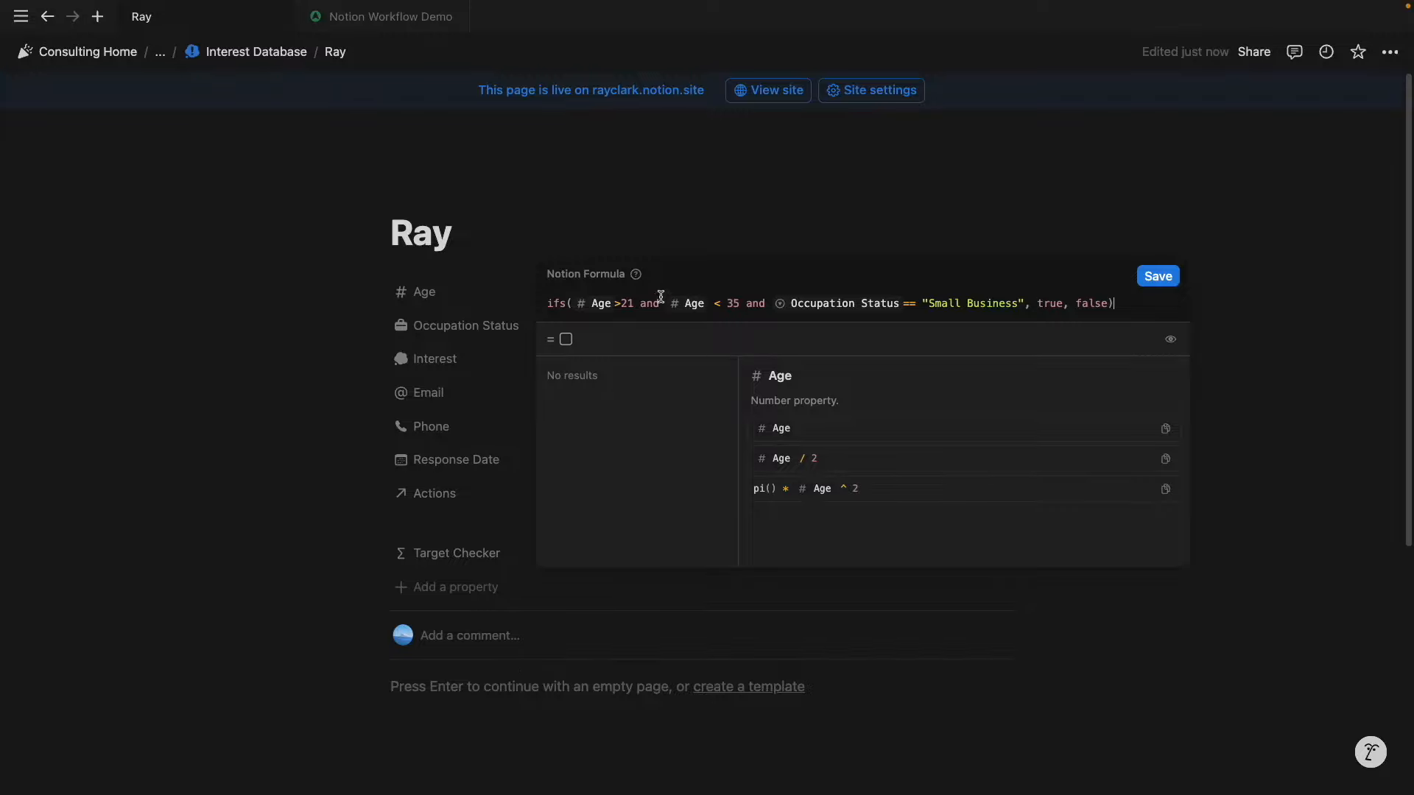
mouse_move(617, 239)
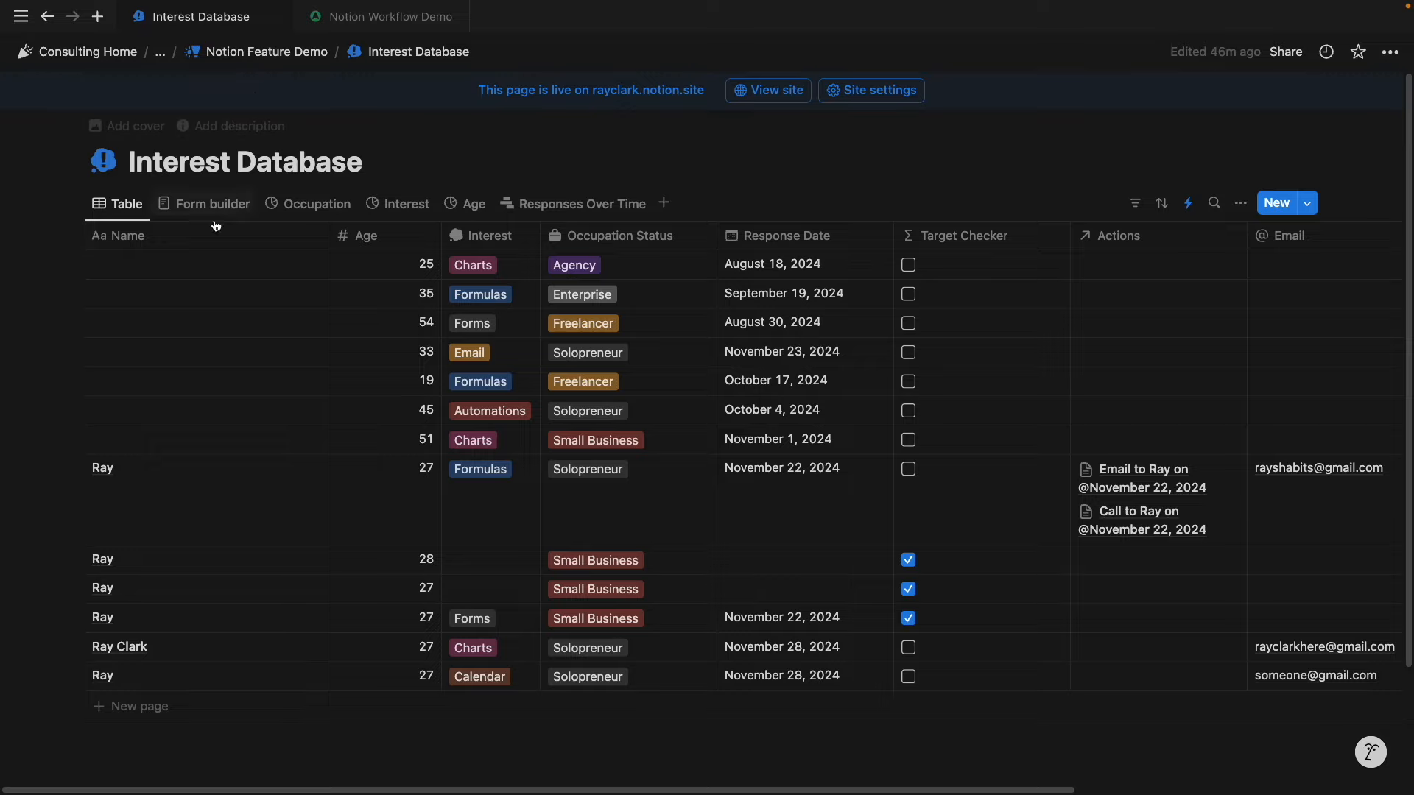
click(210, 203)
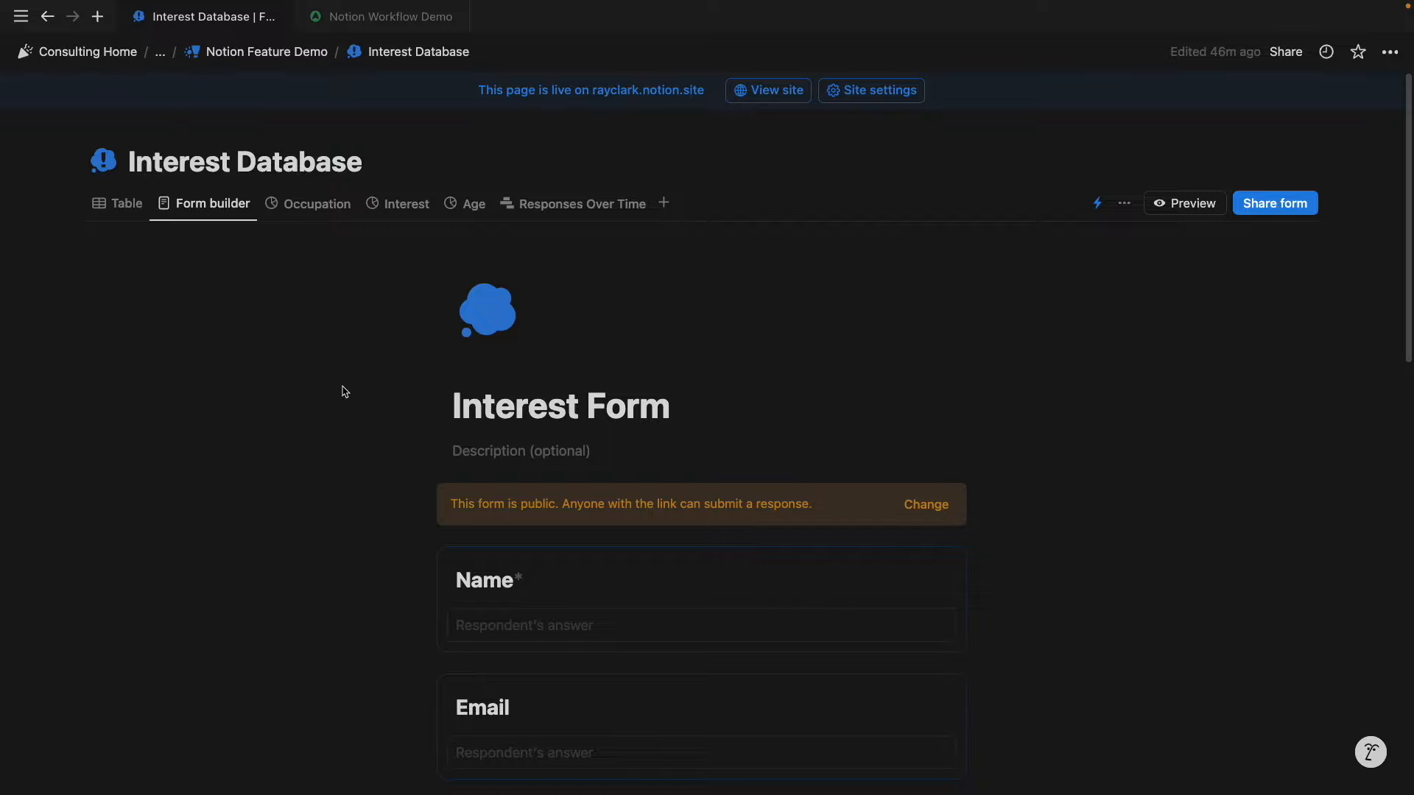
mouse_move(302, 310)
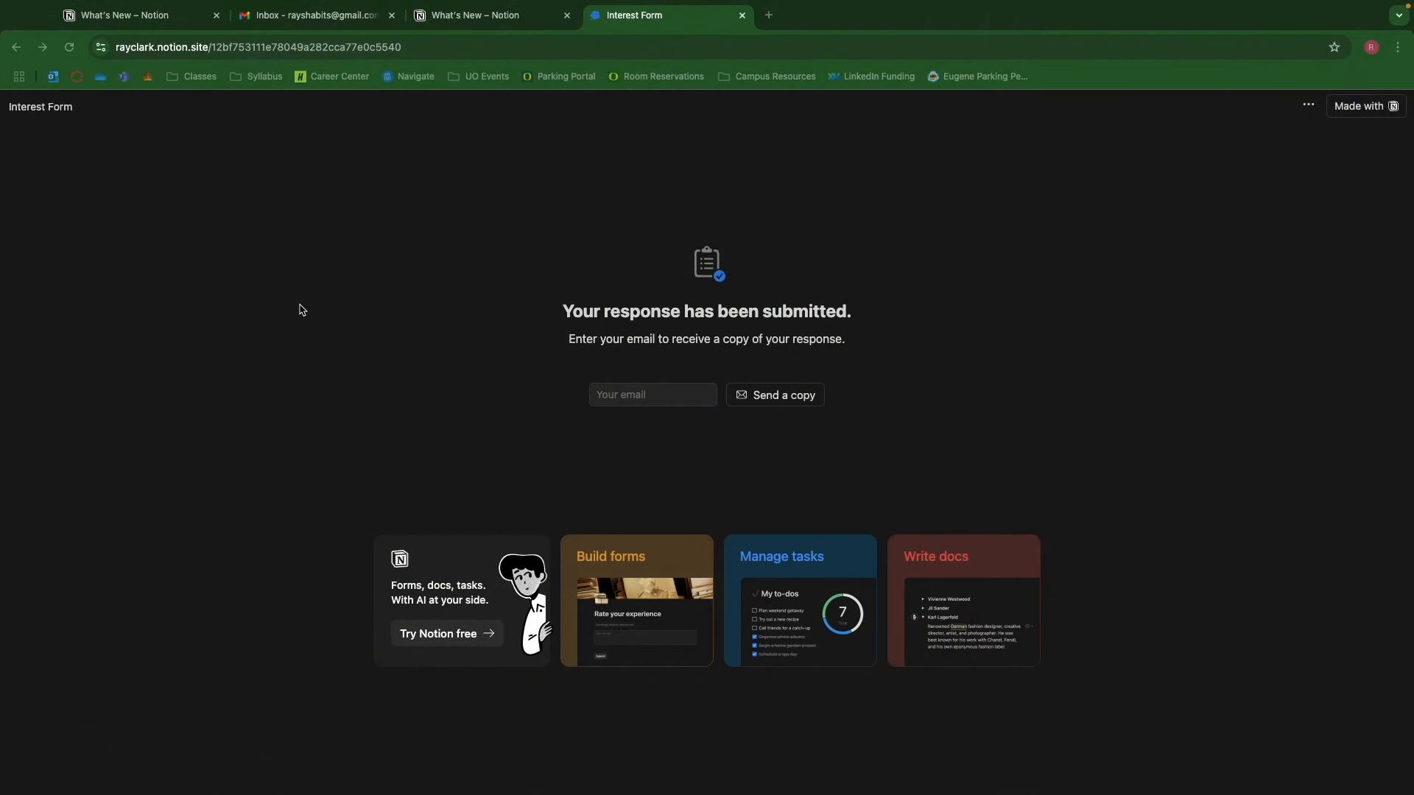
Read the automated 'Thank you for your form submission Ray!' email in Gmail.
click(310, 14)
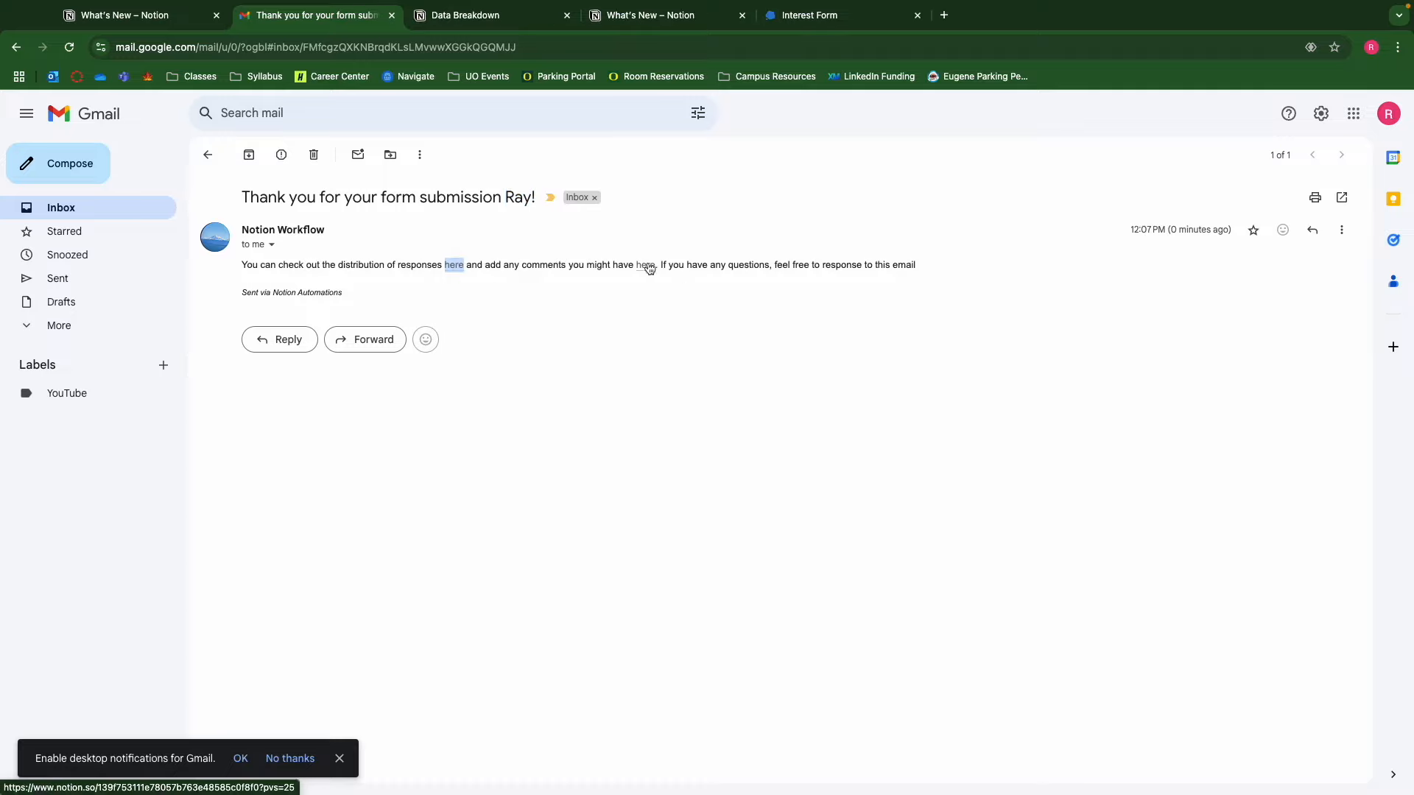
Browse the published Data Breakdown page's responses, occupations, interests and age charts.
click(645, 264)
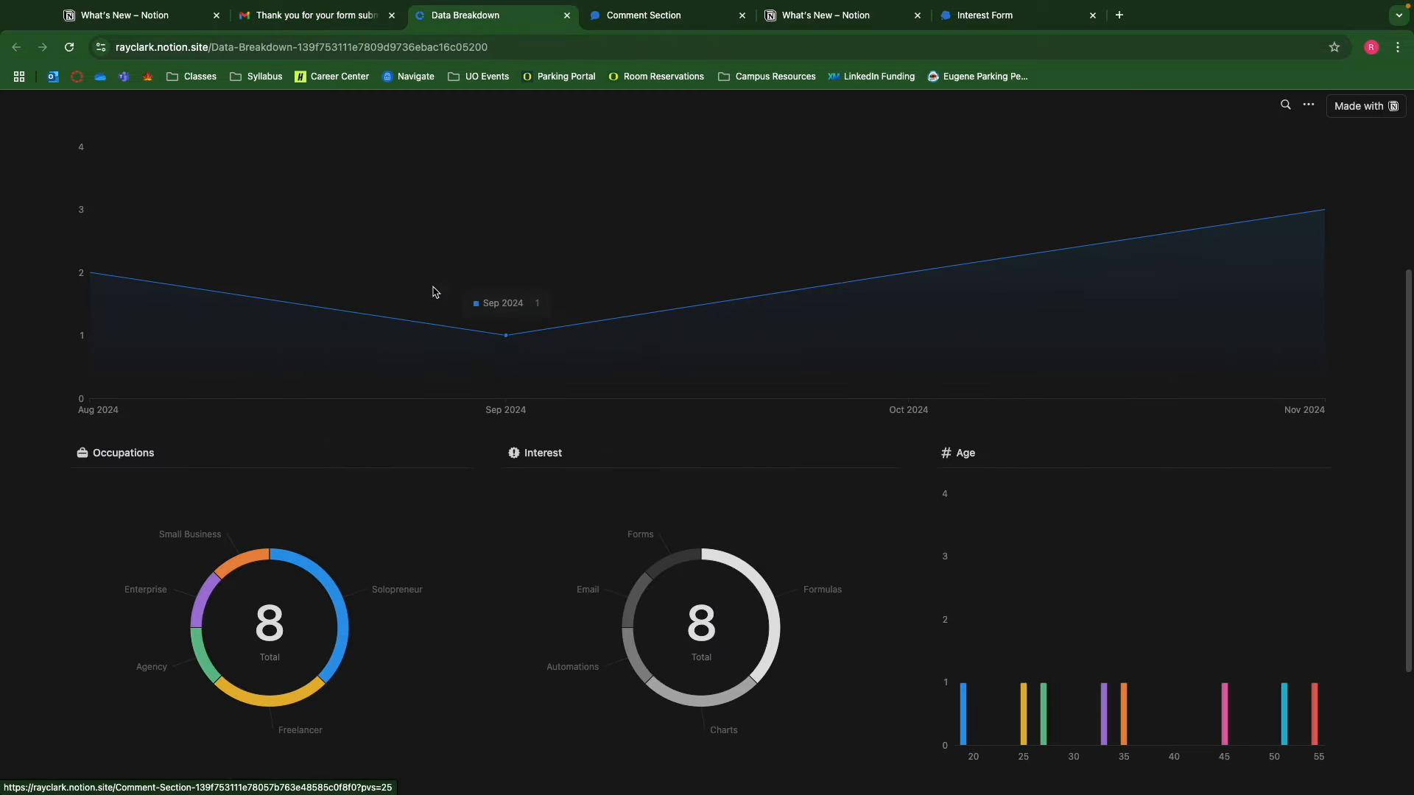
scroll(down, 3)
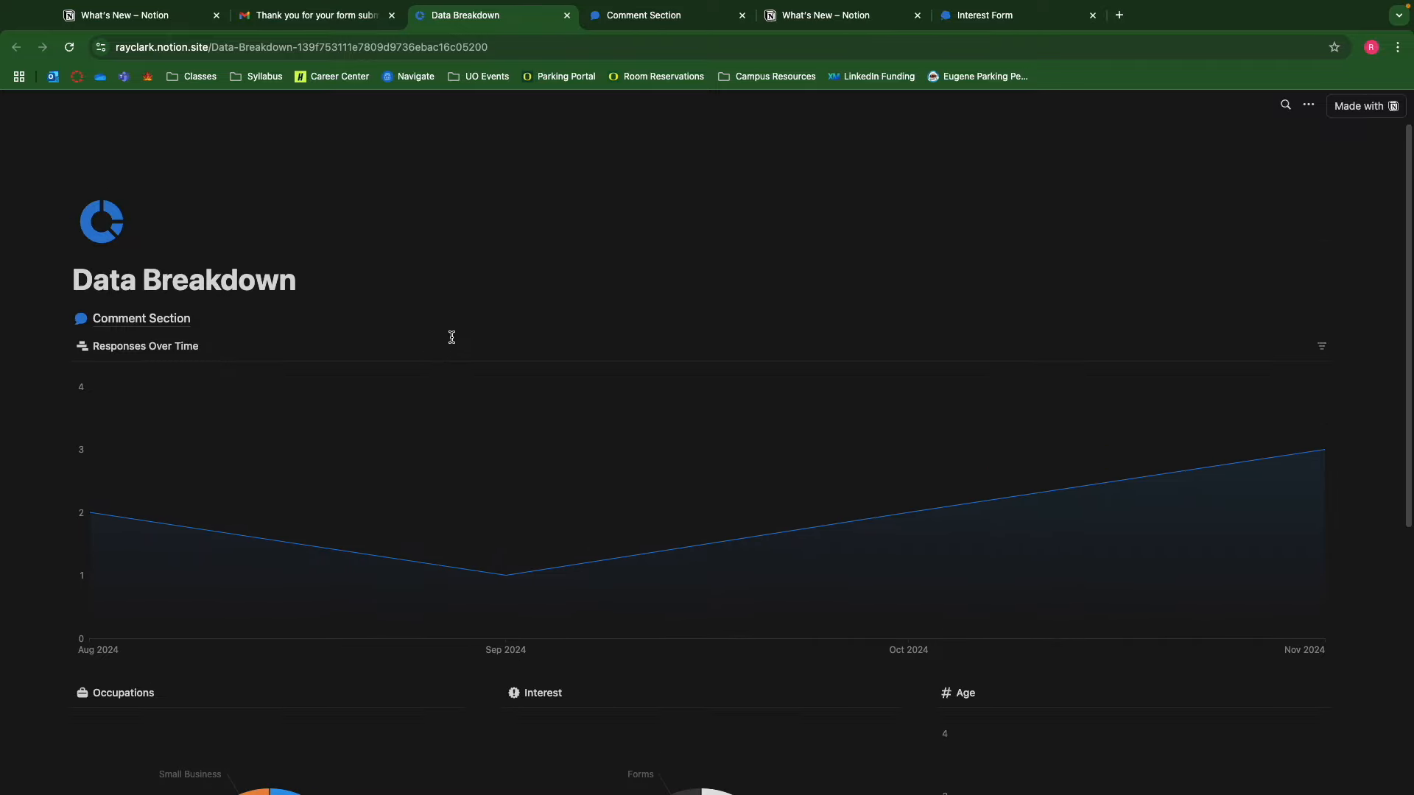
scroll(down, 3)
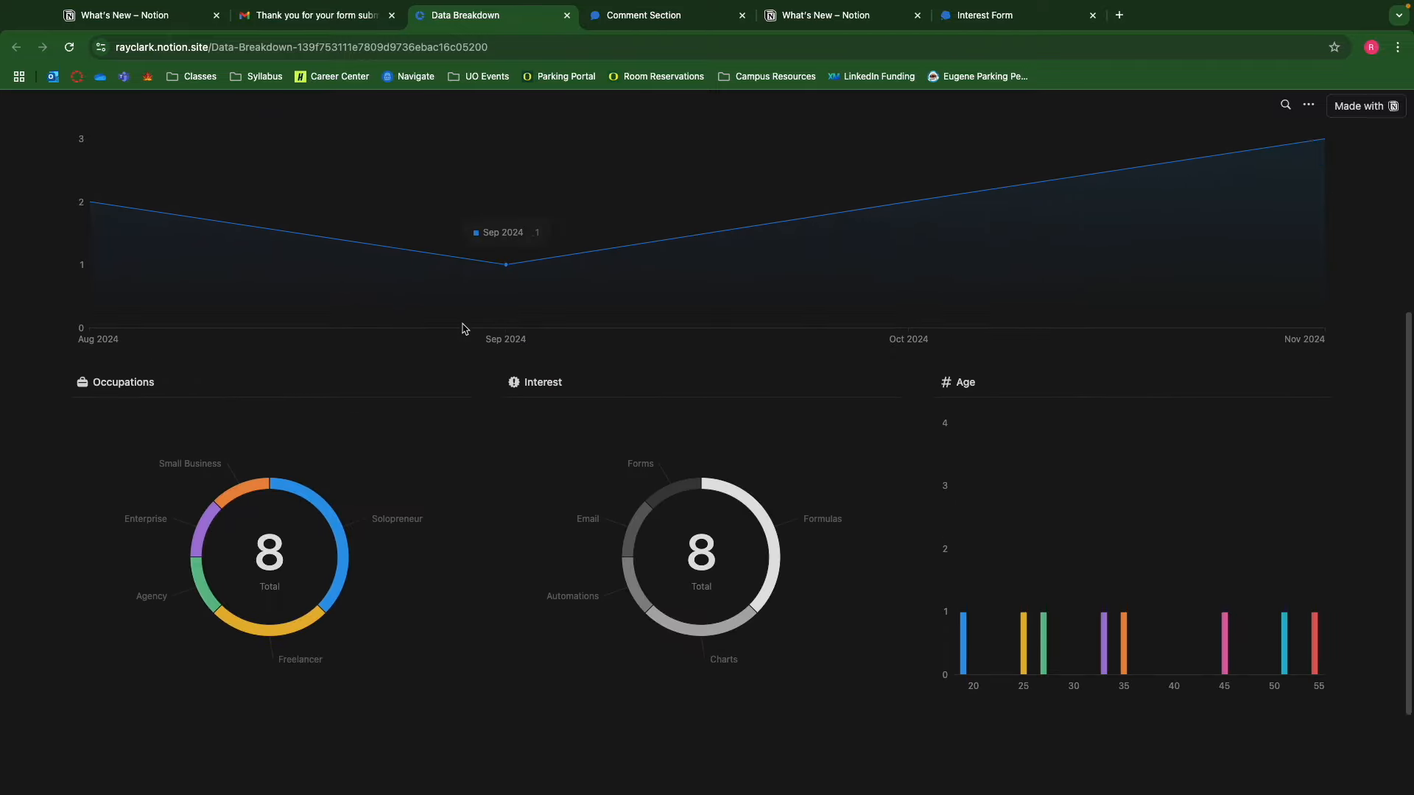
scroll(down, 3)
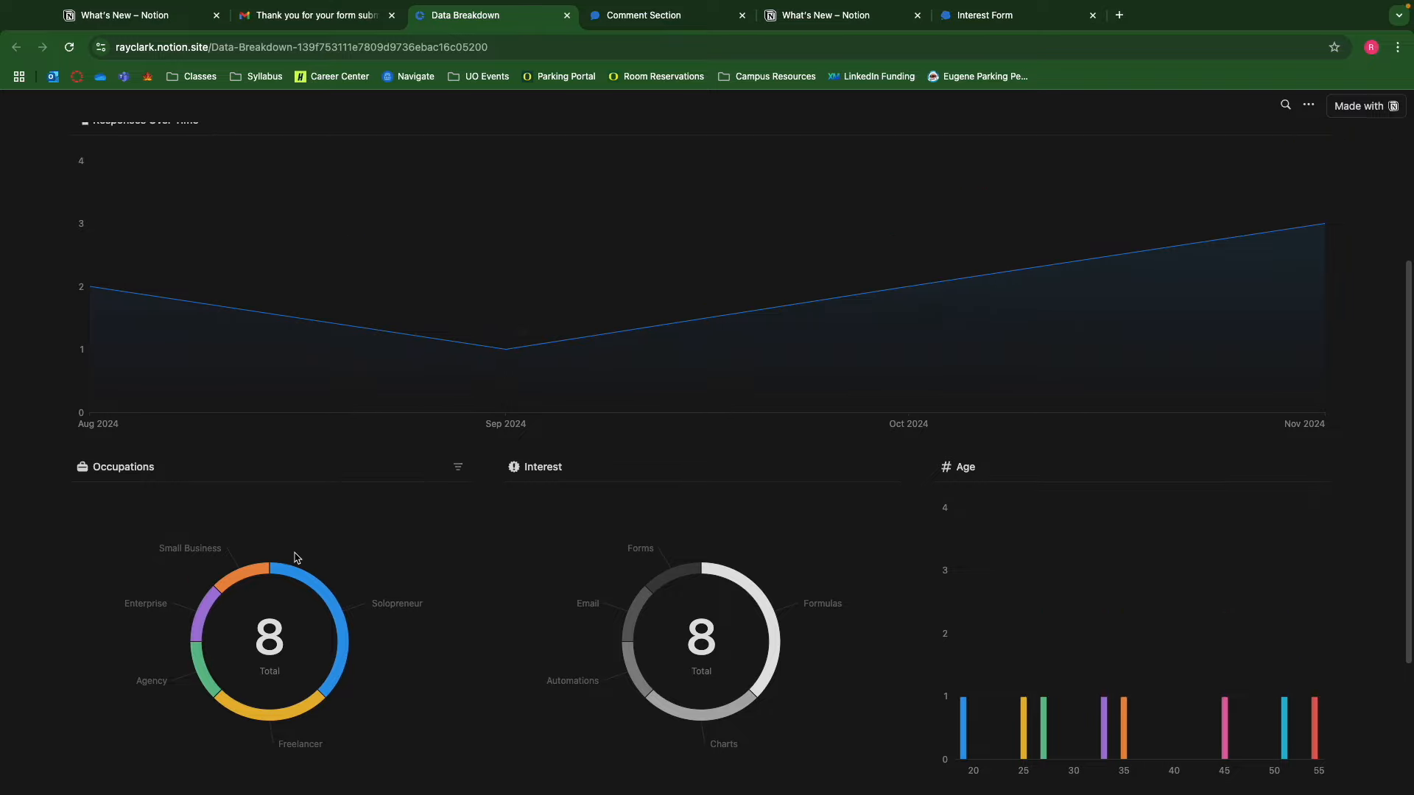
scroll(down, 3)
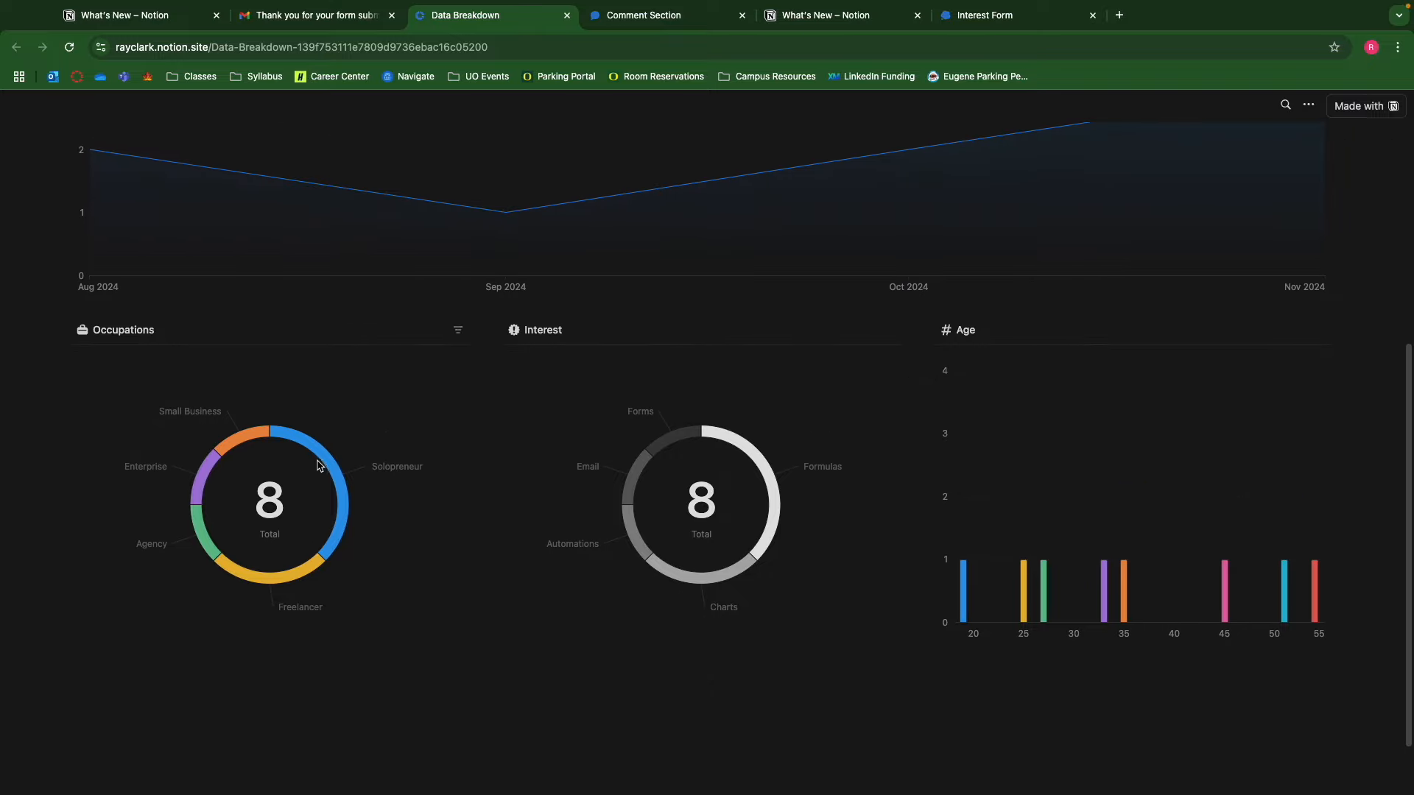
mouse_move(324, 512)
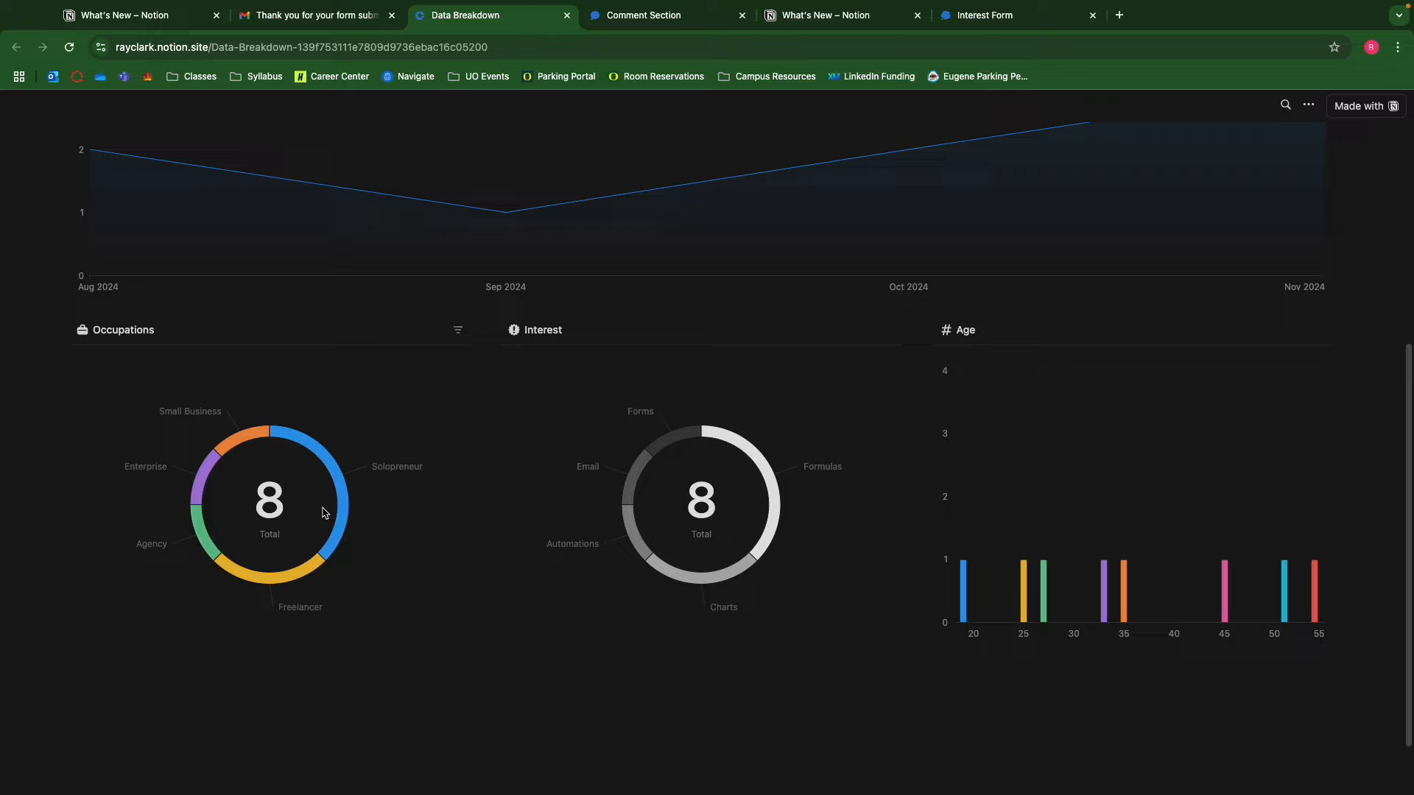
scroll(down, 3)
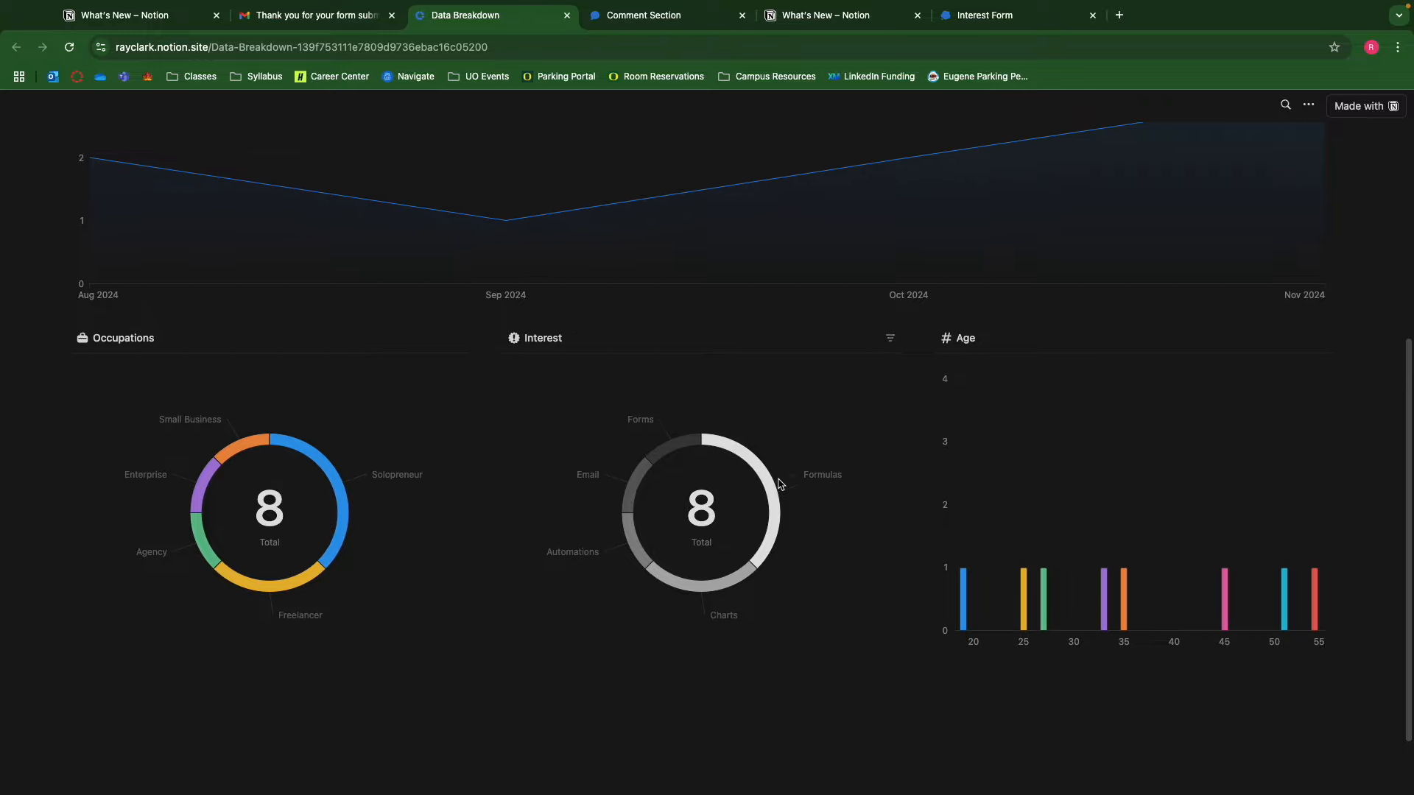
scroll(down, 3)
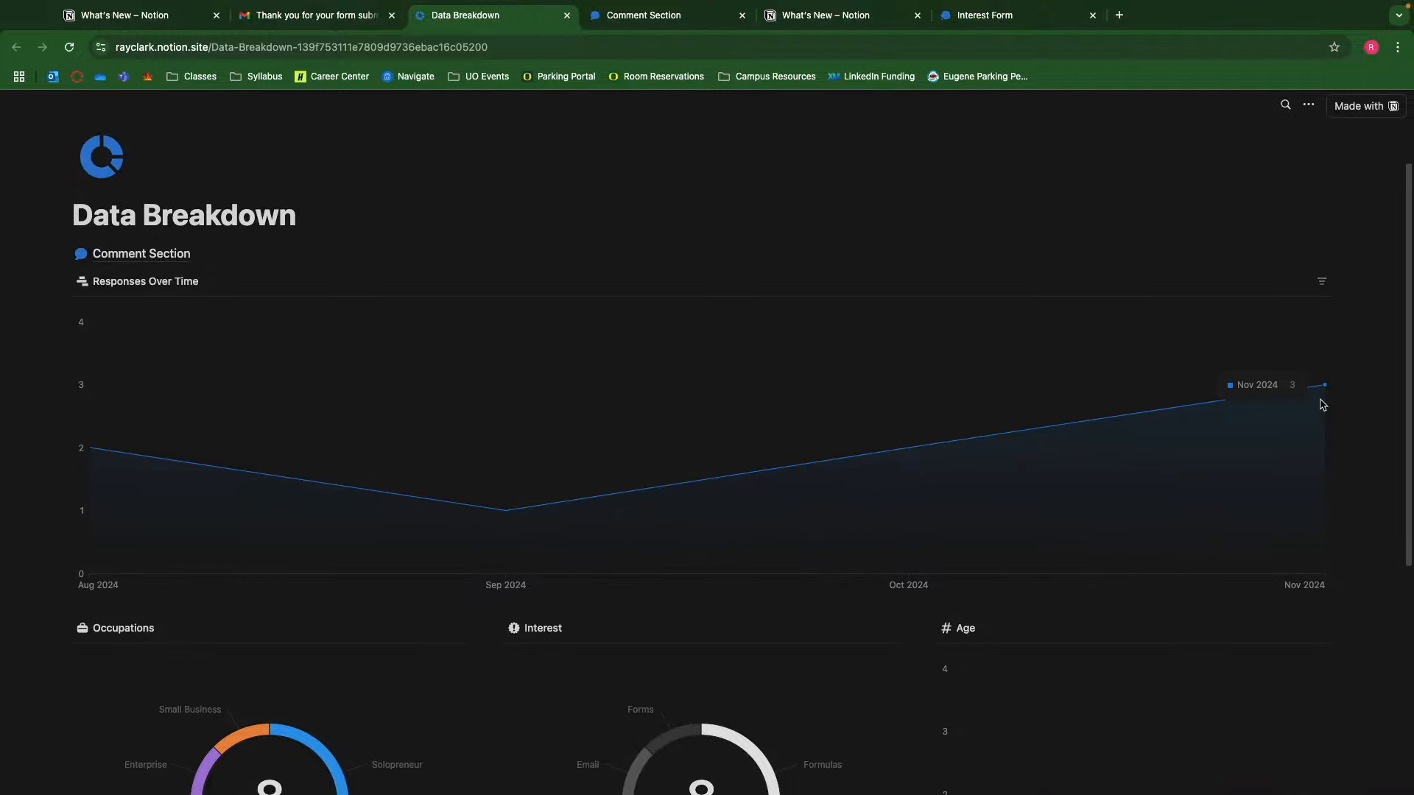
mouse_move(954, 452)
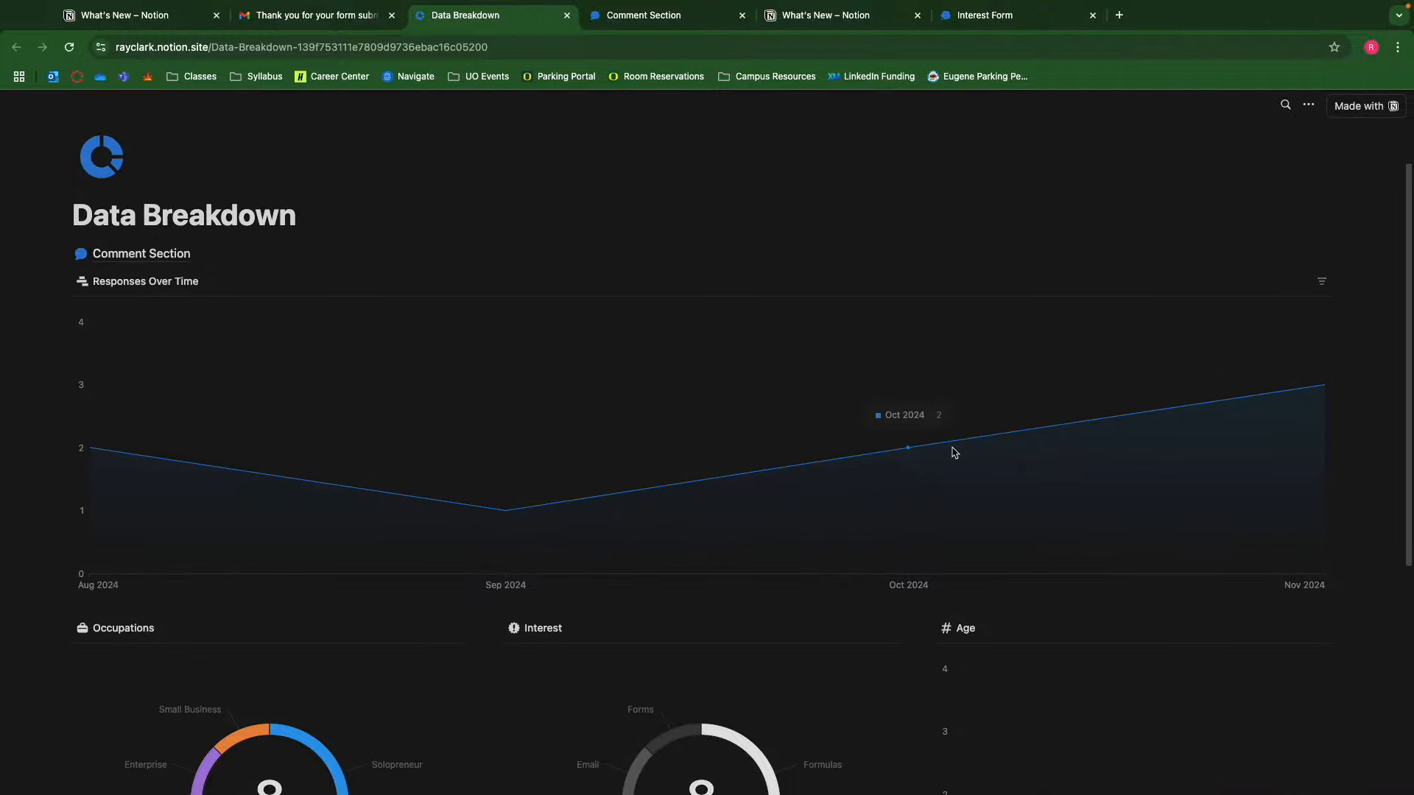
mouse_move(157, 240)
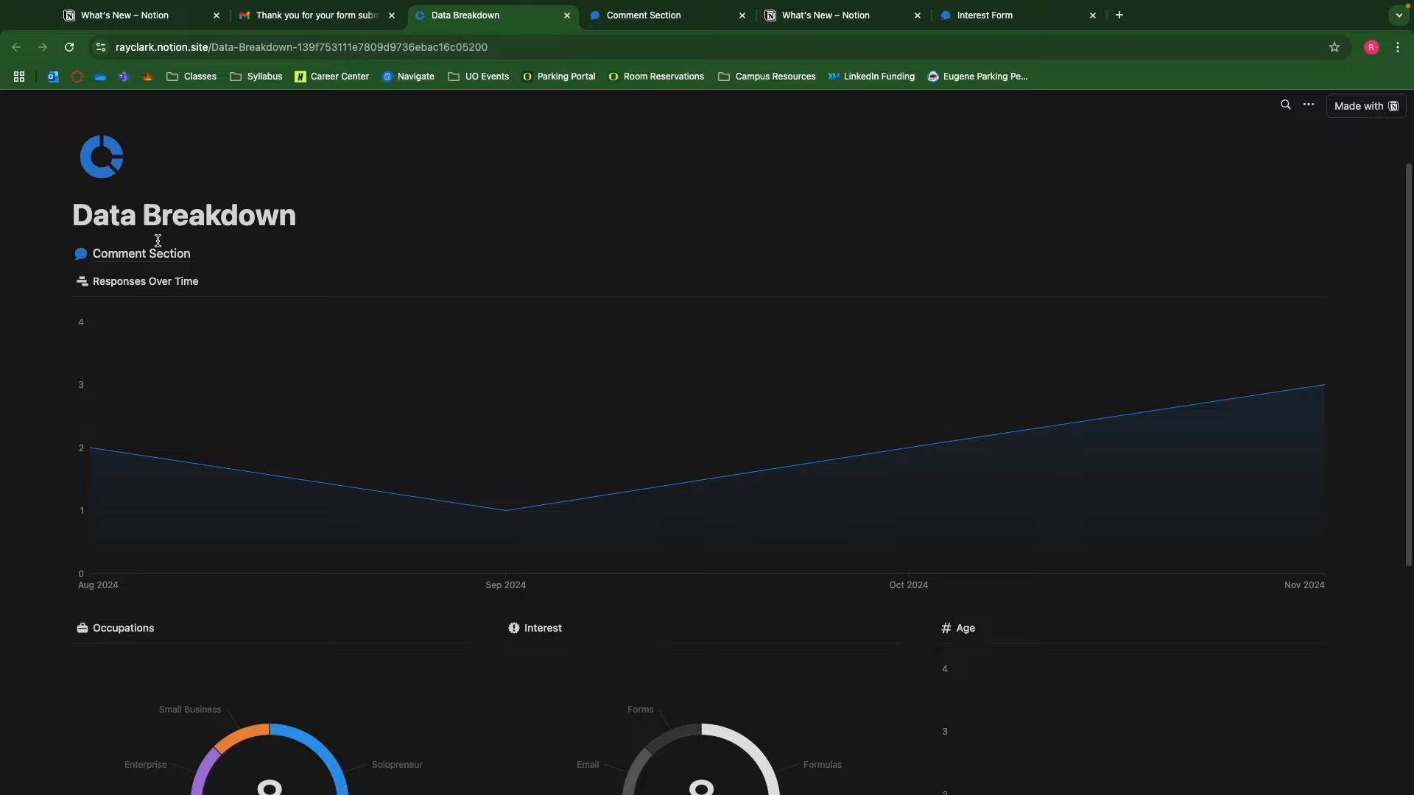
Go to the Comment Section page and bring it into the workspace for editing.
click(141, 253)
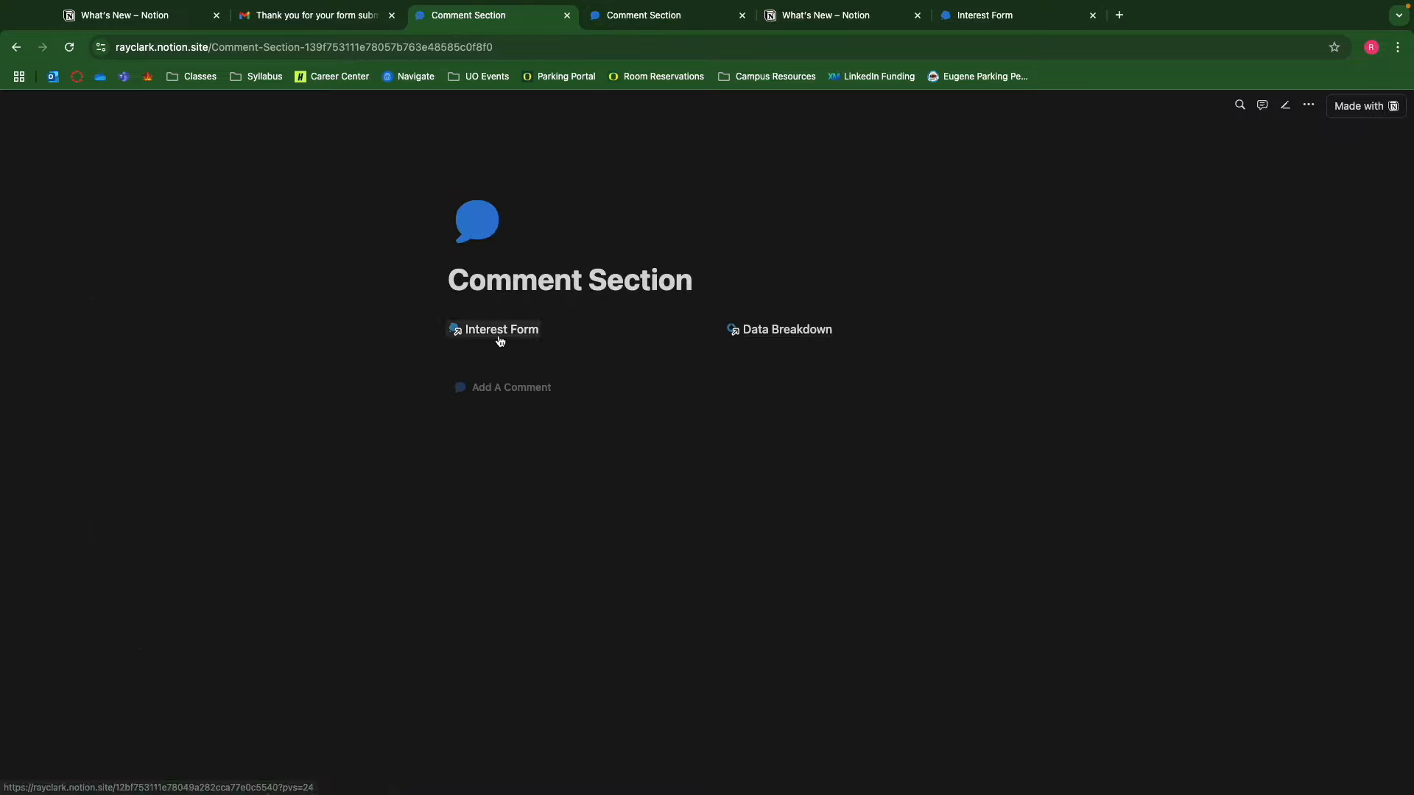
mouse_move(1284, 105)
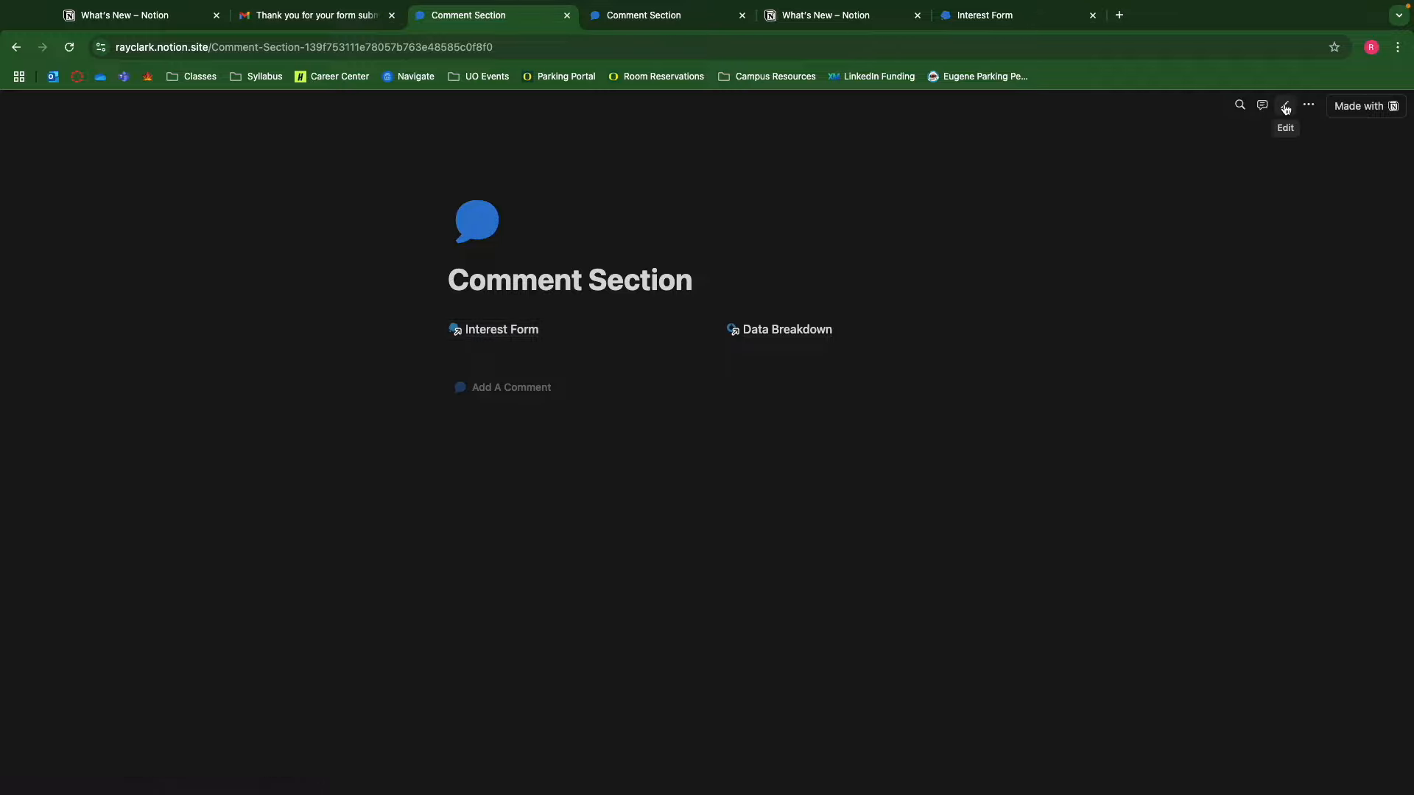
click(511, 387)
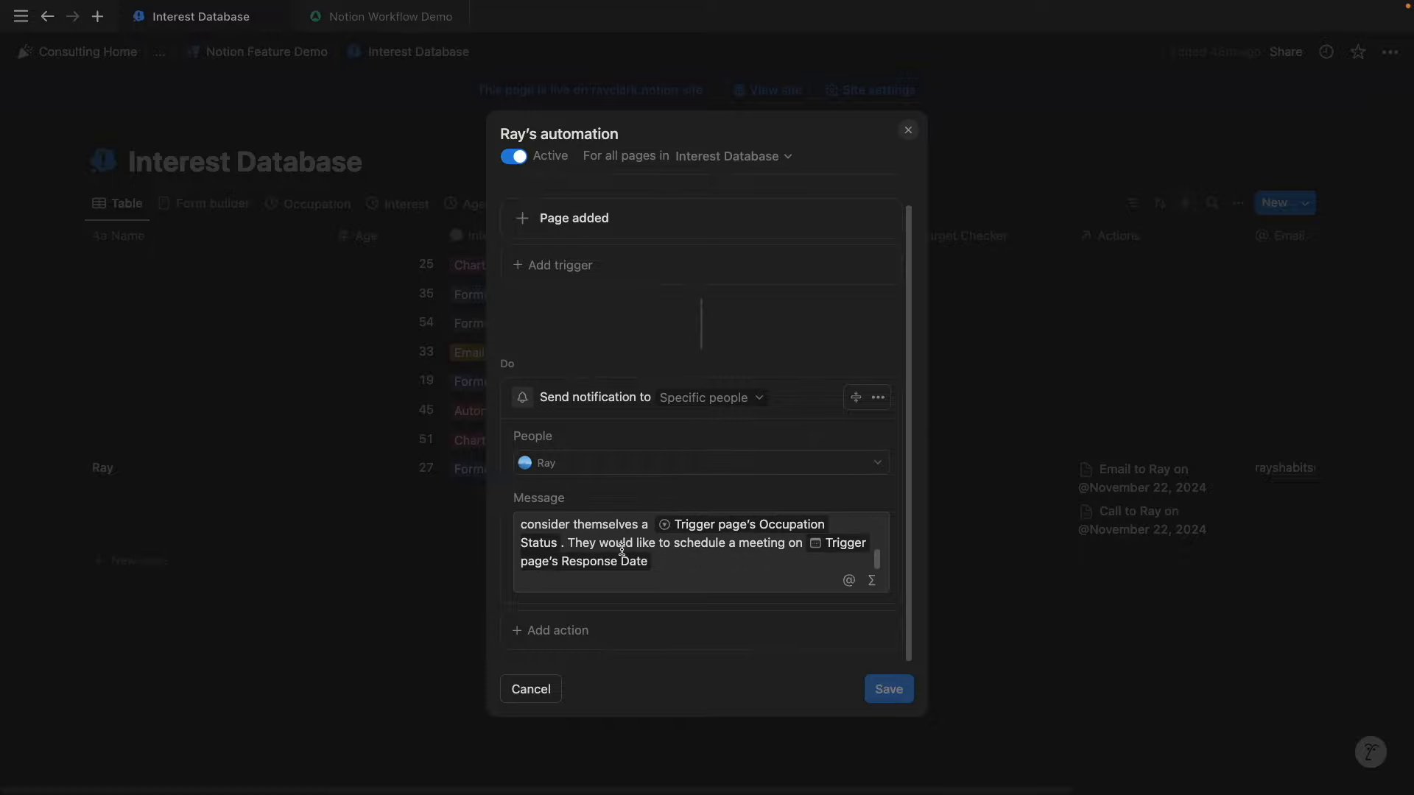
mouse_move(614, 545)
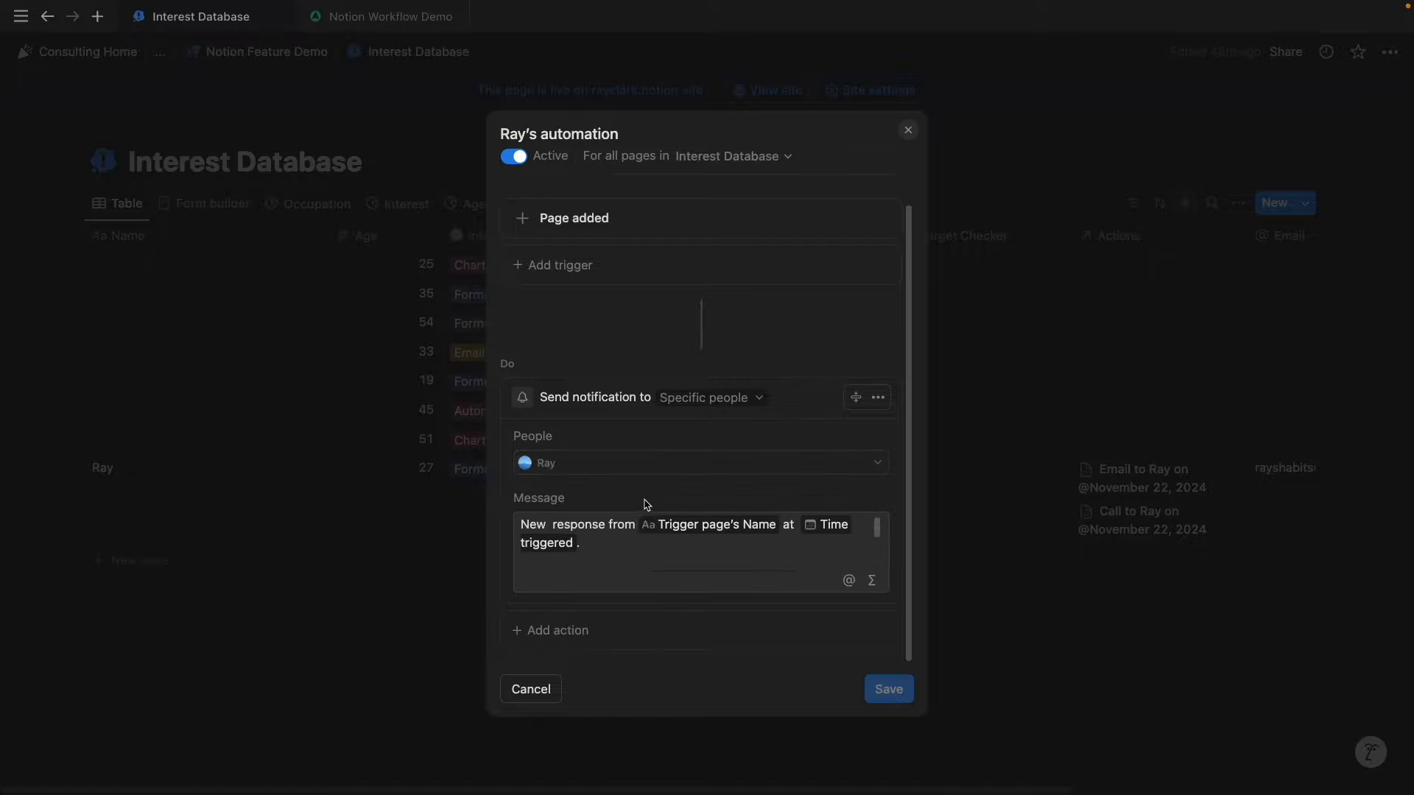
mouse_move(570, 406)
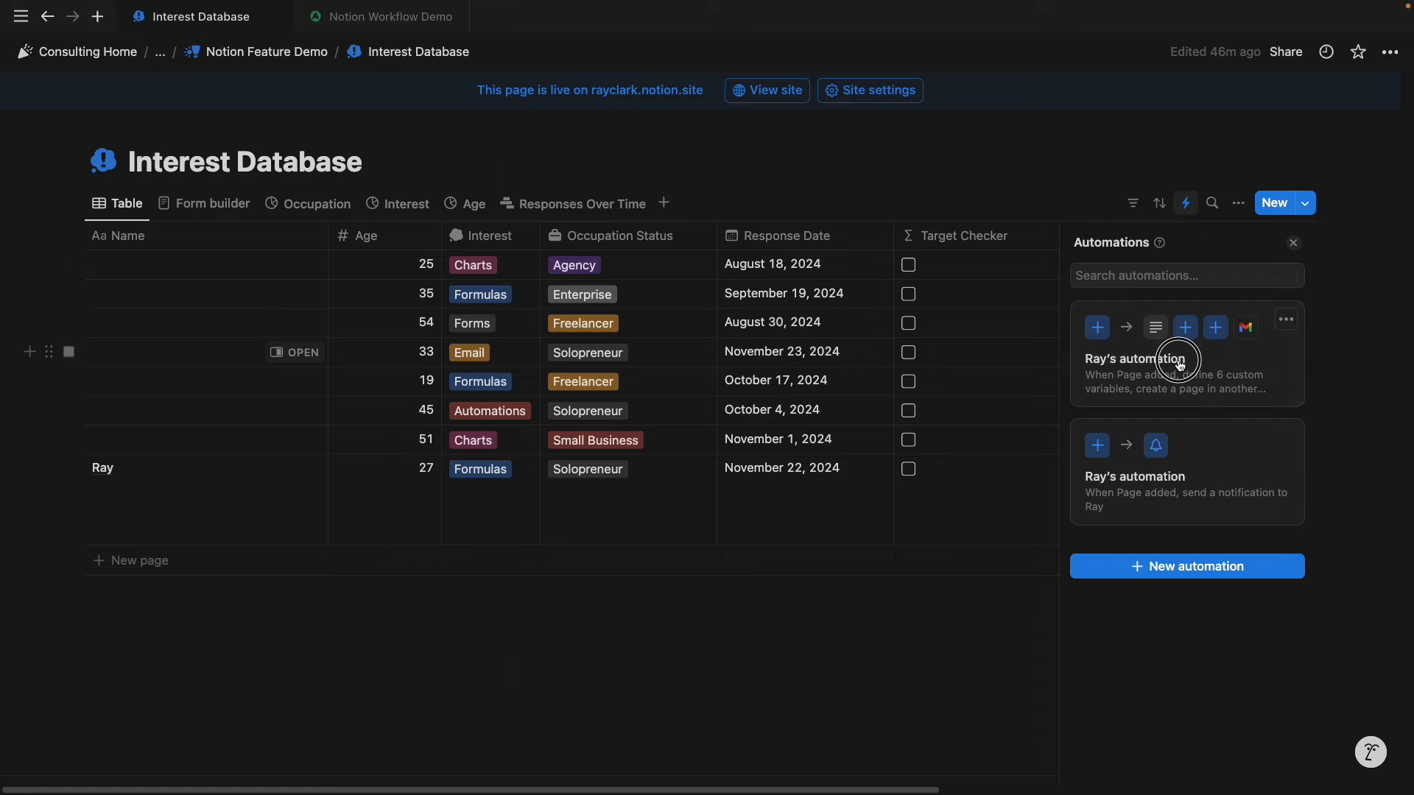
Review the automation's defined variables down to the ifs() Demographic Status formula and Add page action.
click(1175, 360)
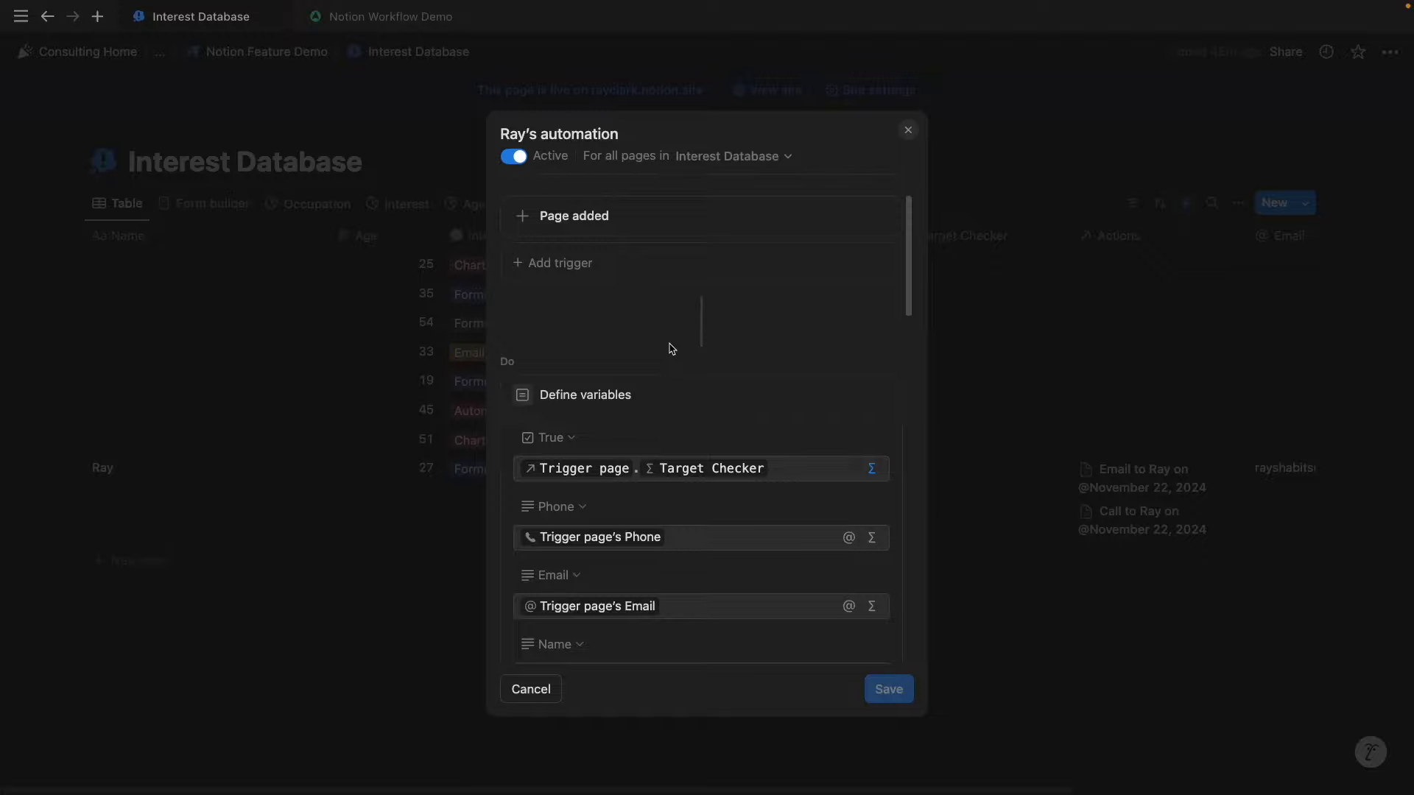
scroll(down, 3)
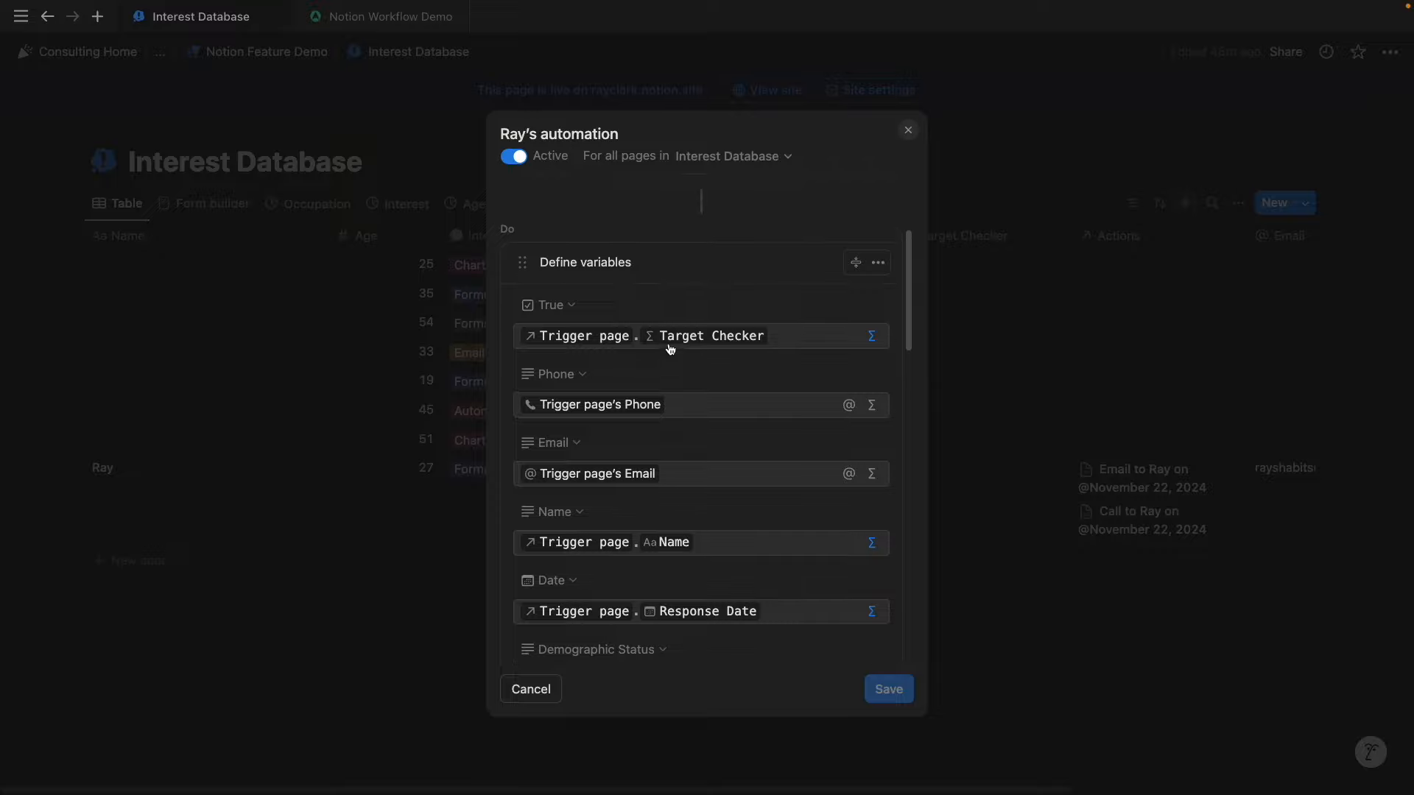
mouse_move(613, 593)
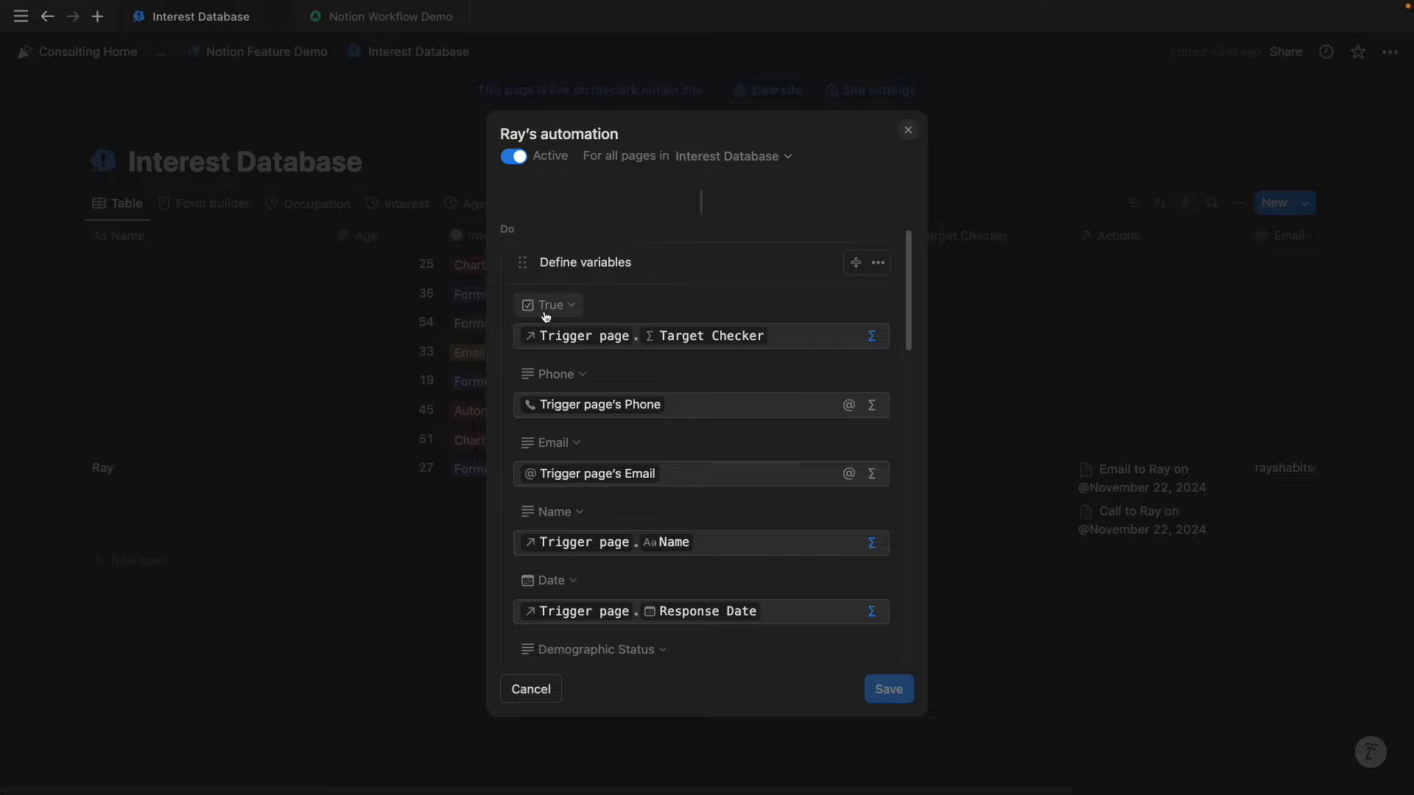
mouse_move(673, 355)
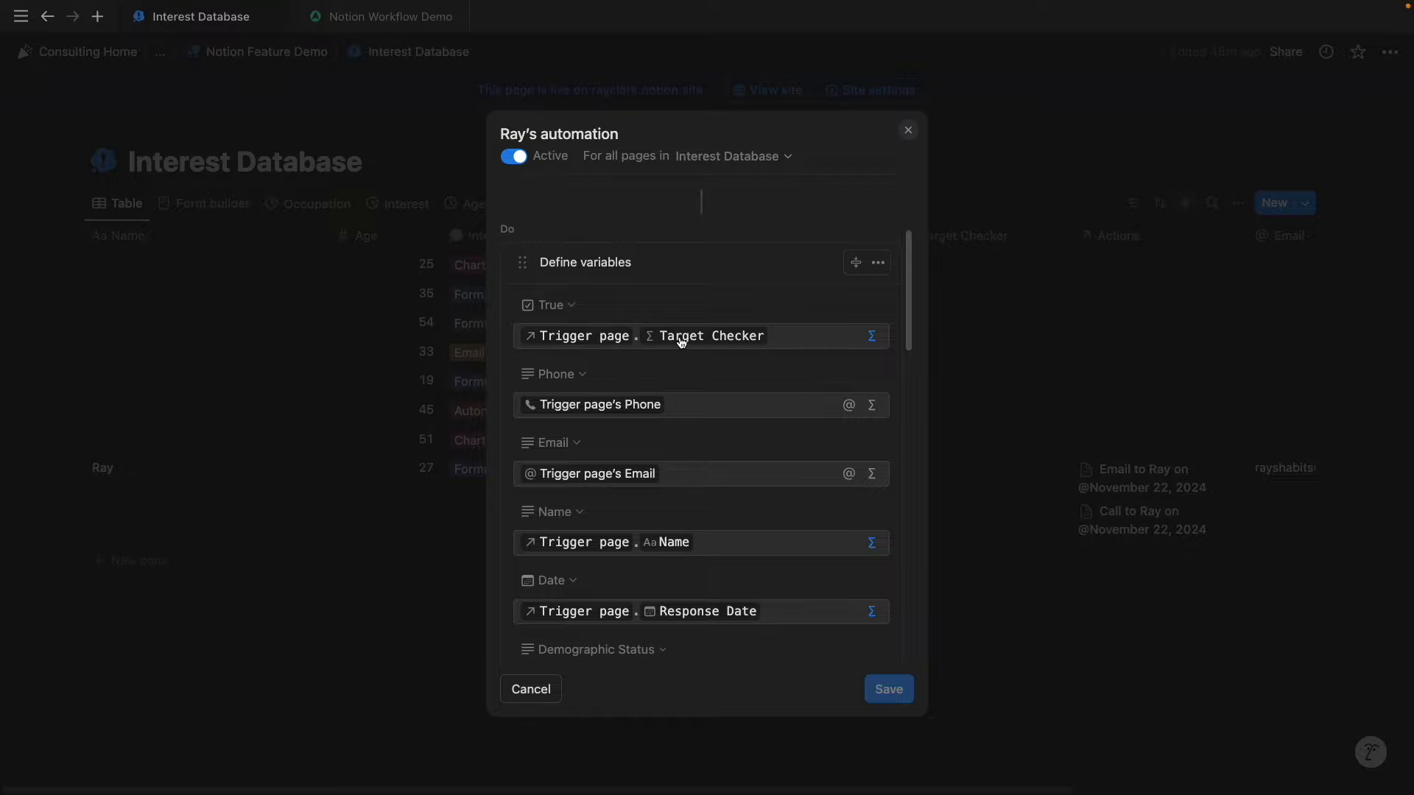
mouse_move(632, 371)
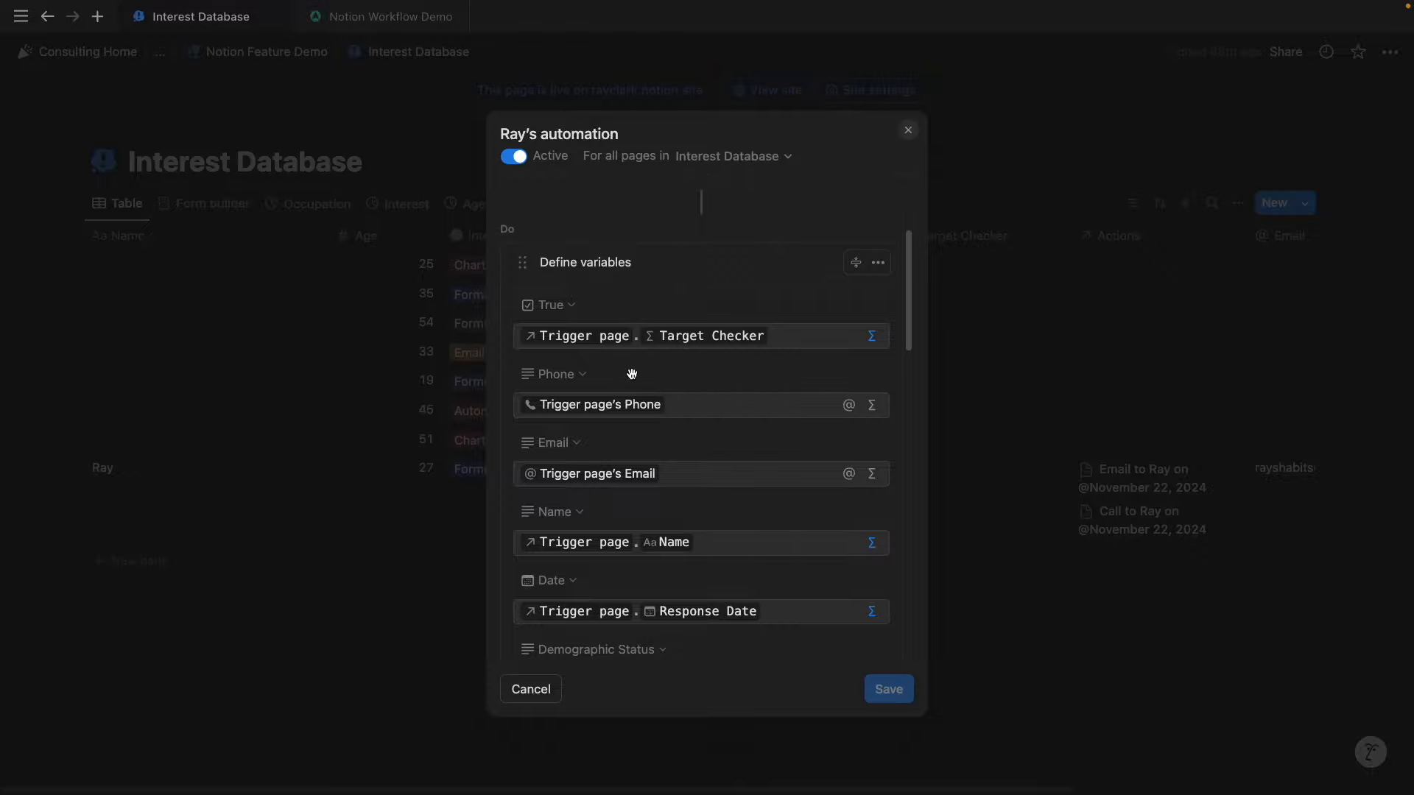
mouse_move(575, 383)
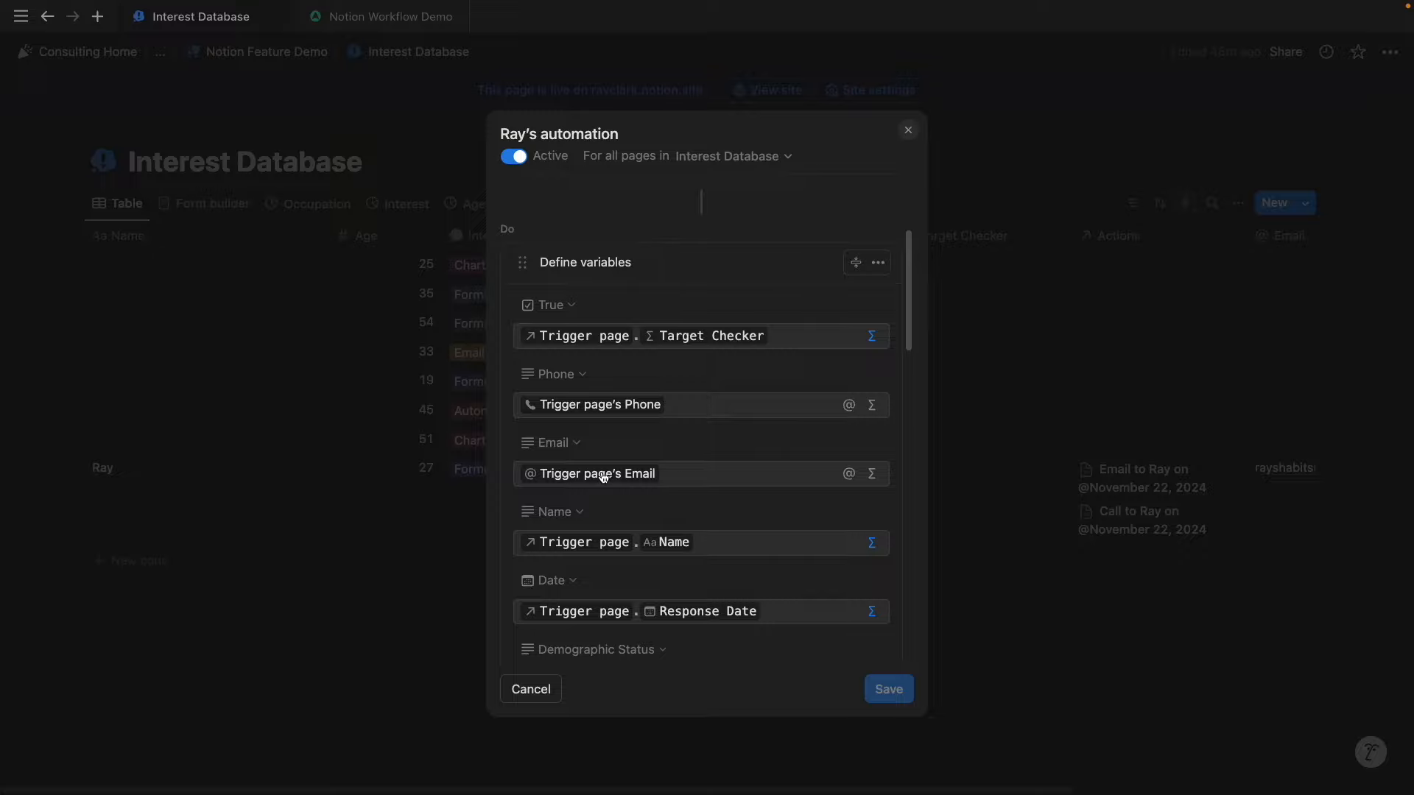
mouse_move(667, 548)
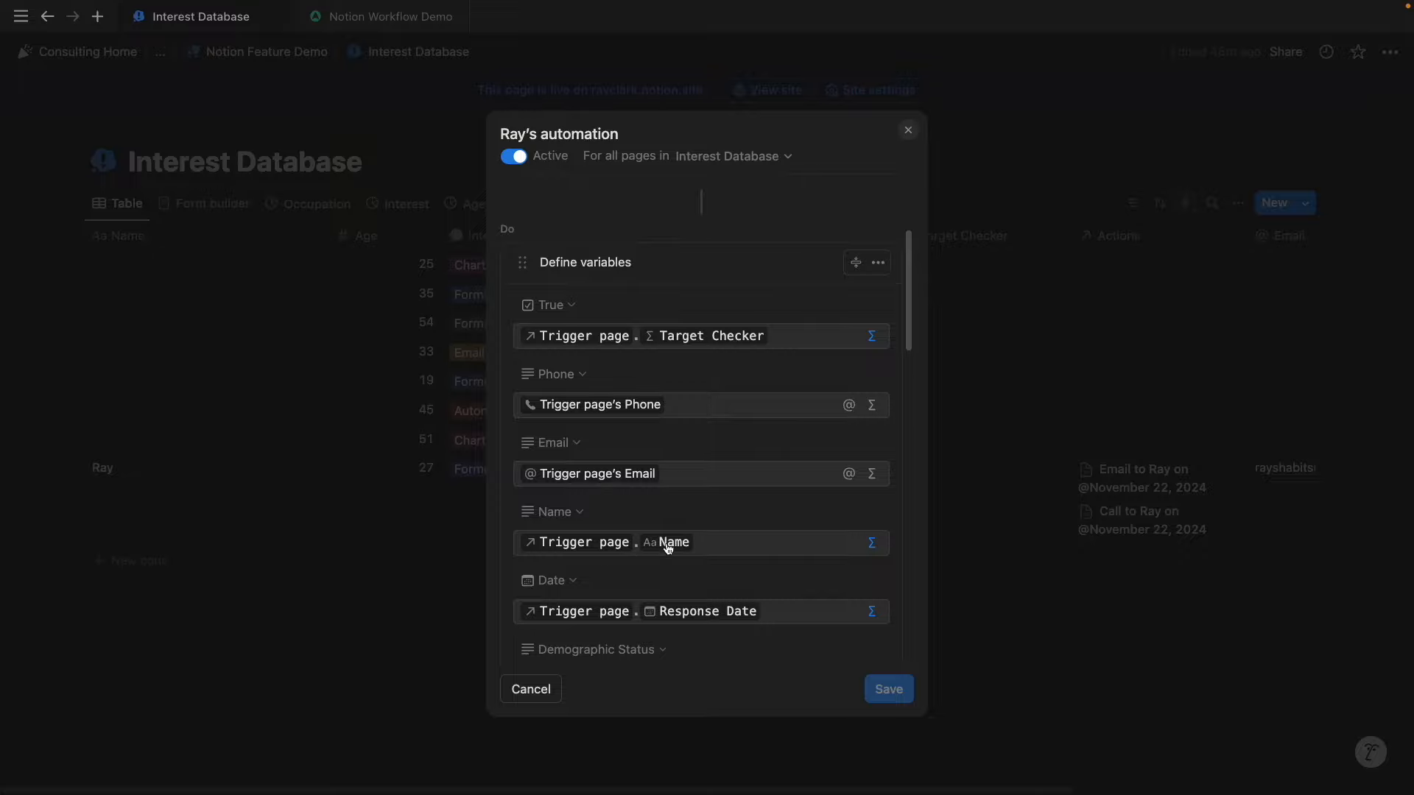
mouse_move(666, 613)
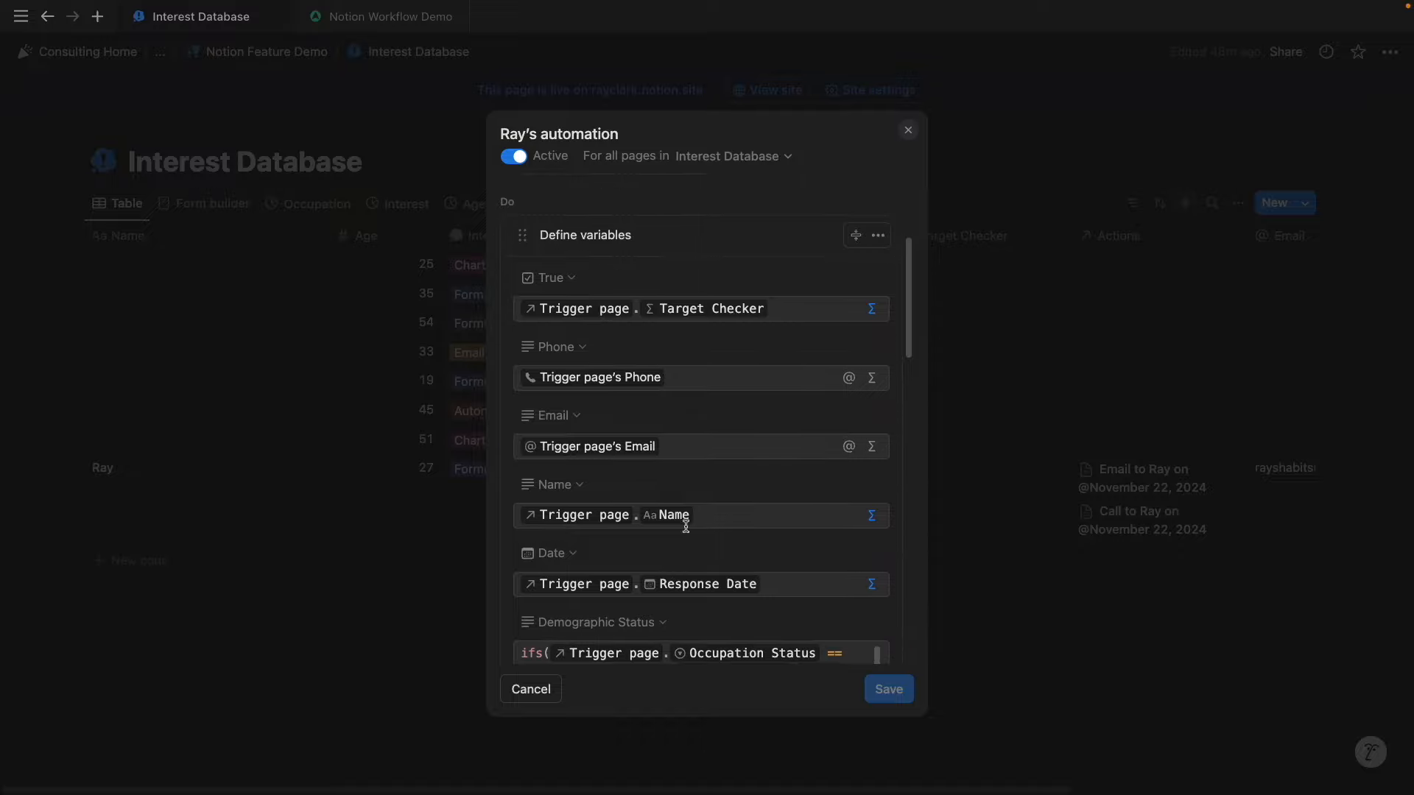
scroll(down, 3)
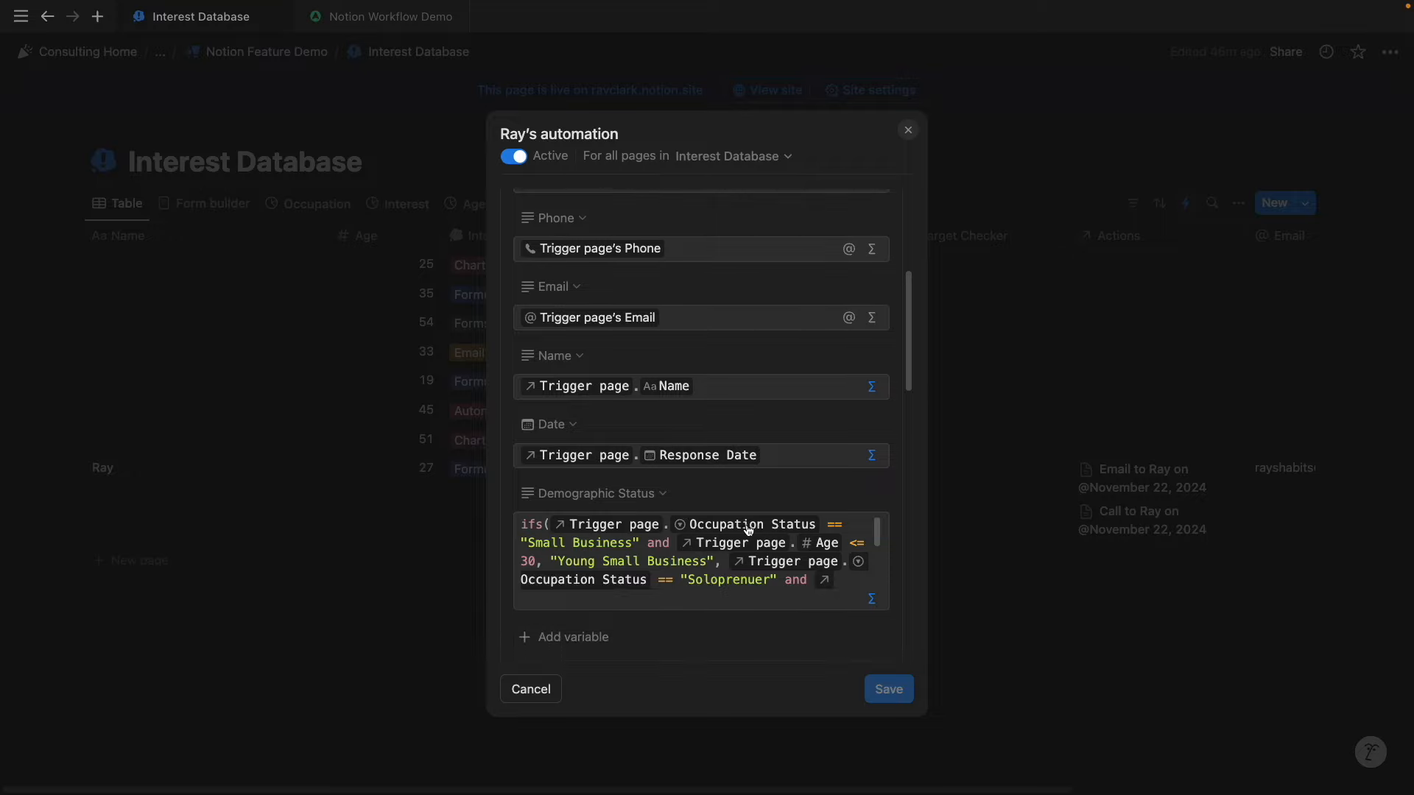
mouse_move(611, 551)
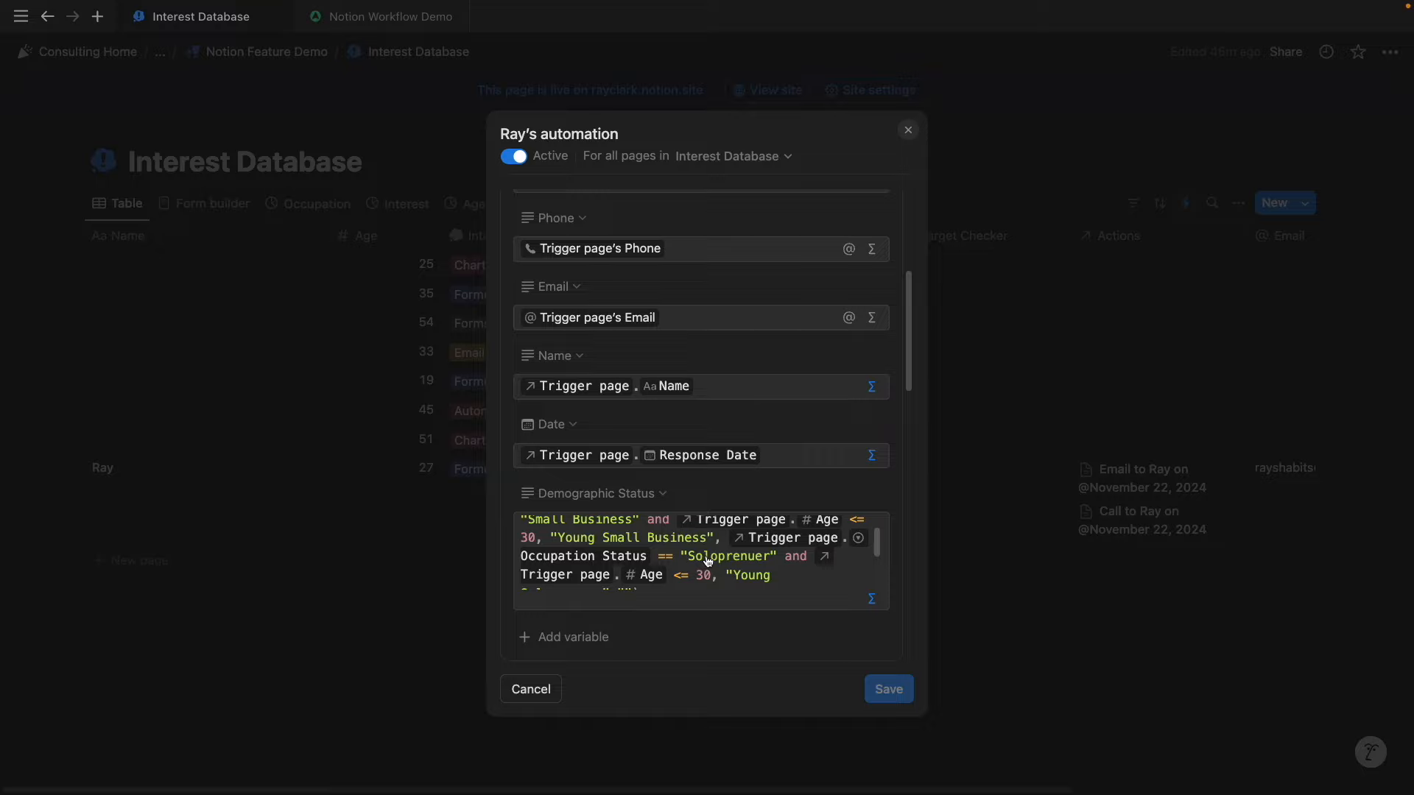
scroll(down, 3)
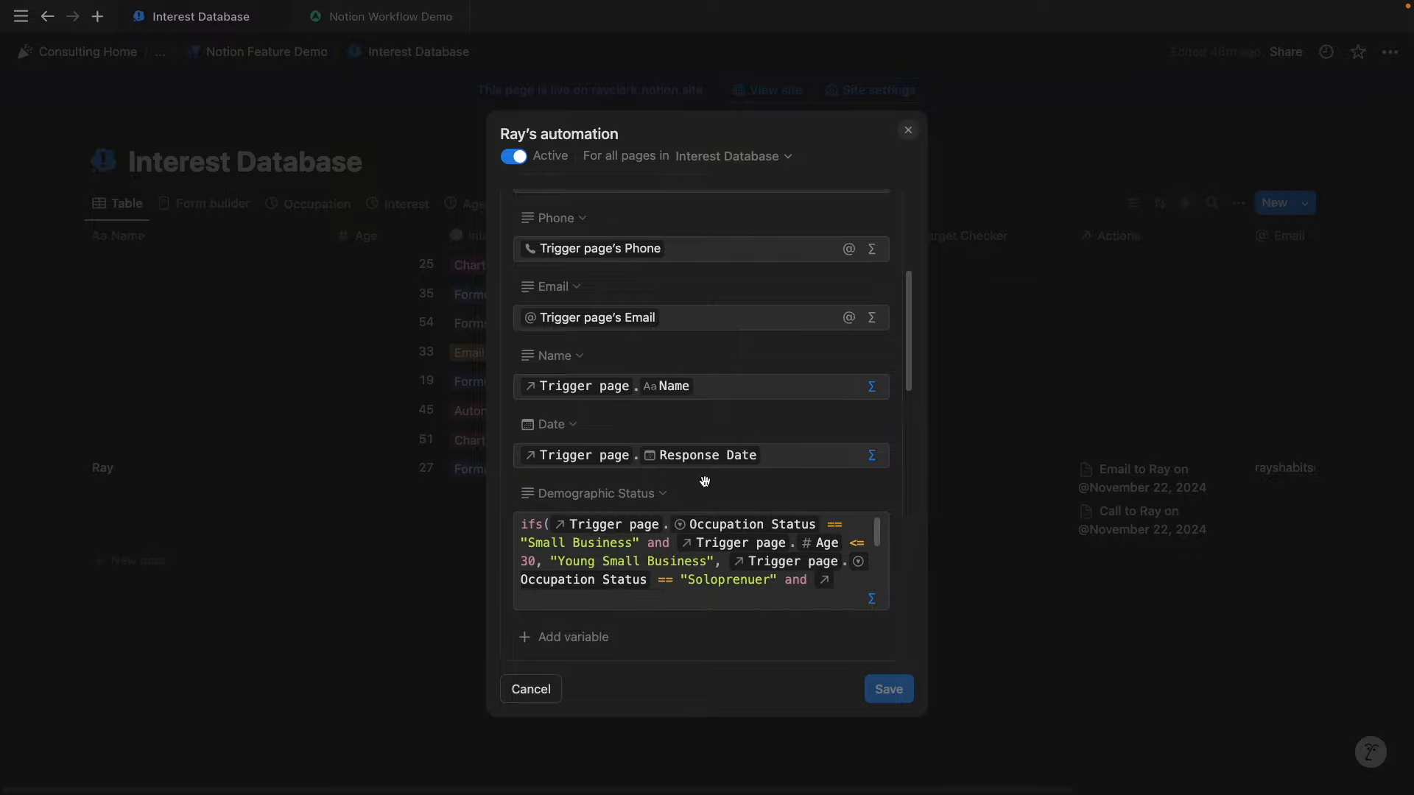
mouse_move(671, 550)
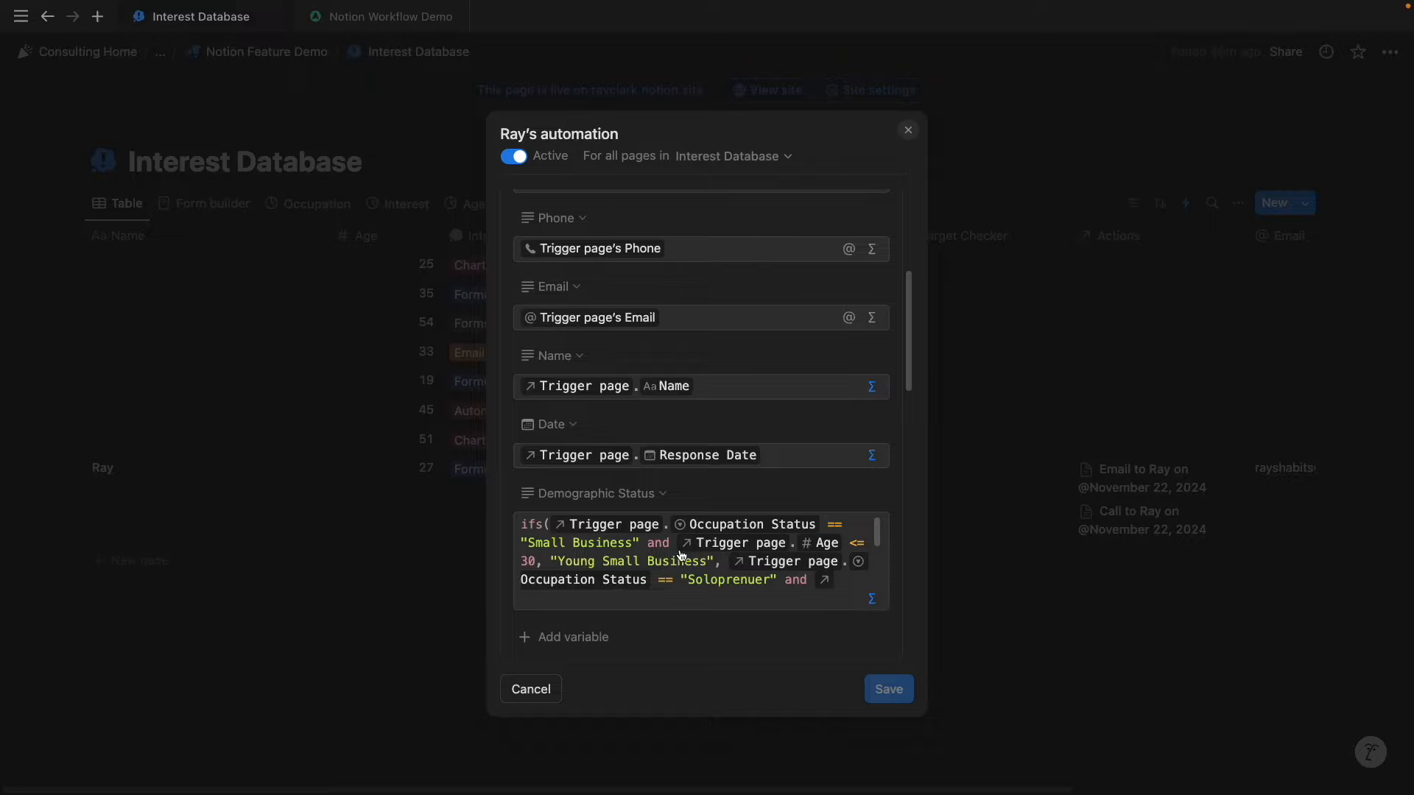
scroll(down, 3)
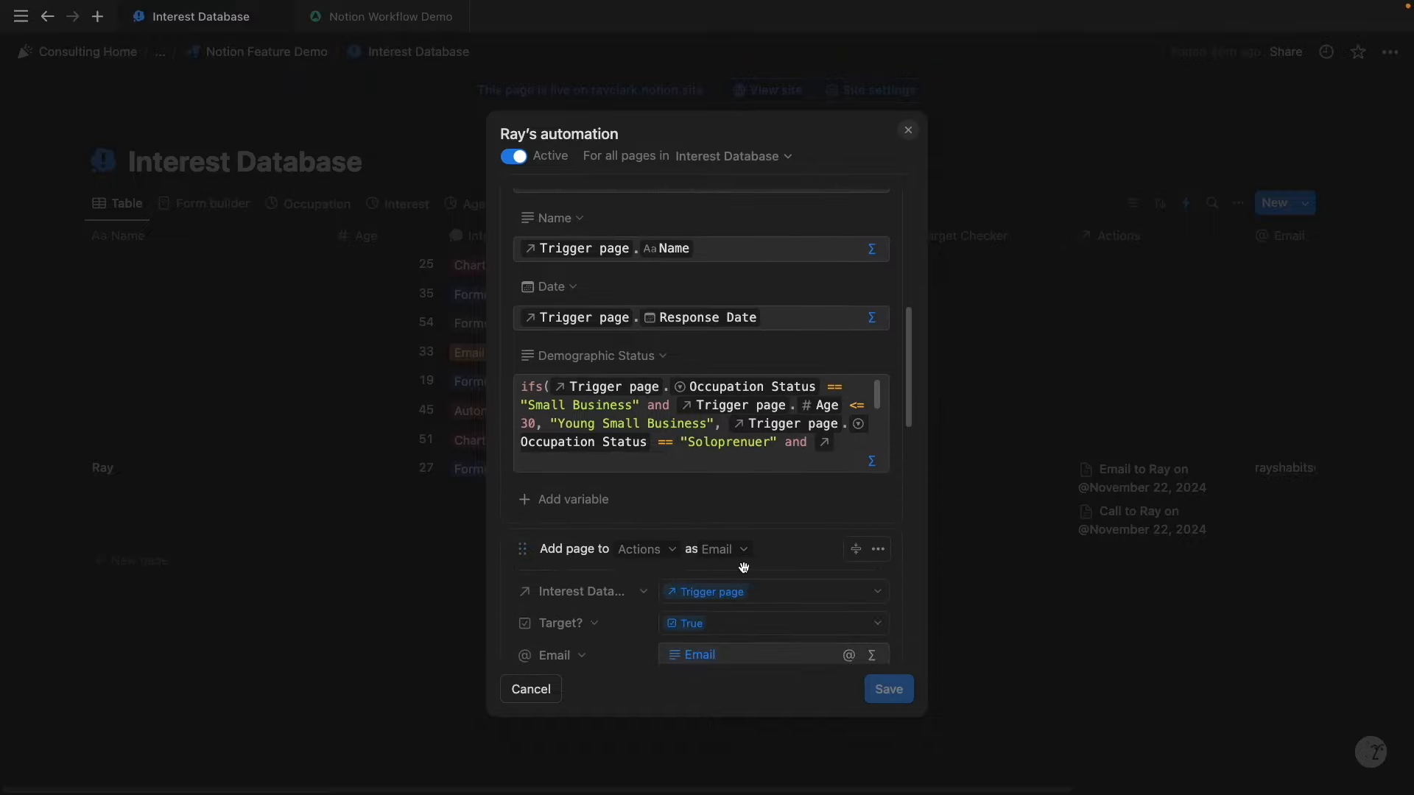
scroll(down, 3)
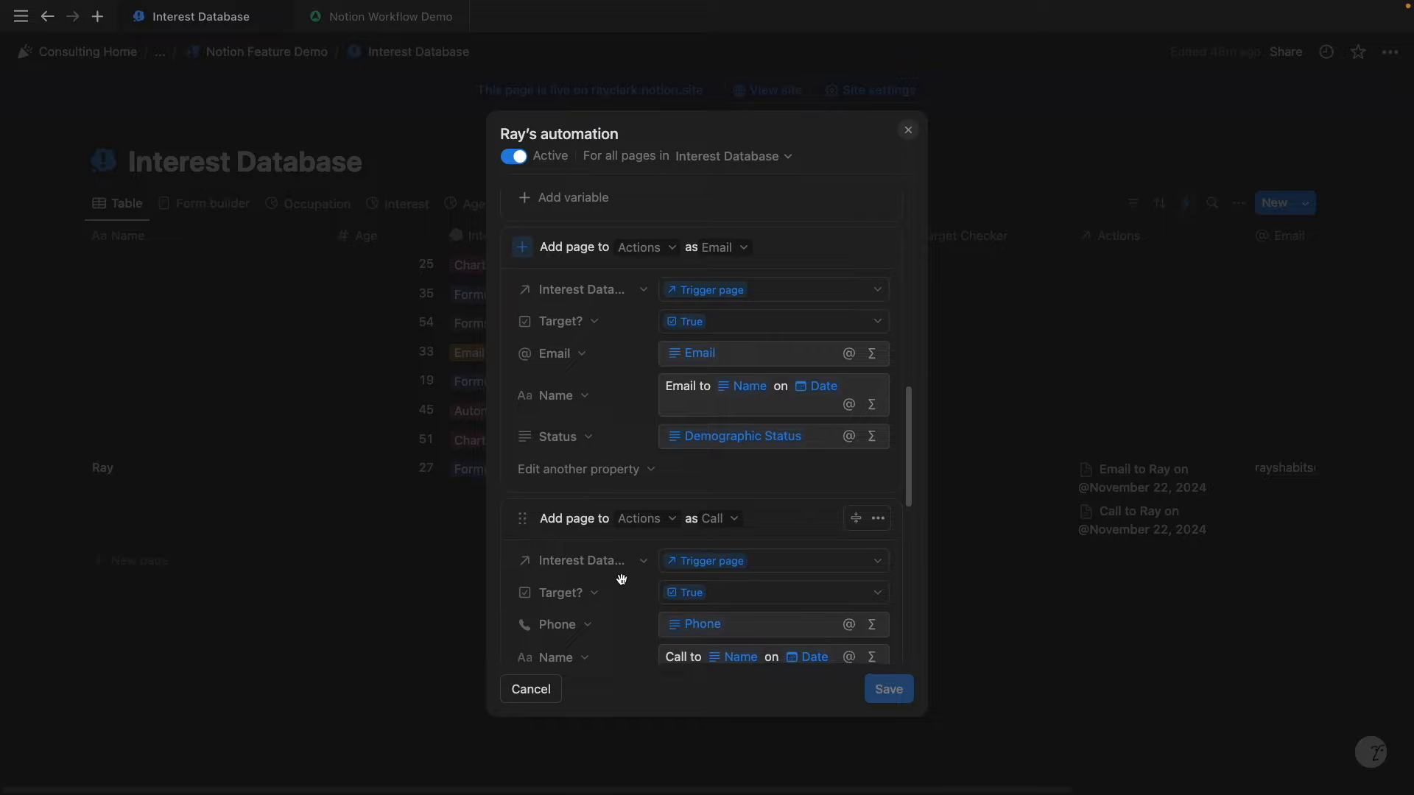
scroll(down, 3)
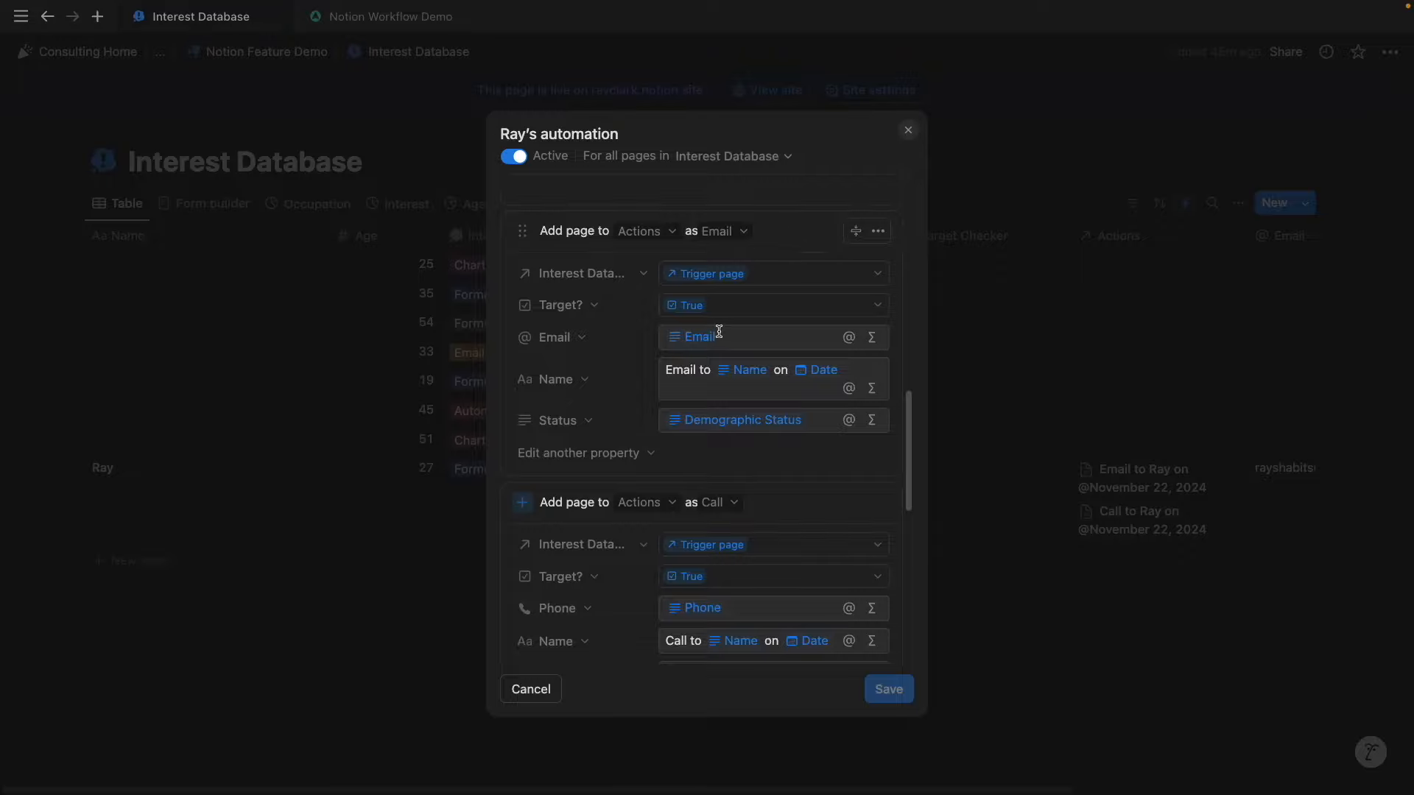
mouse_move(815, 375)
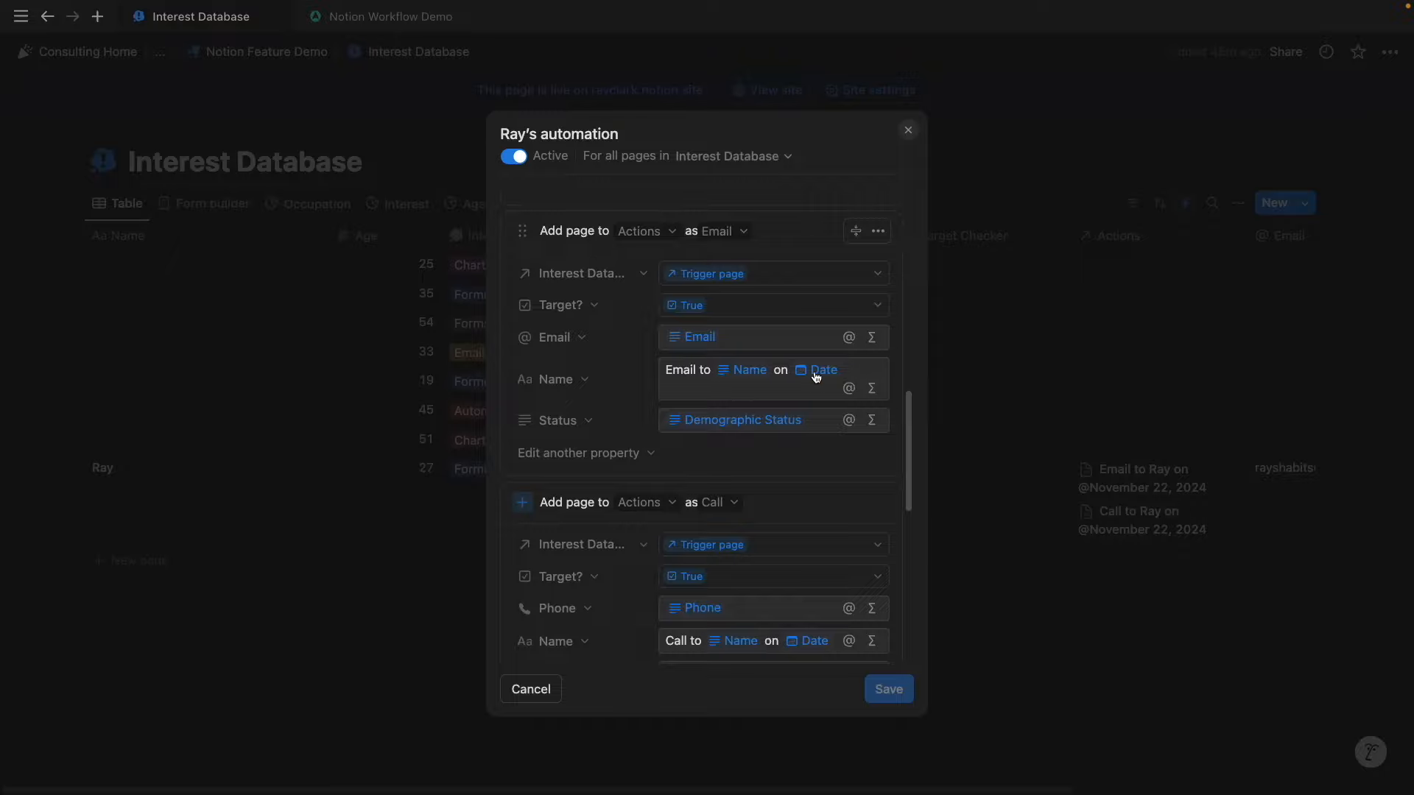
scroll(down, 3)
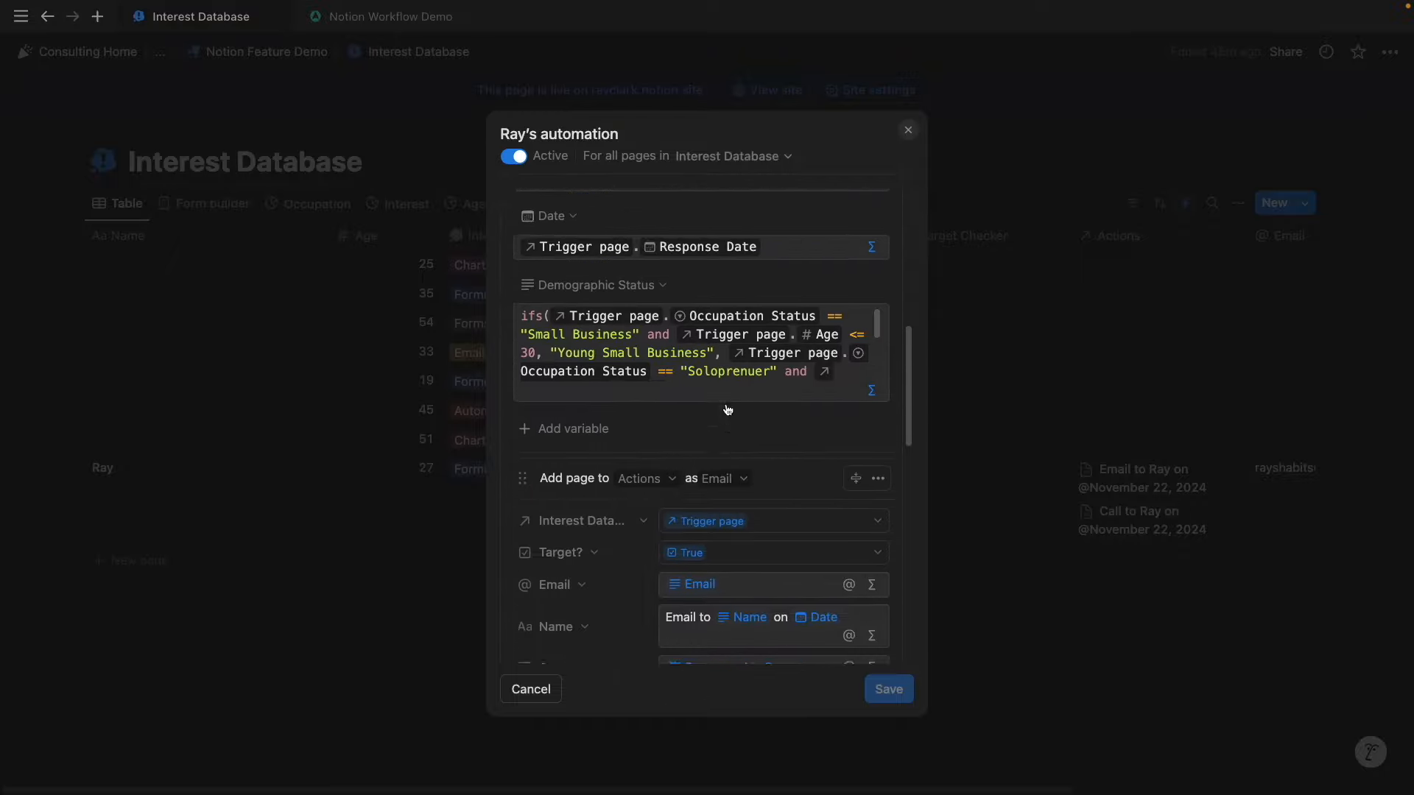
scroll(down, 3)
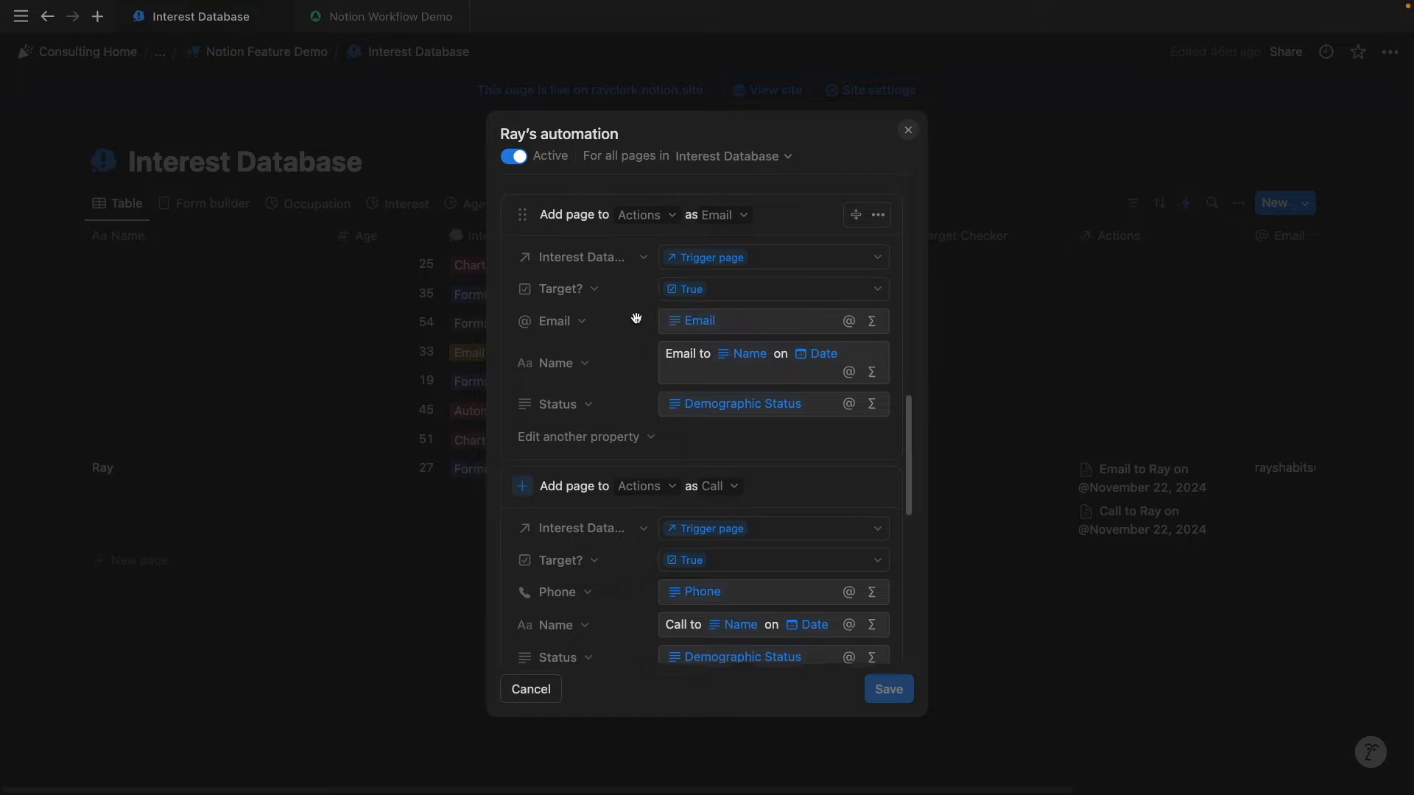
scroll(down, 3)
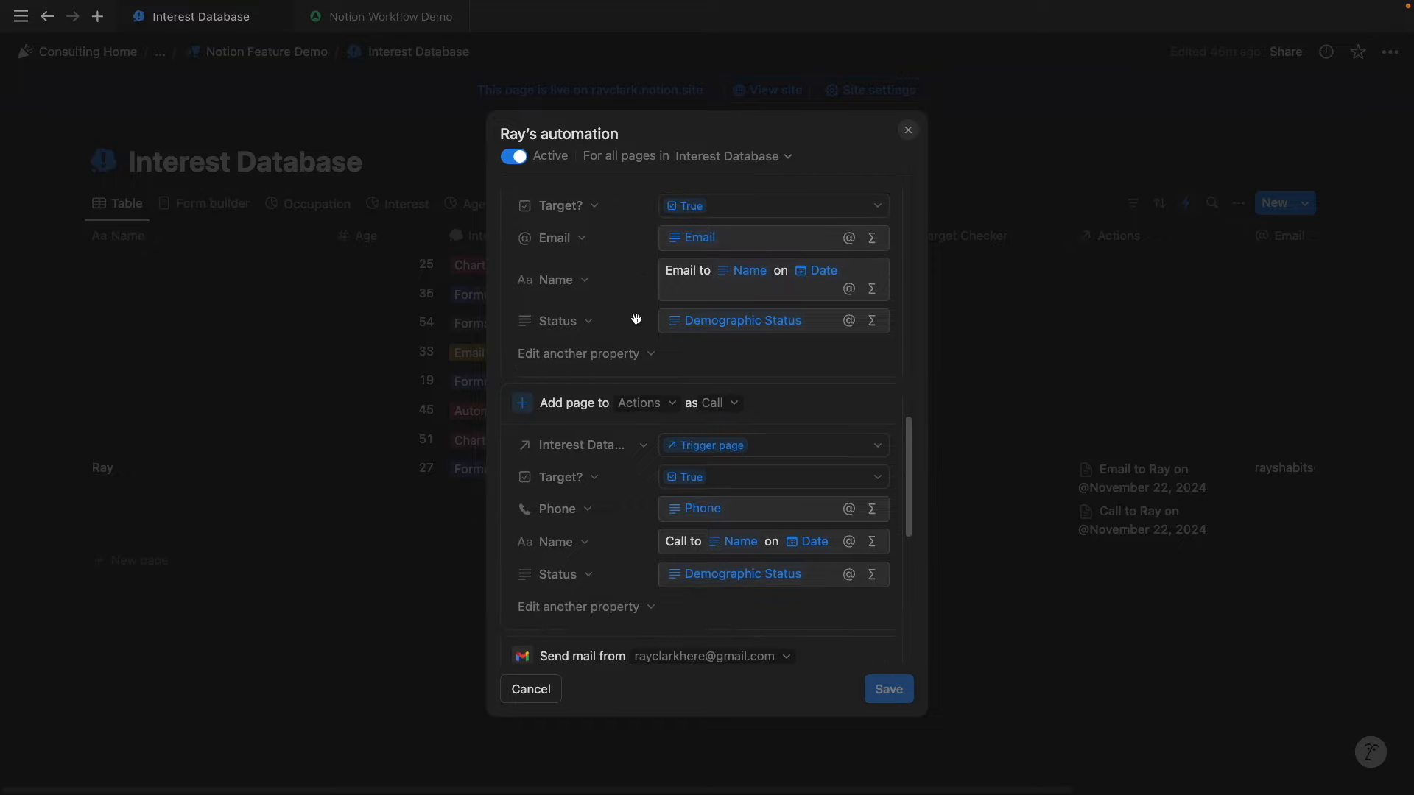
scroll(down, 3)
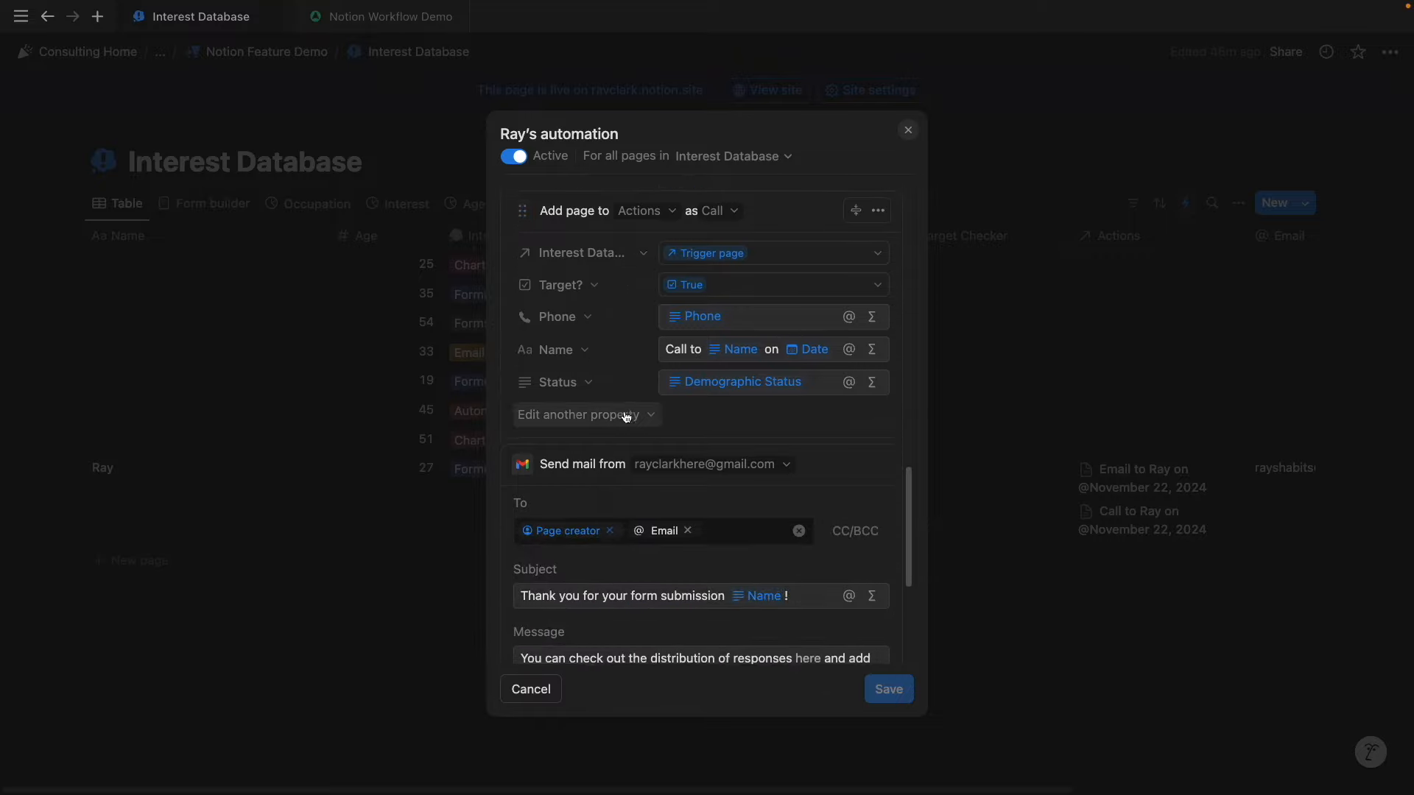
Cancel out of Ray's automation editor back to the Interest Database automations list.
scroll(down, 3)
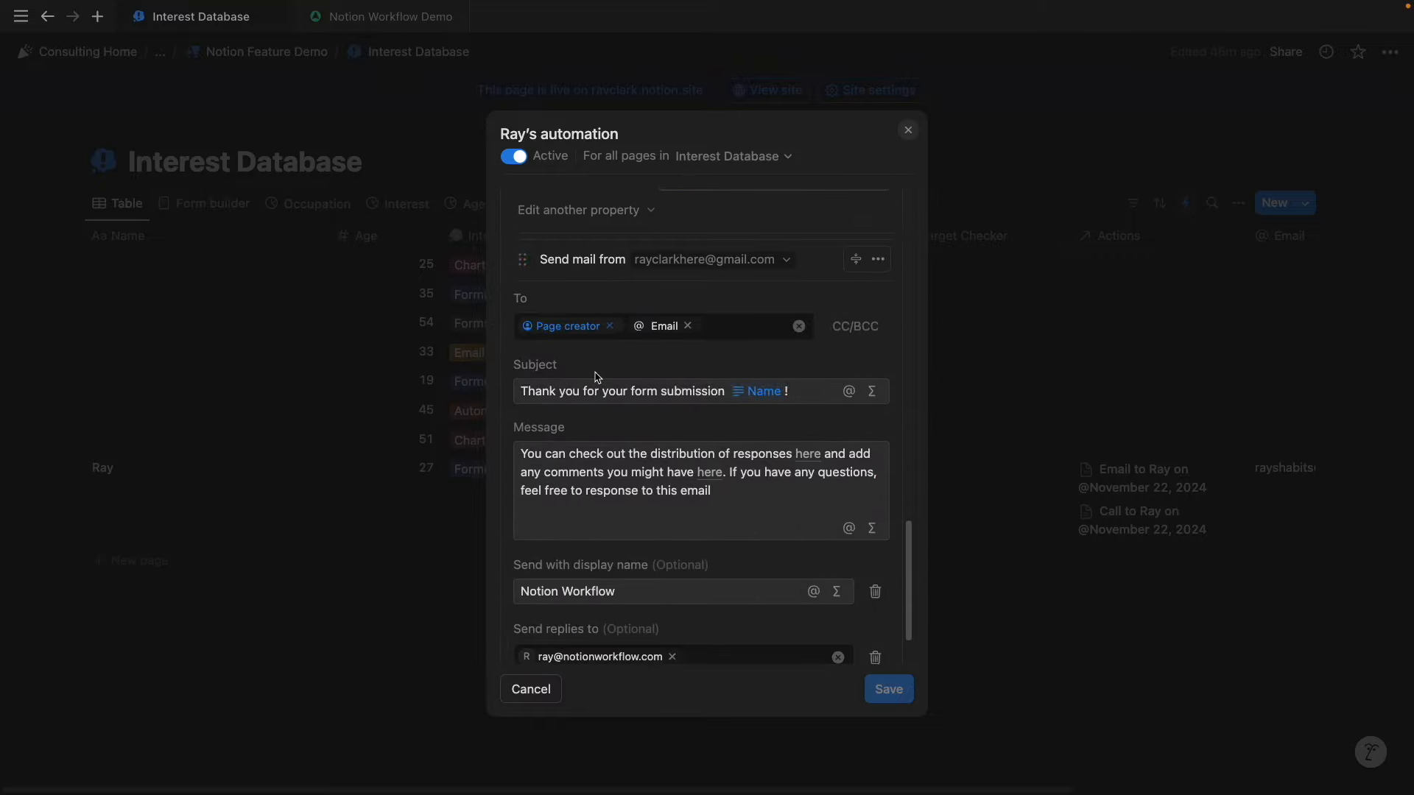
scroll(down, 3)
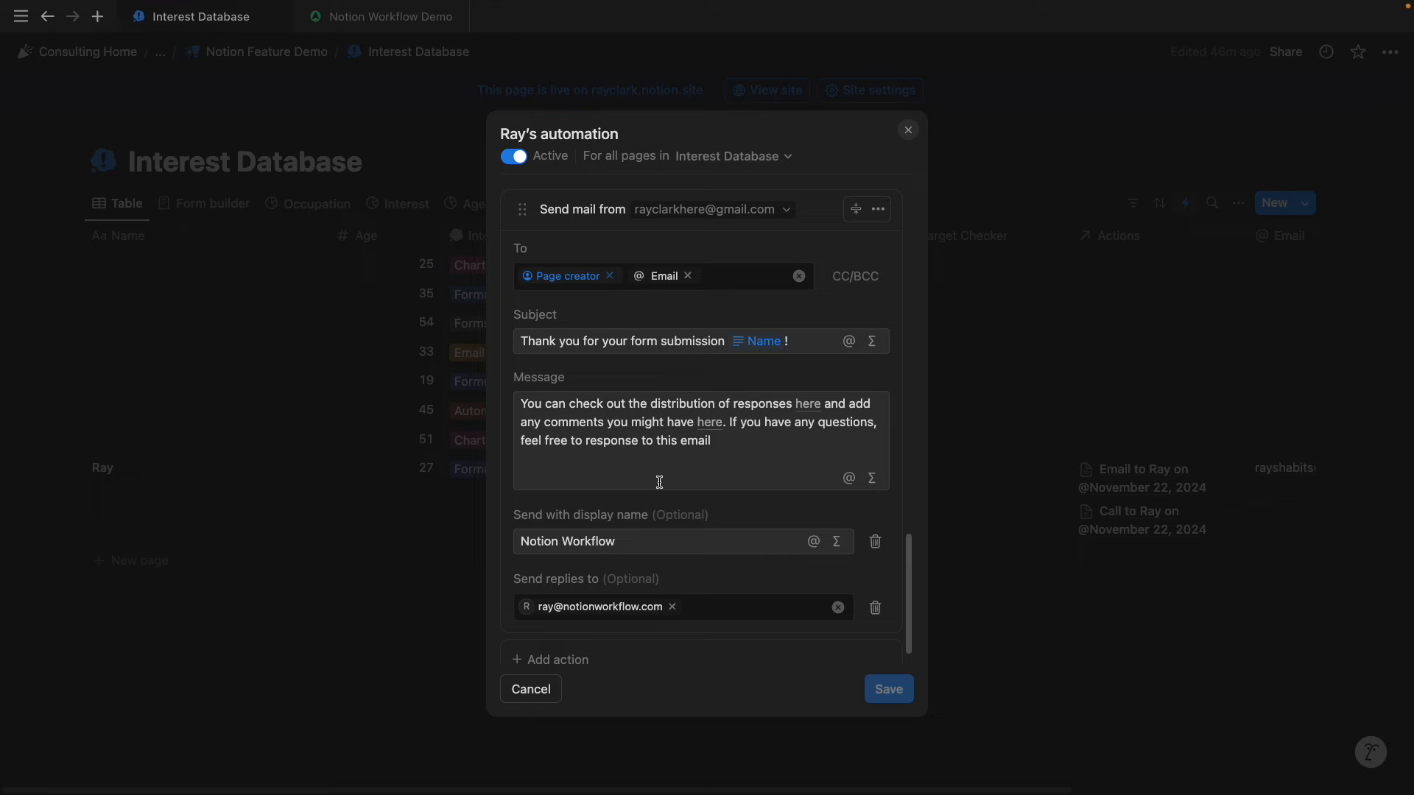
click(909, 130)
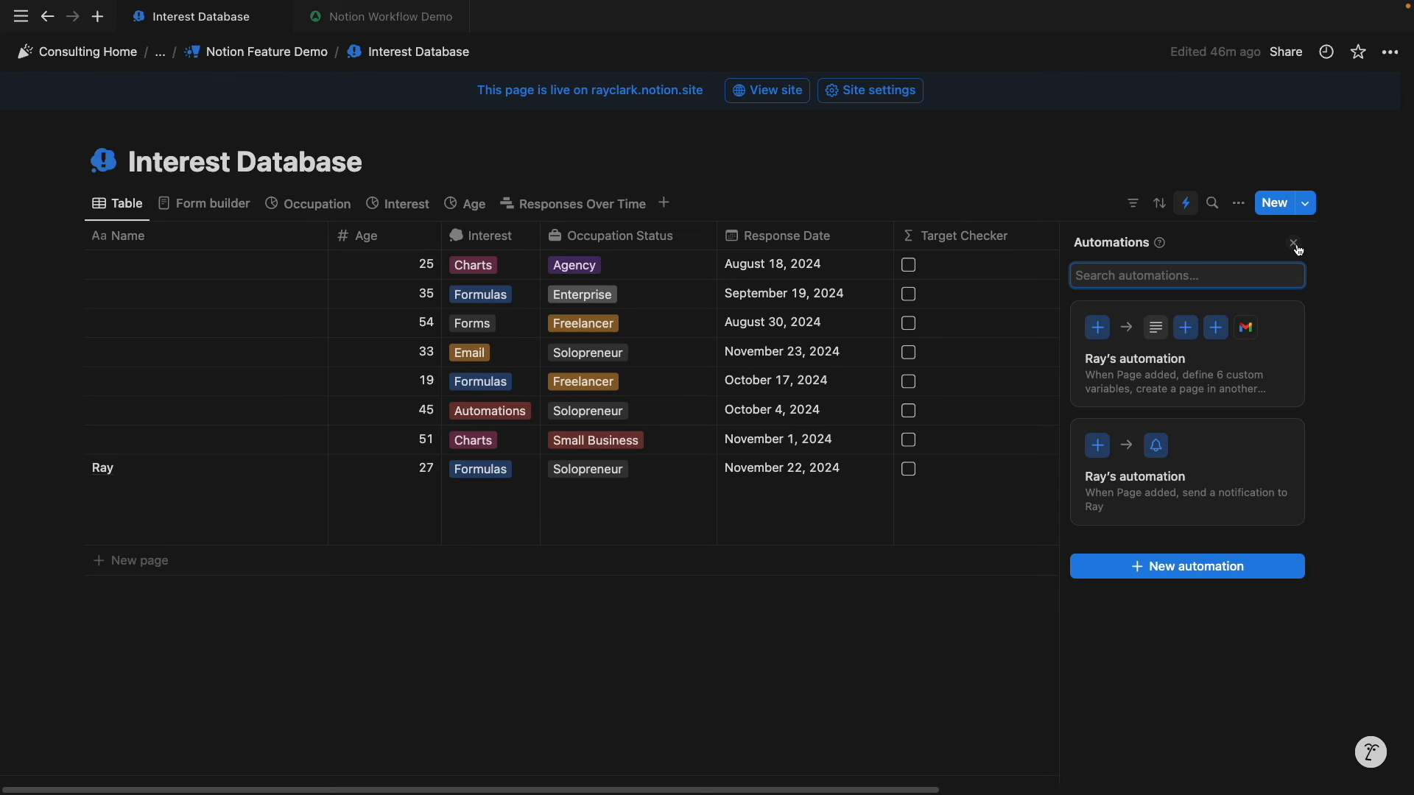
Close the automations list, leaving Ray's row with its Email and Call action pages.
click(1296, 244)
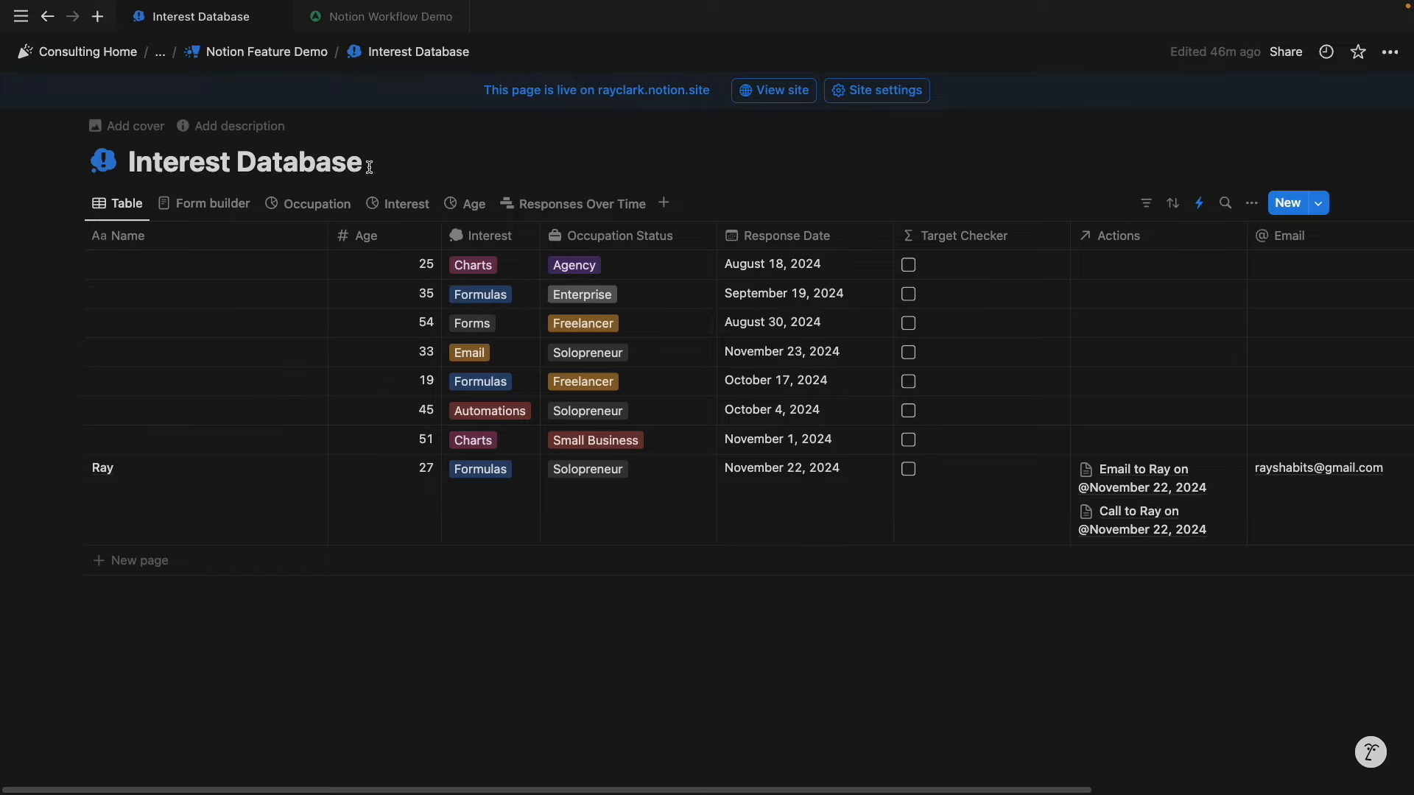
mouse_move(212, 203)
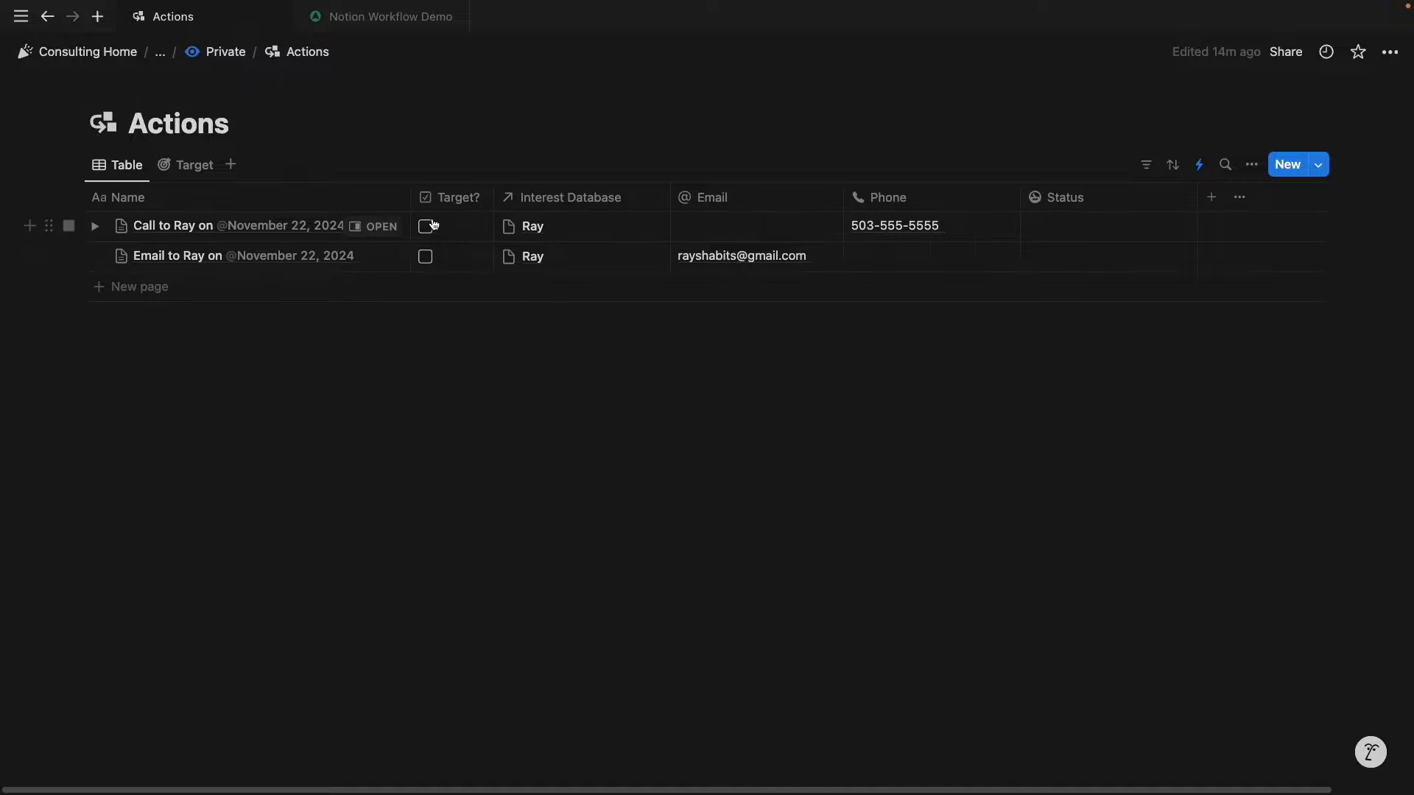
Generate the AI call script on the Call to Ray action page.
click(380, 227)
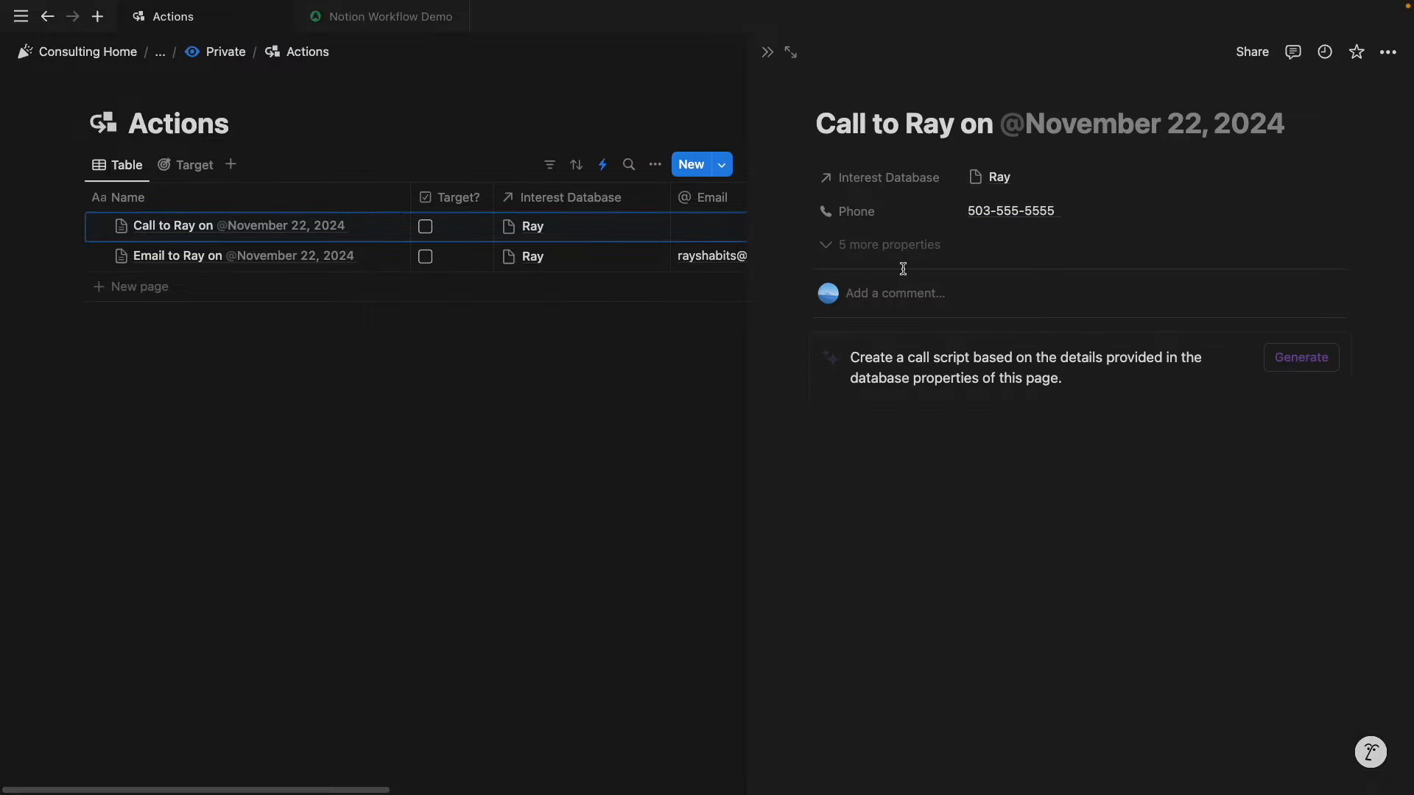
mouse_move(923, 334)
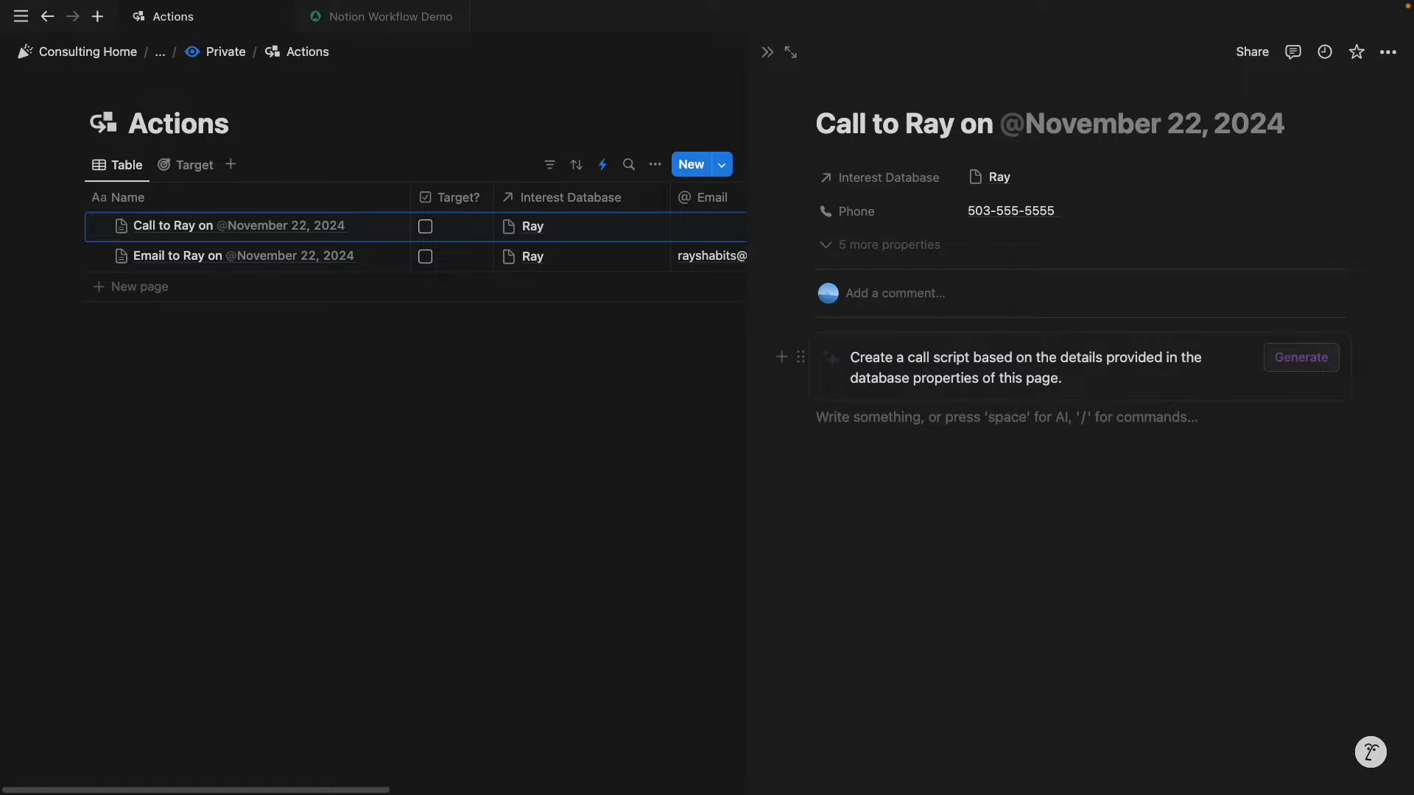
click(1300, 357)
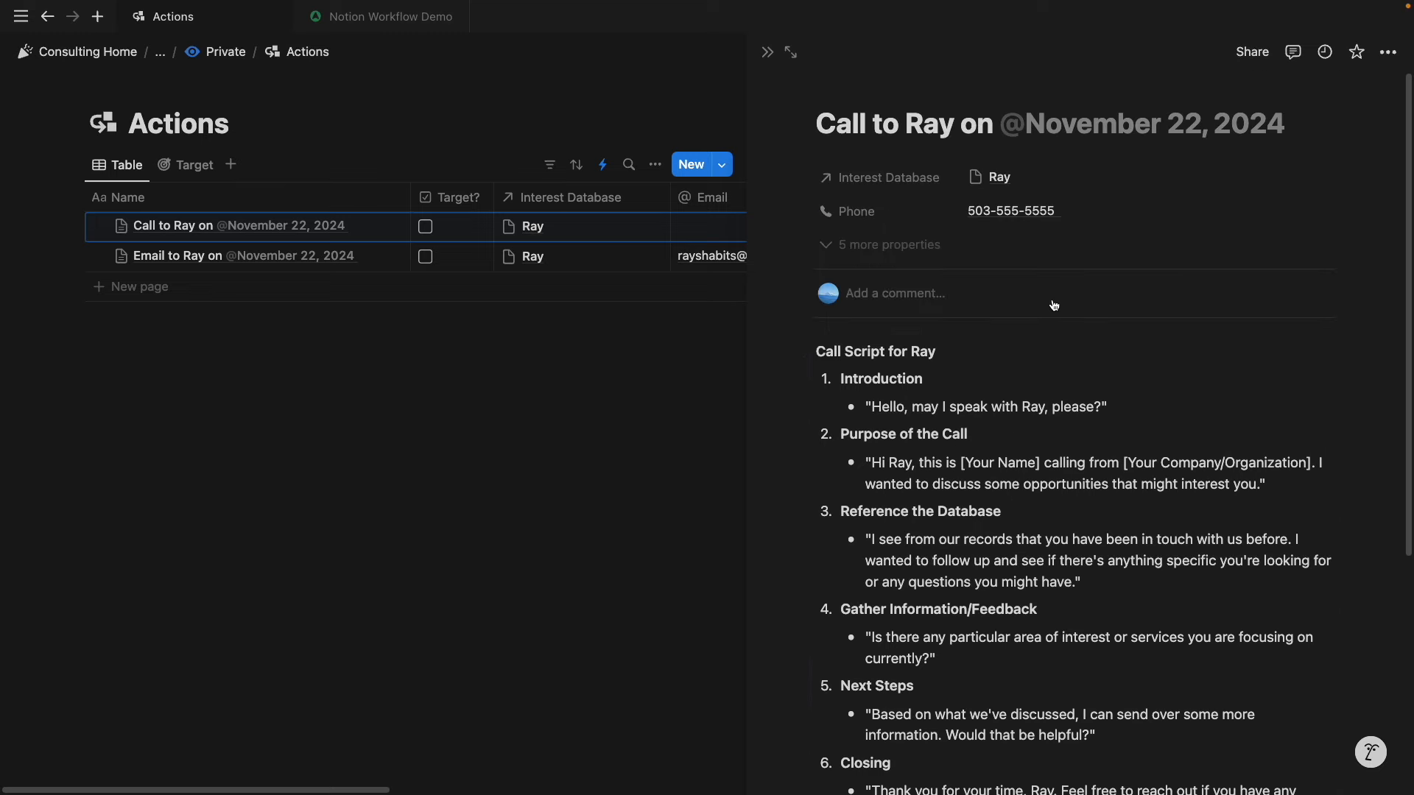
mouse_move(1071, 377)
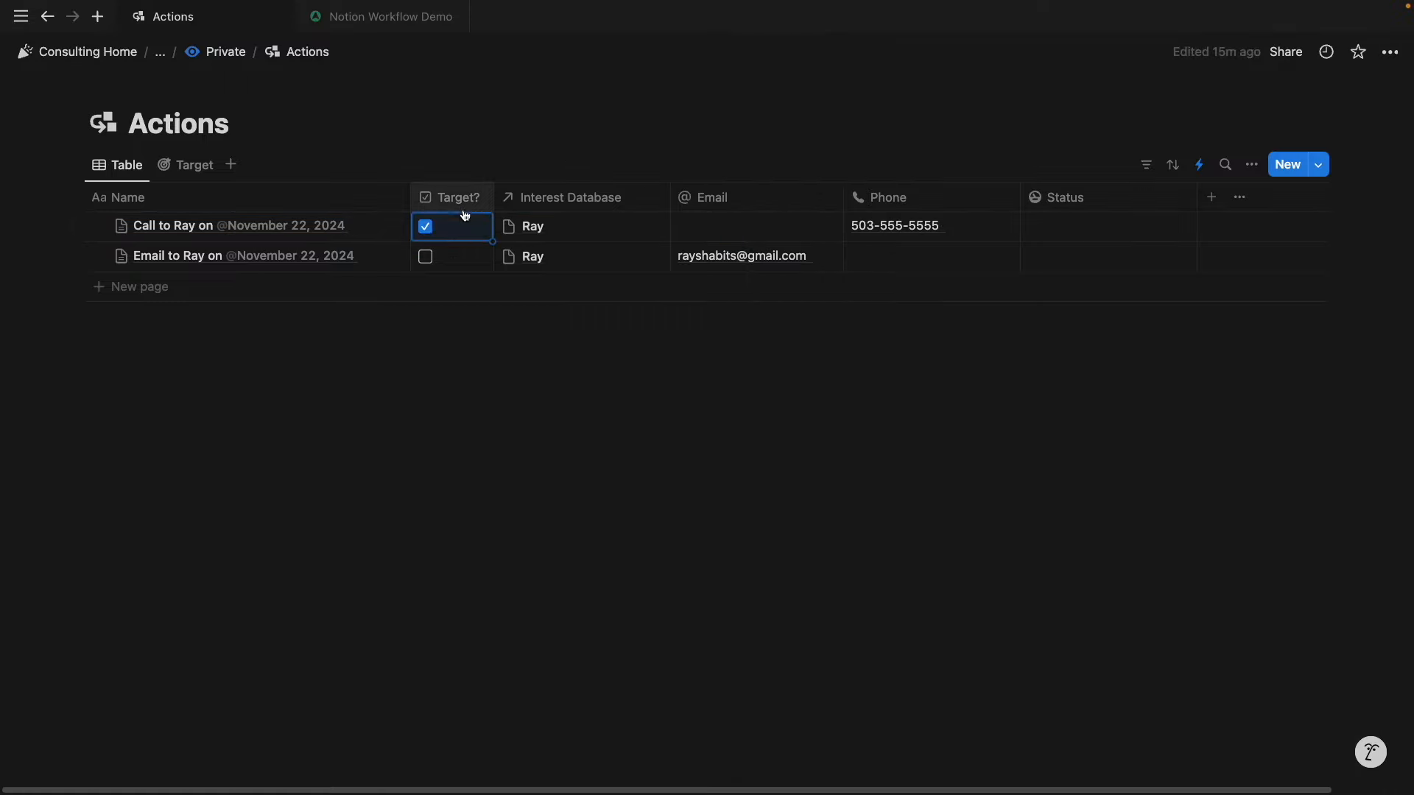
Untick Target? on the Call to Ray item and navigate back into the Interest Database.
click(424, 227)
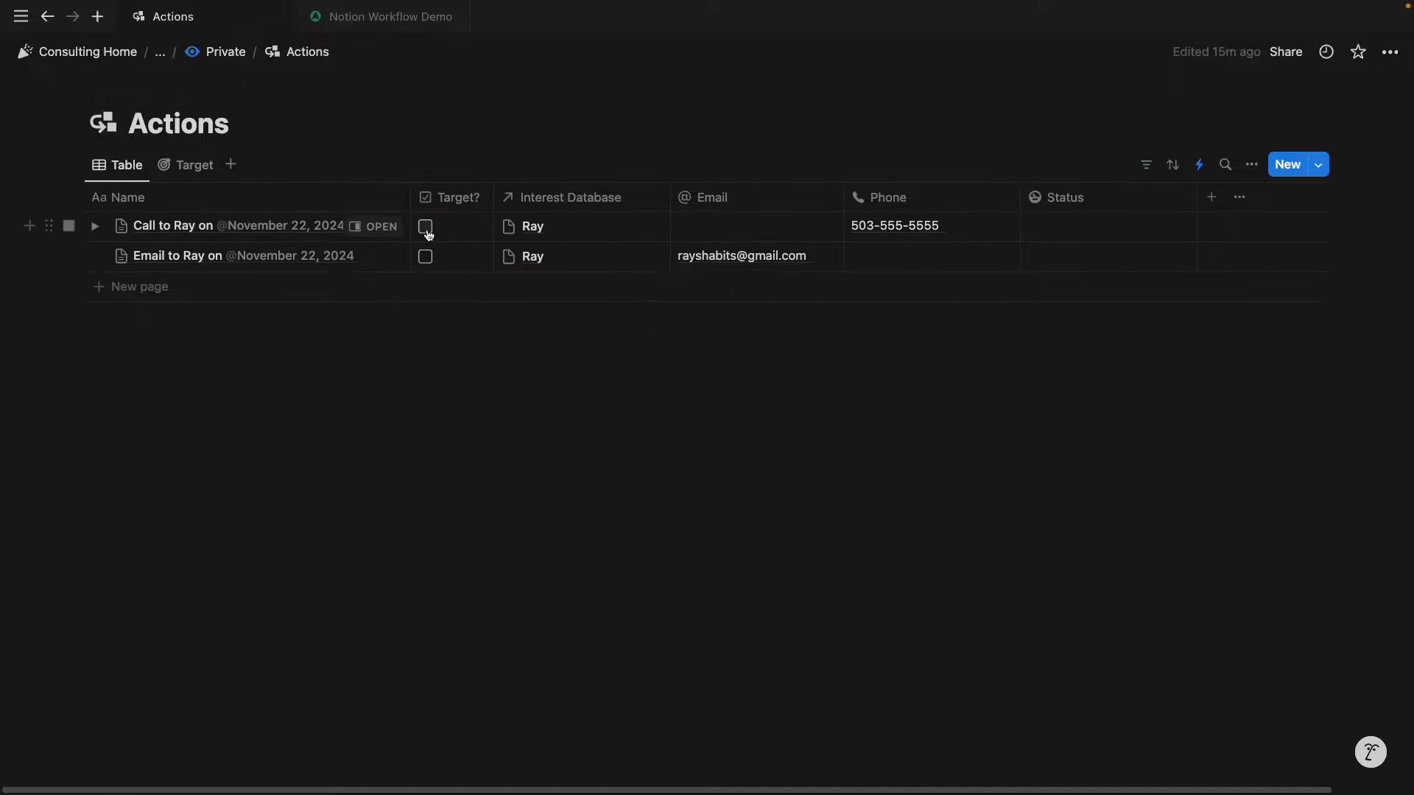
click(193, 163)
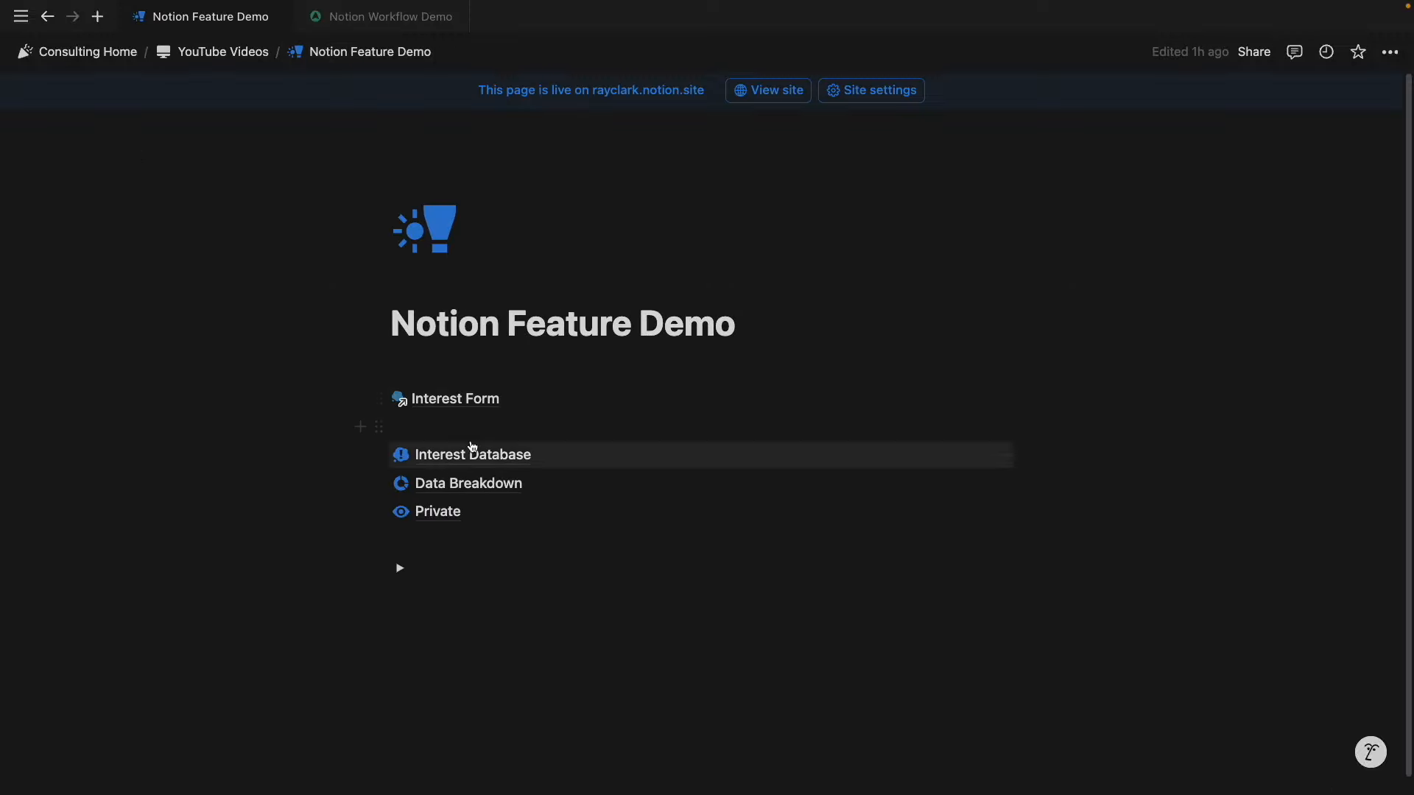
click(473, 455)
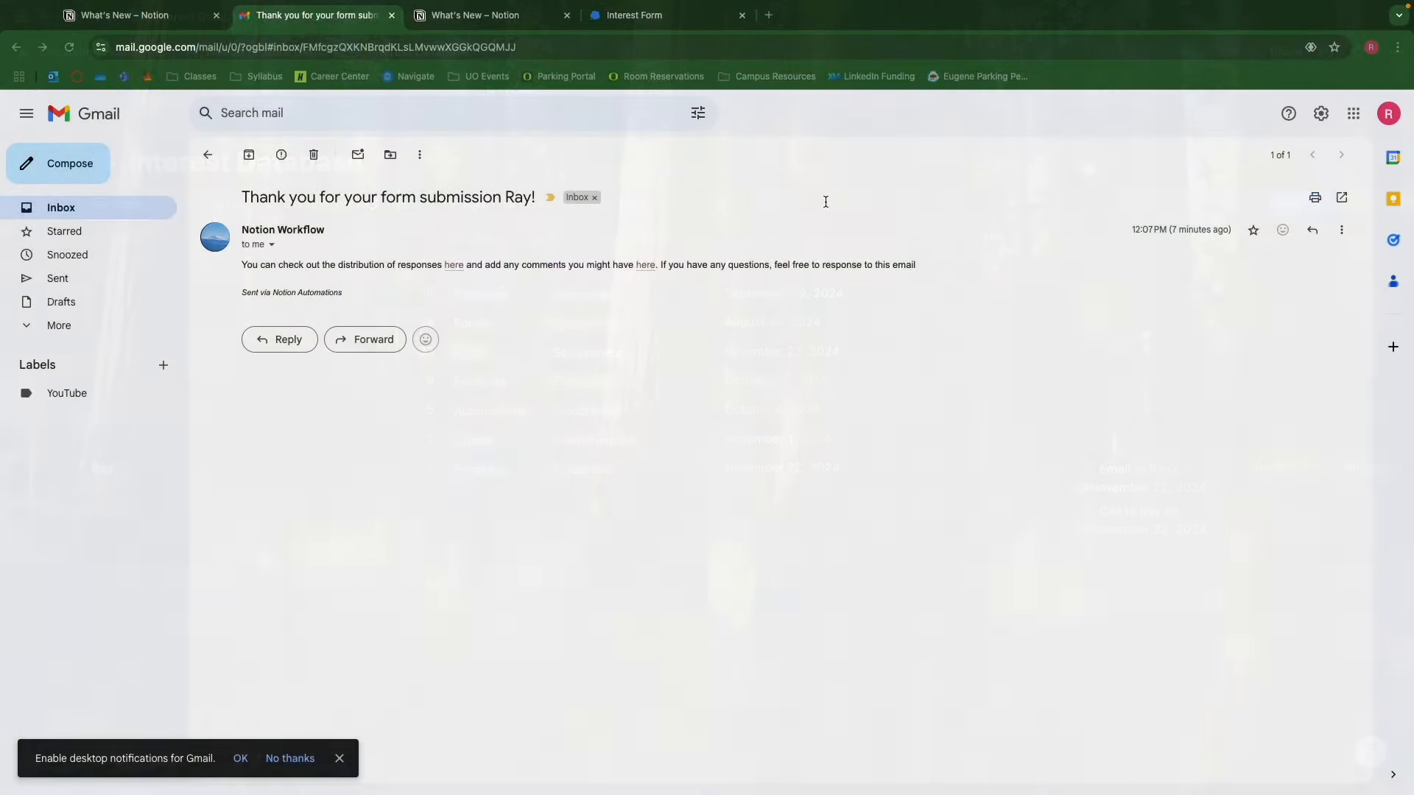
Submit the Interest Form for Ray, 27, Small Business, adding a targeted database entry.
click(665, 15)
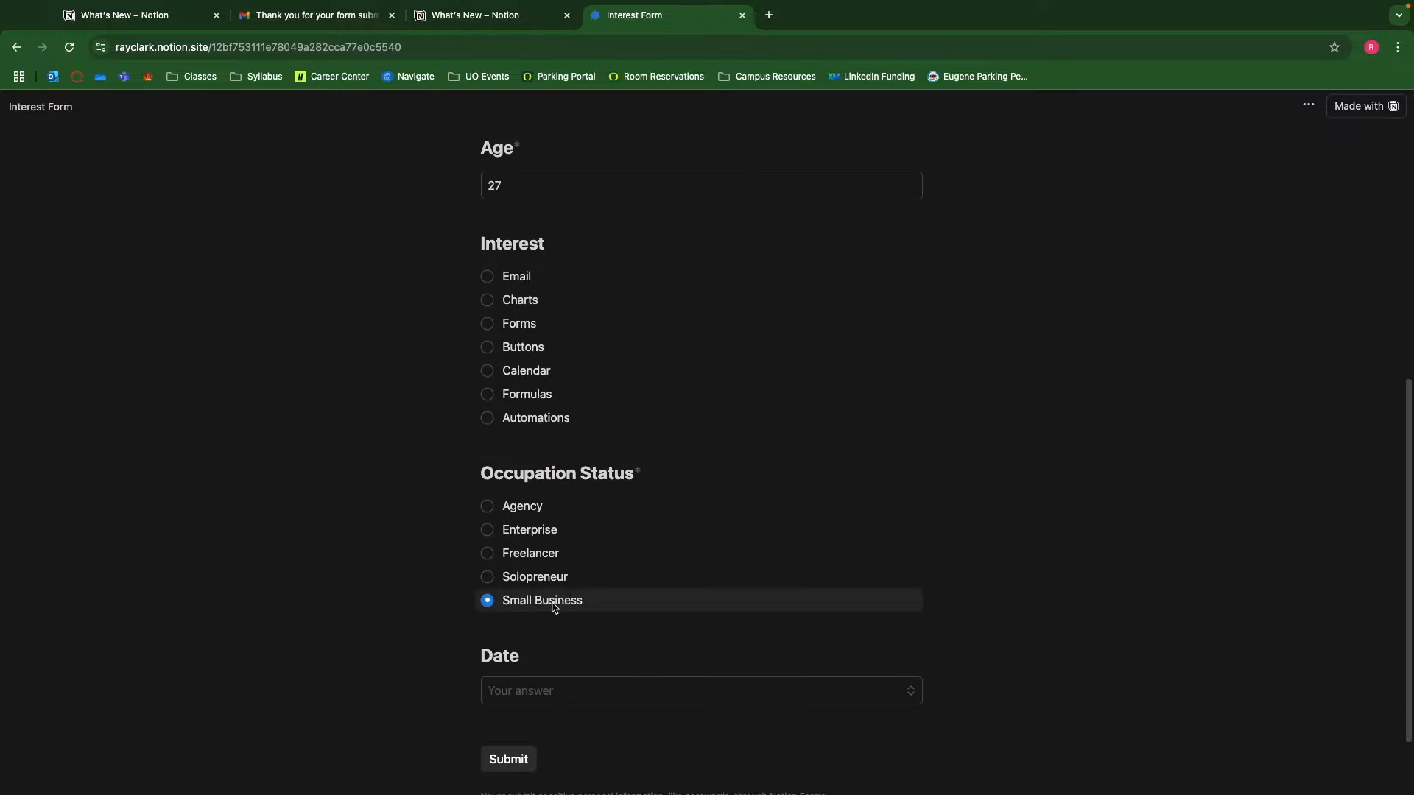
click(508, 760)
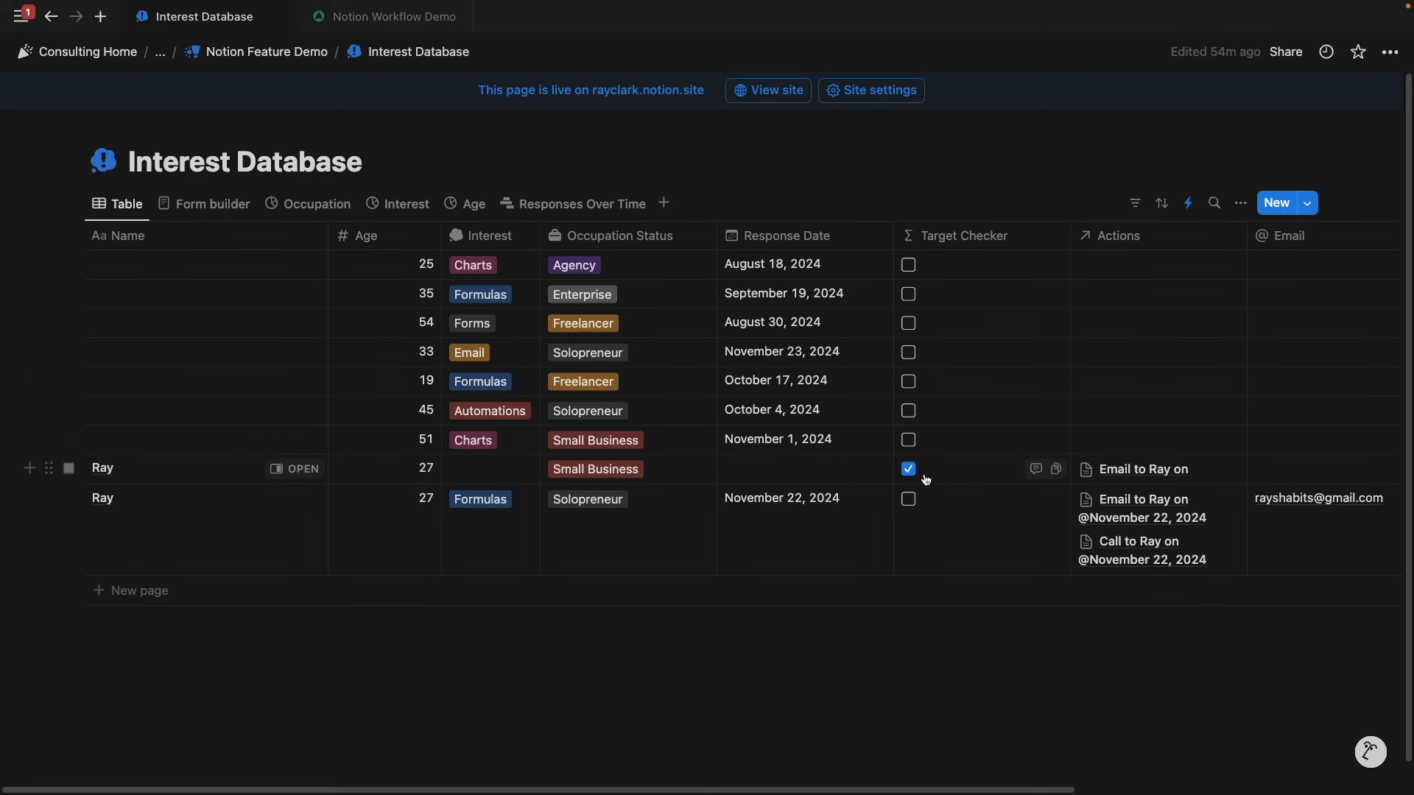
mouse_move(928, 476)
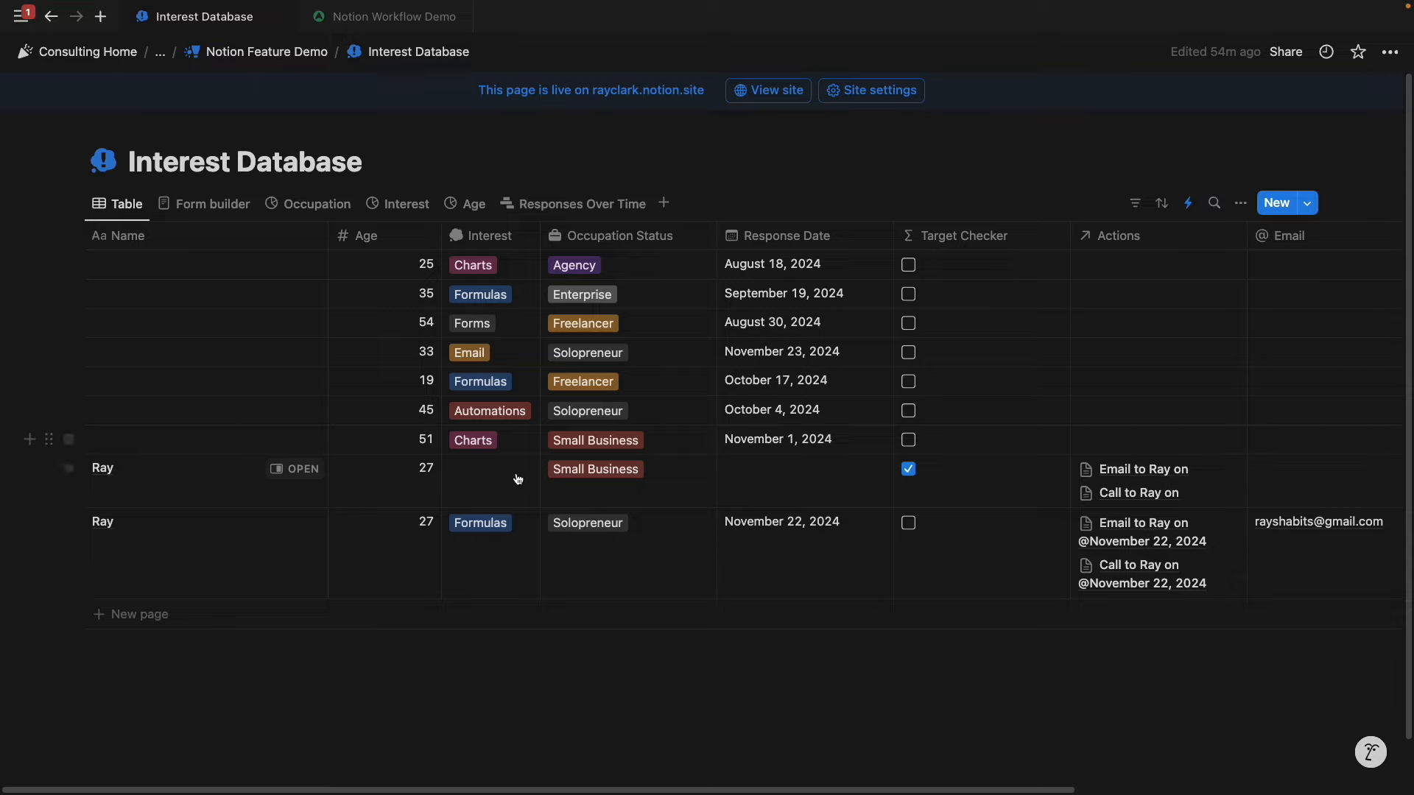
Navigate via the breadcrumb to the Private page once the Actions relation fills in.
click(296, 469)
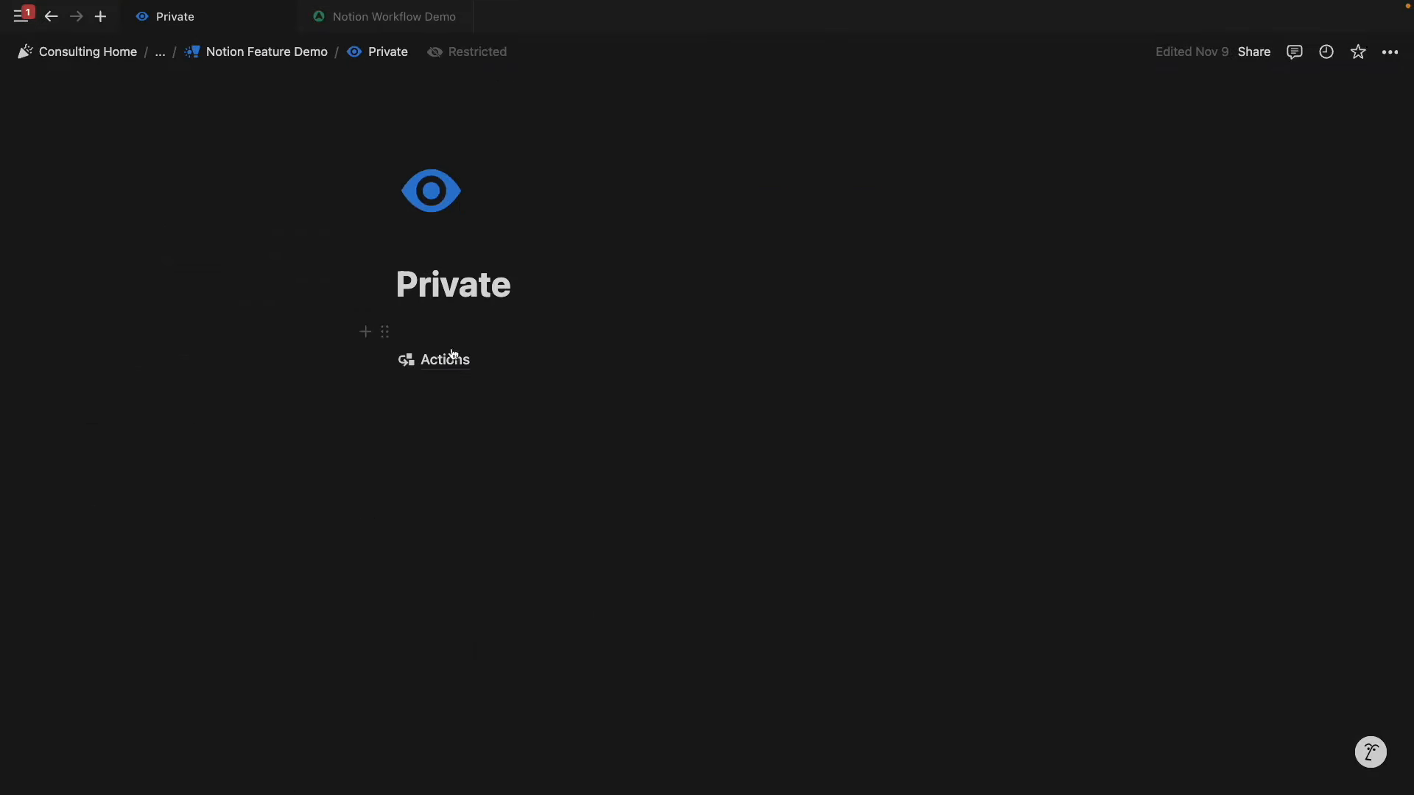
Review the Actions database Target view, then show the Interest Database's automations list.
click(444, 360)
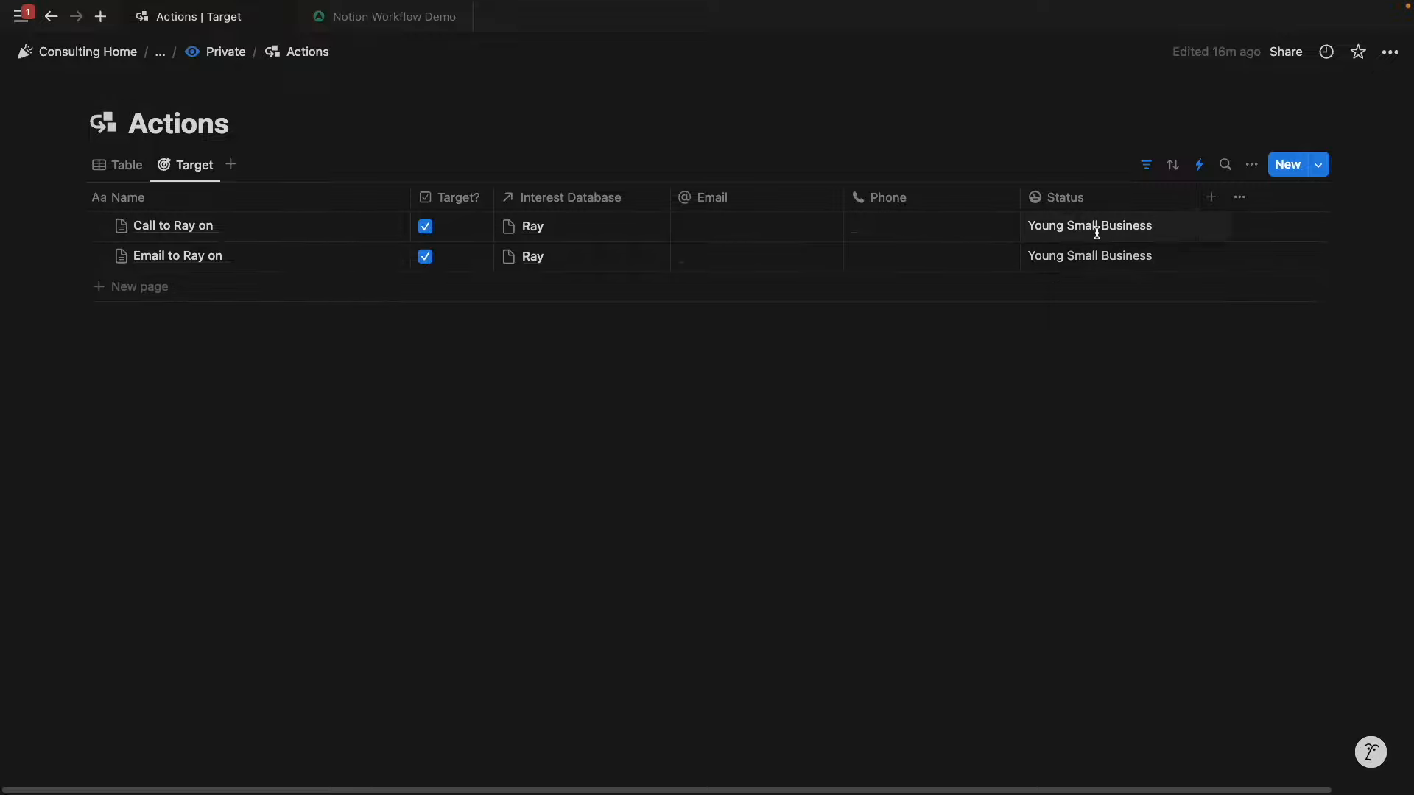
click(1108, 225)
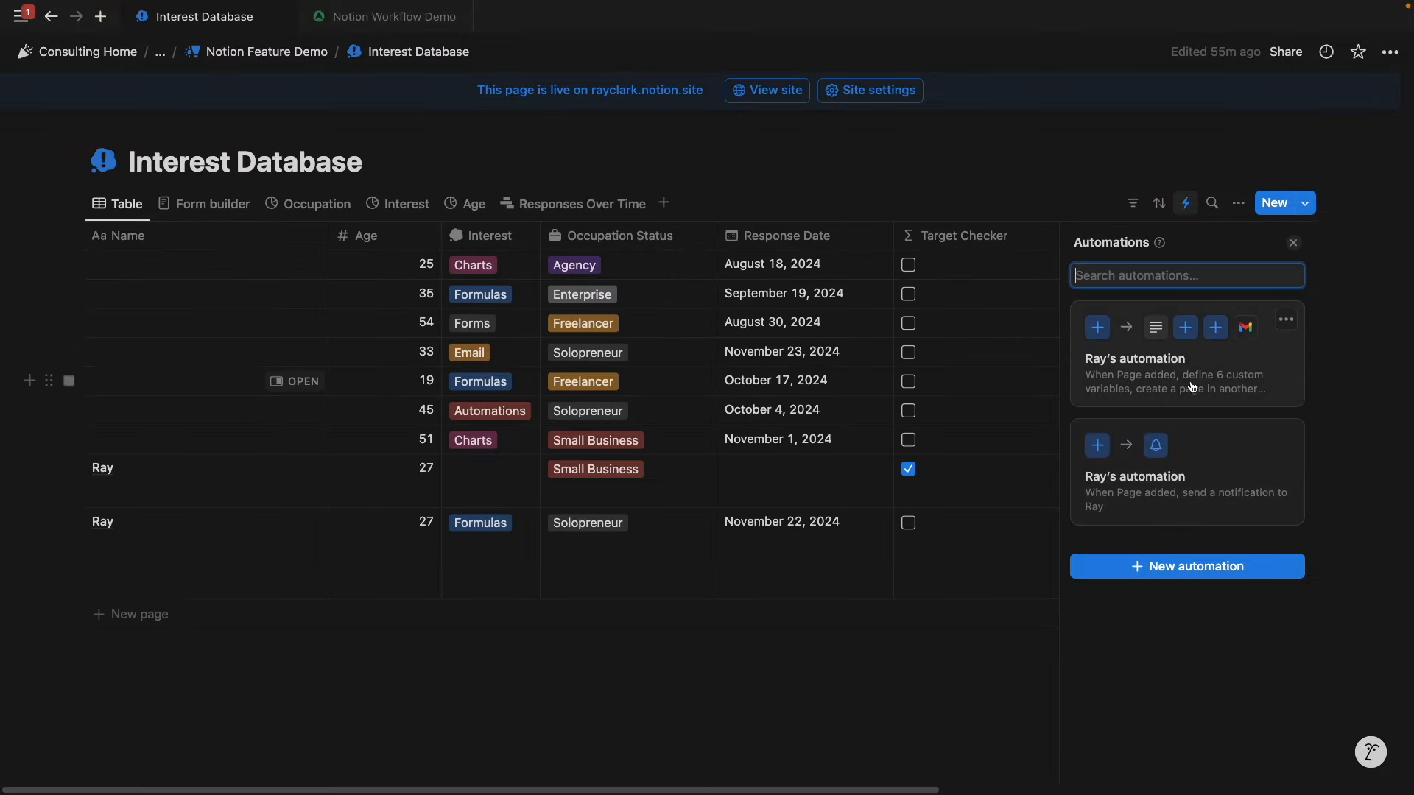
Inspect the Demographic Status formula inside Ray's action-creating automation.
click(1134, 359)
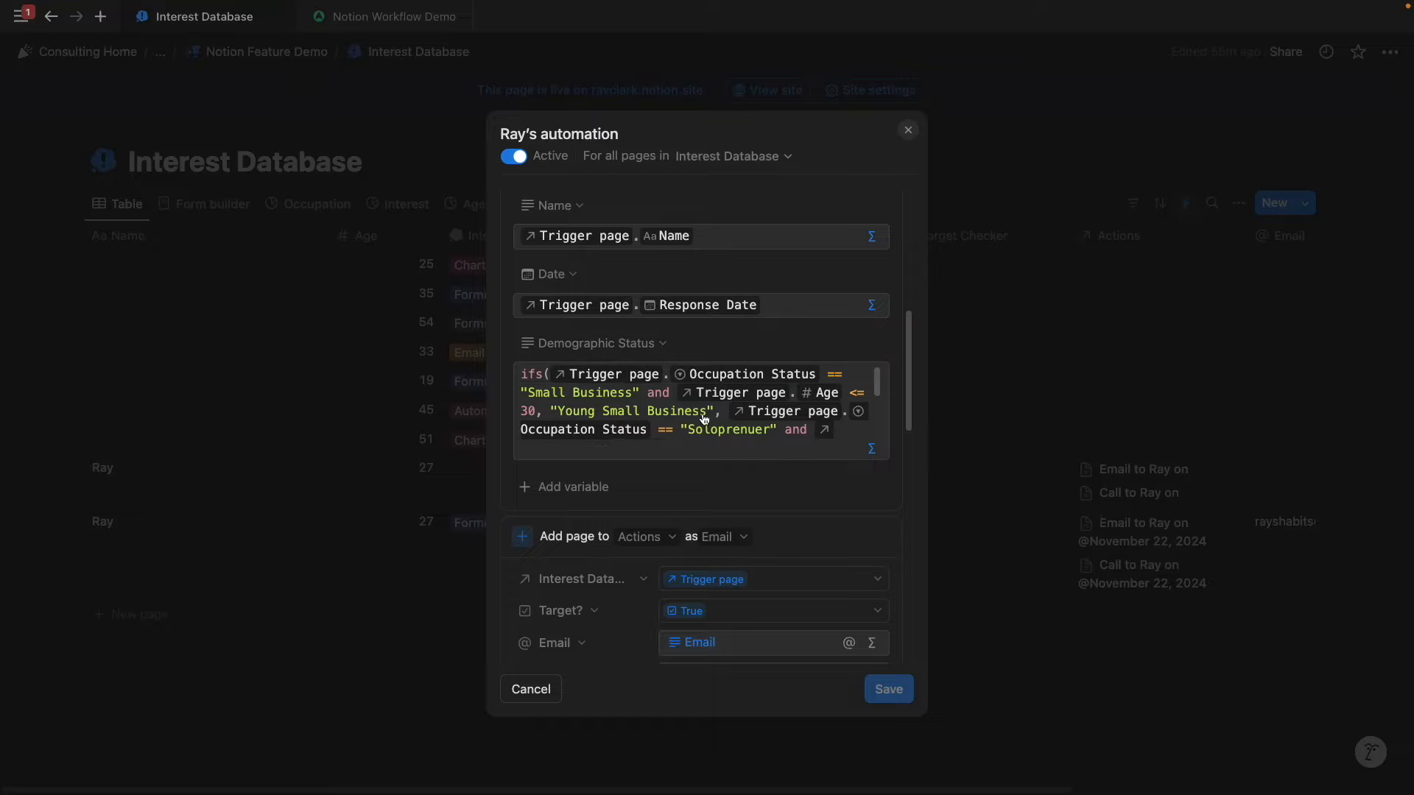
scroll(down, 3)
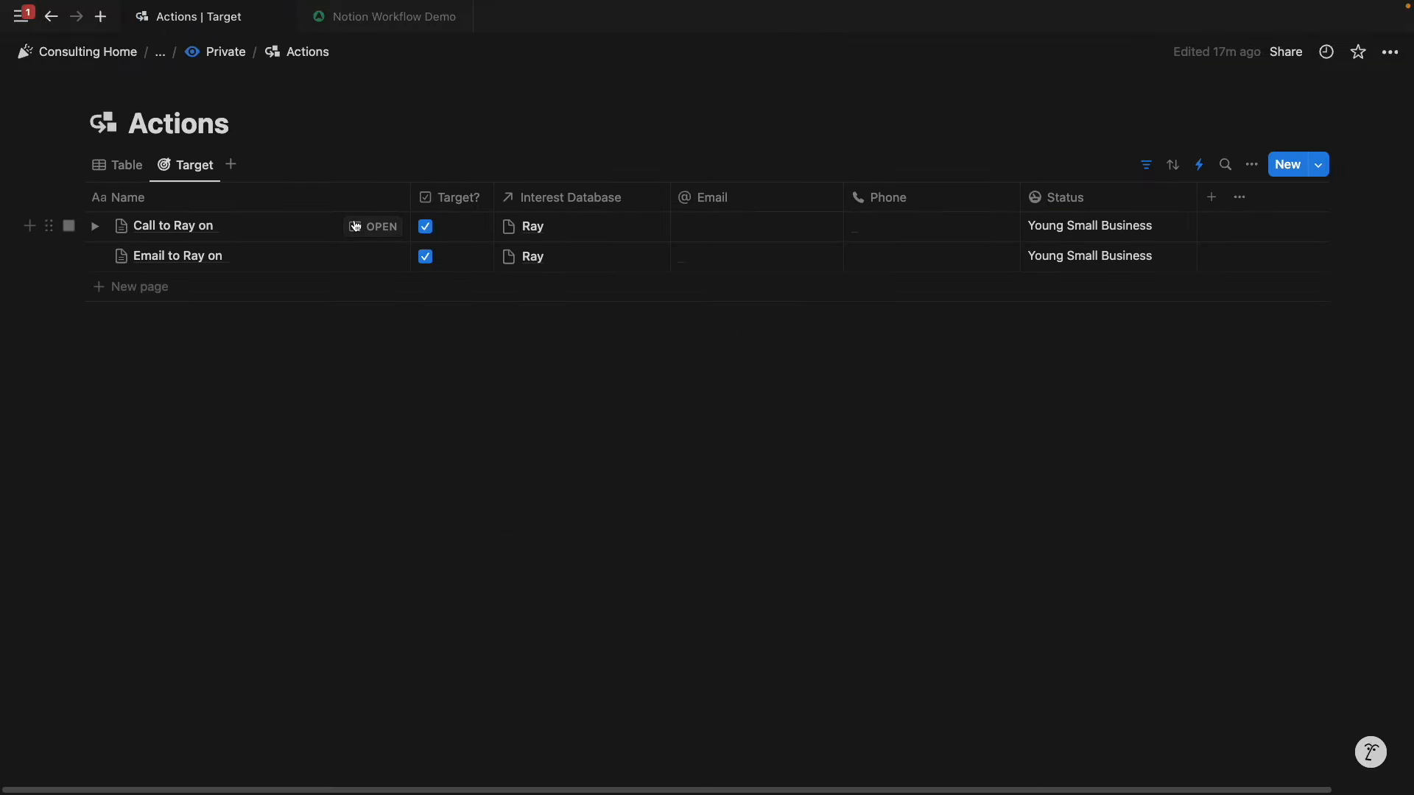
Read the Call to Ray script tailored to a Young Small Business, then return to Private.
click(374, 227)
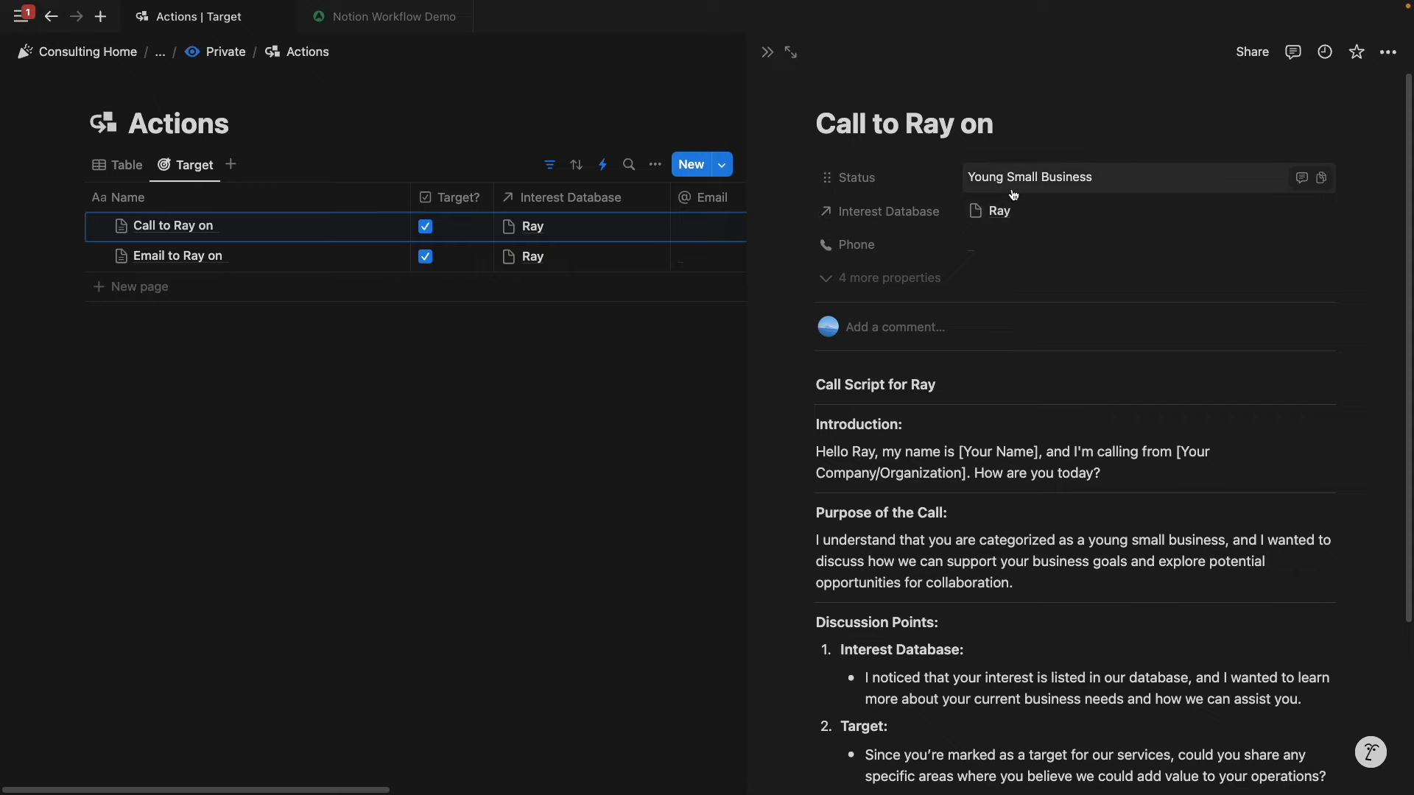
scroll(down, 3)
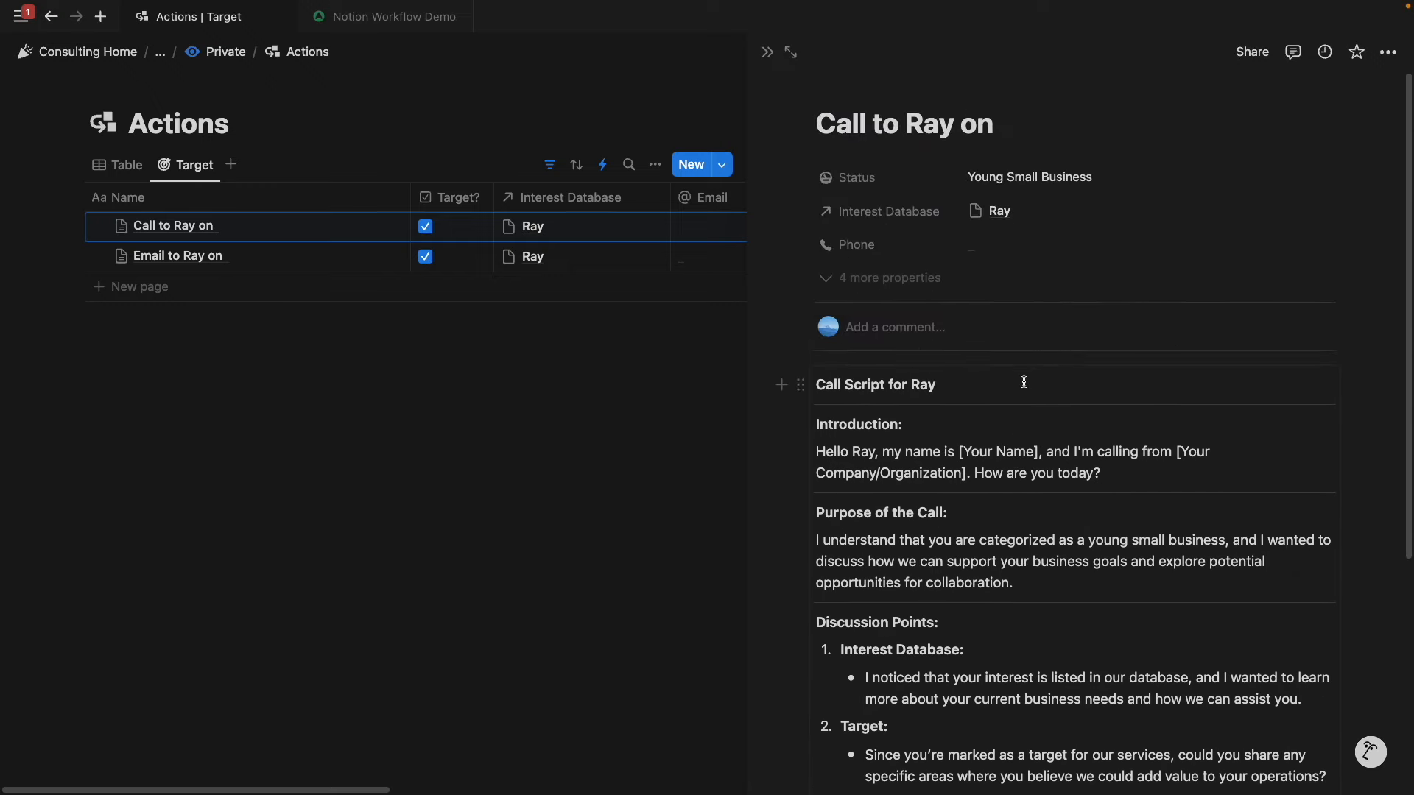
click(766, 51)
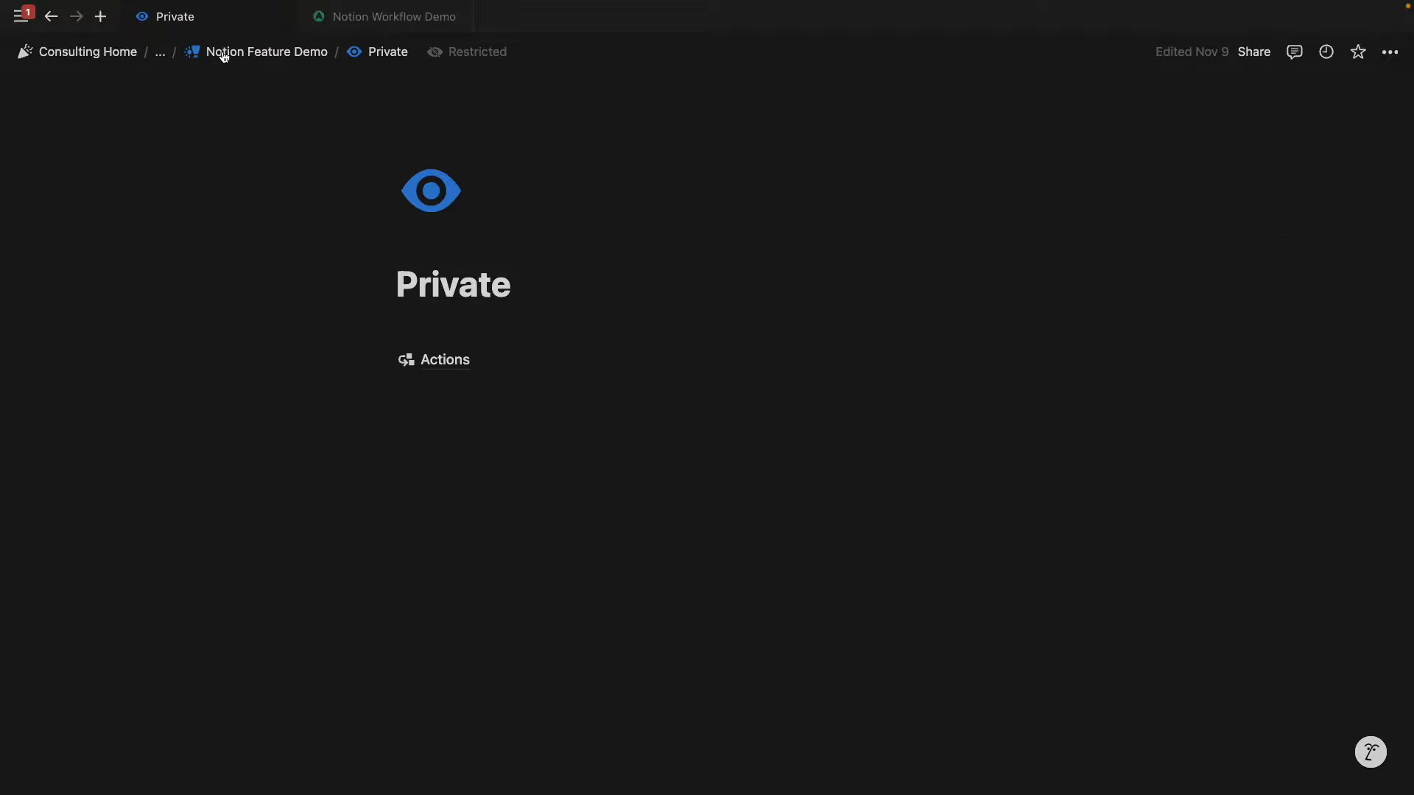
Go up to Notion Feature Demo and reopen the Notion Workflow Demo overview page.
click(267, 51)
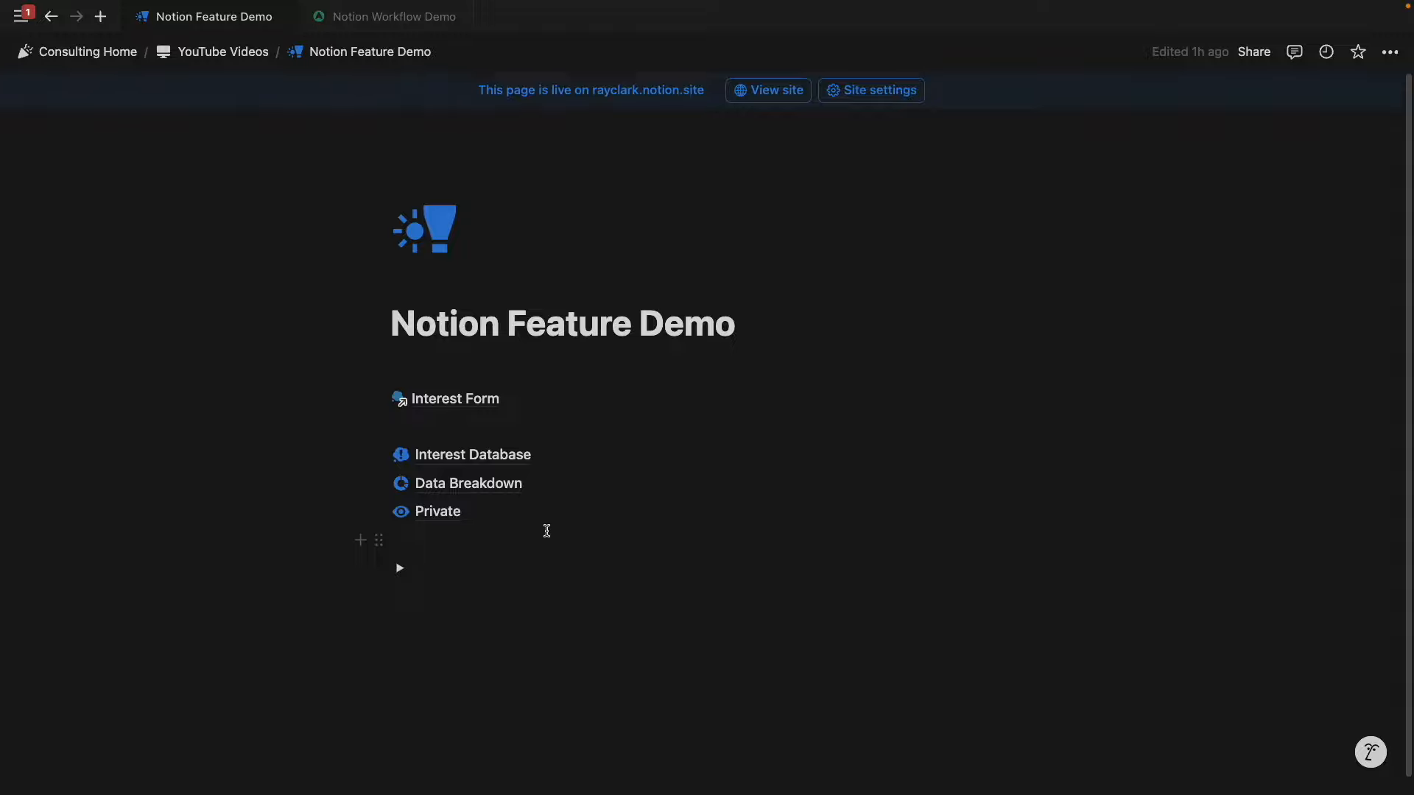
mouse_move(468, 483)
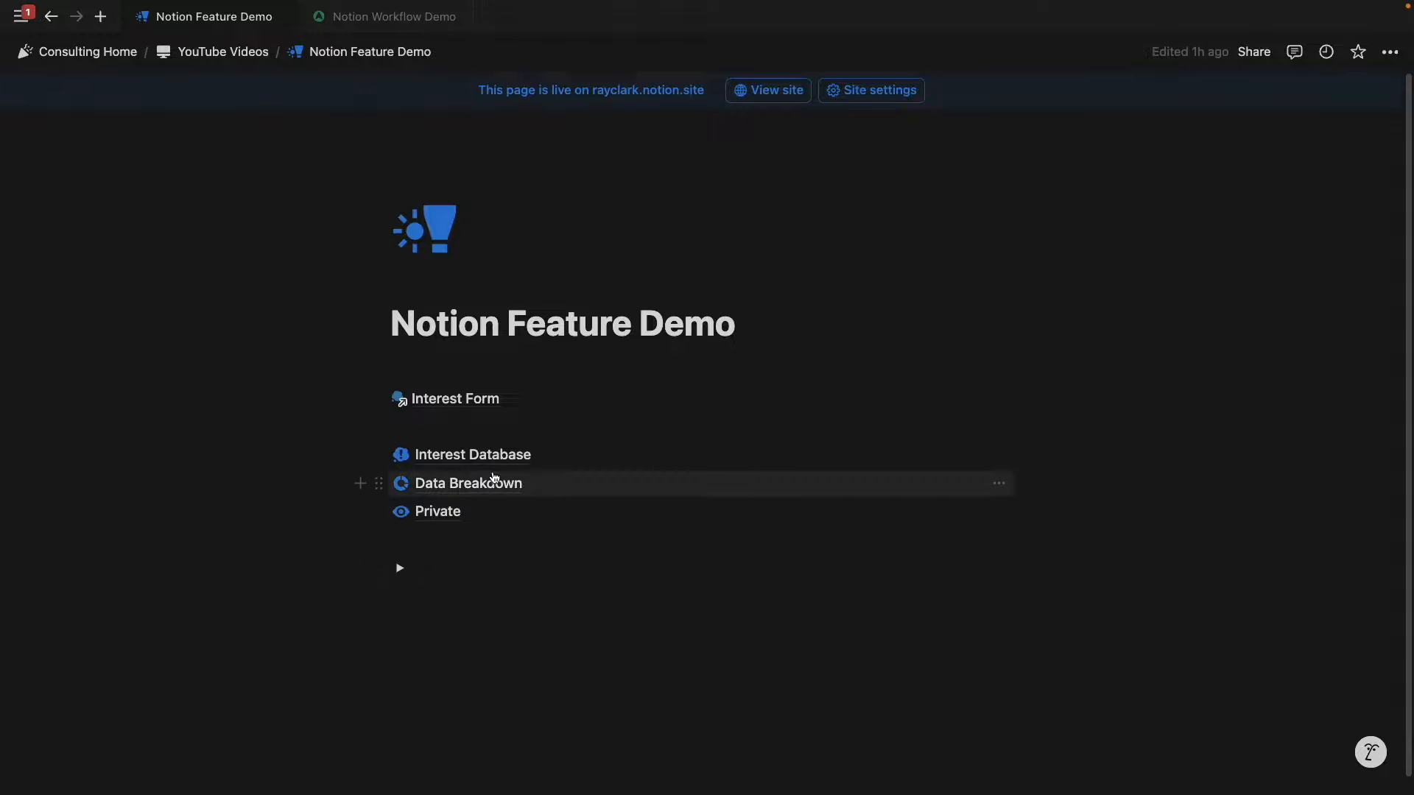
click(473, 455)
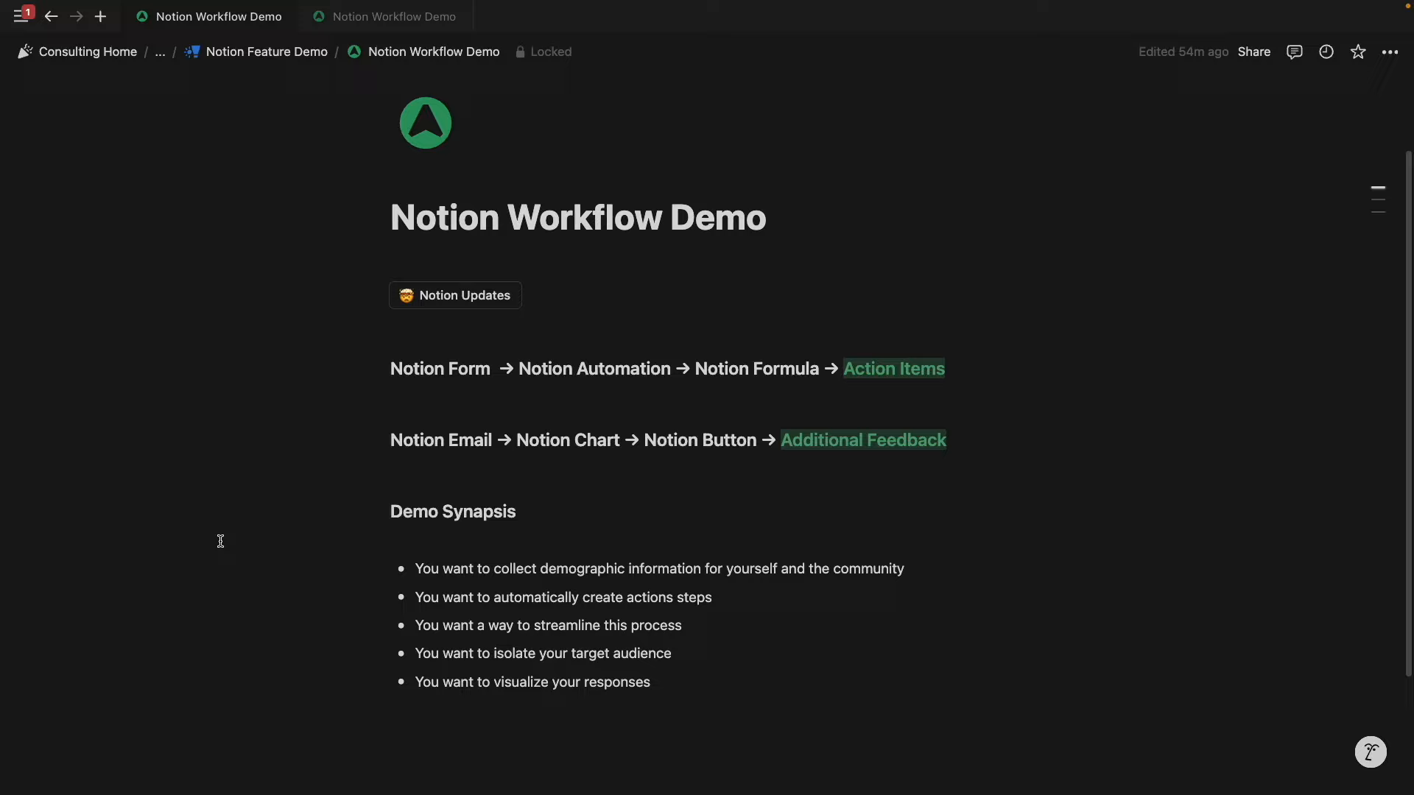
mouse_move(229, 371)
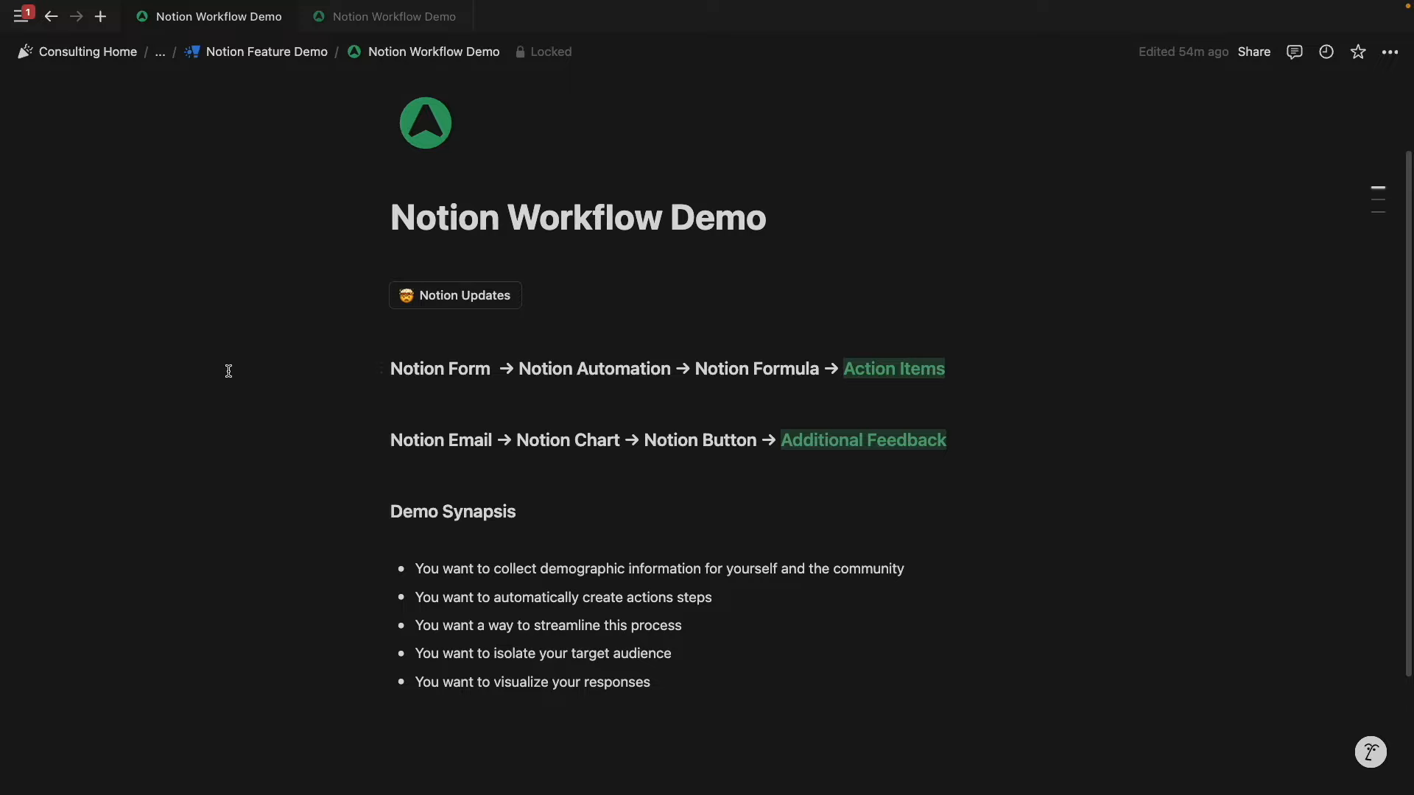
mouse_move(205, 368)
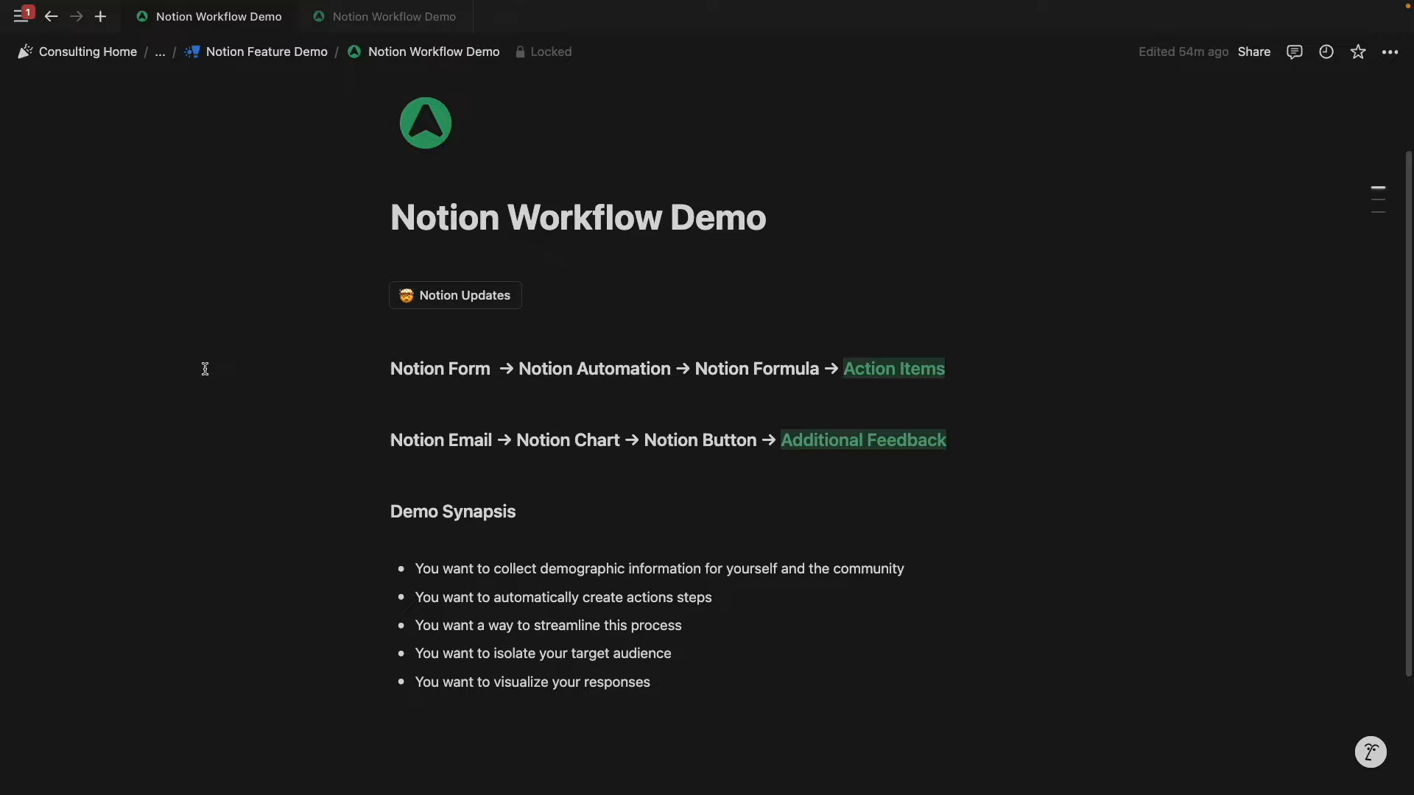
mouse_move(242, 373)
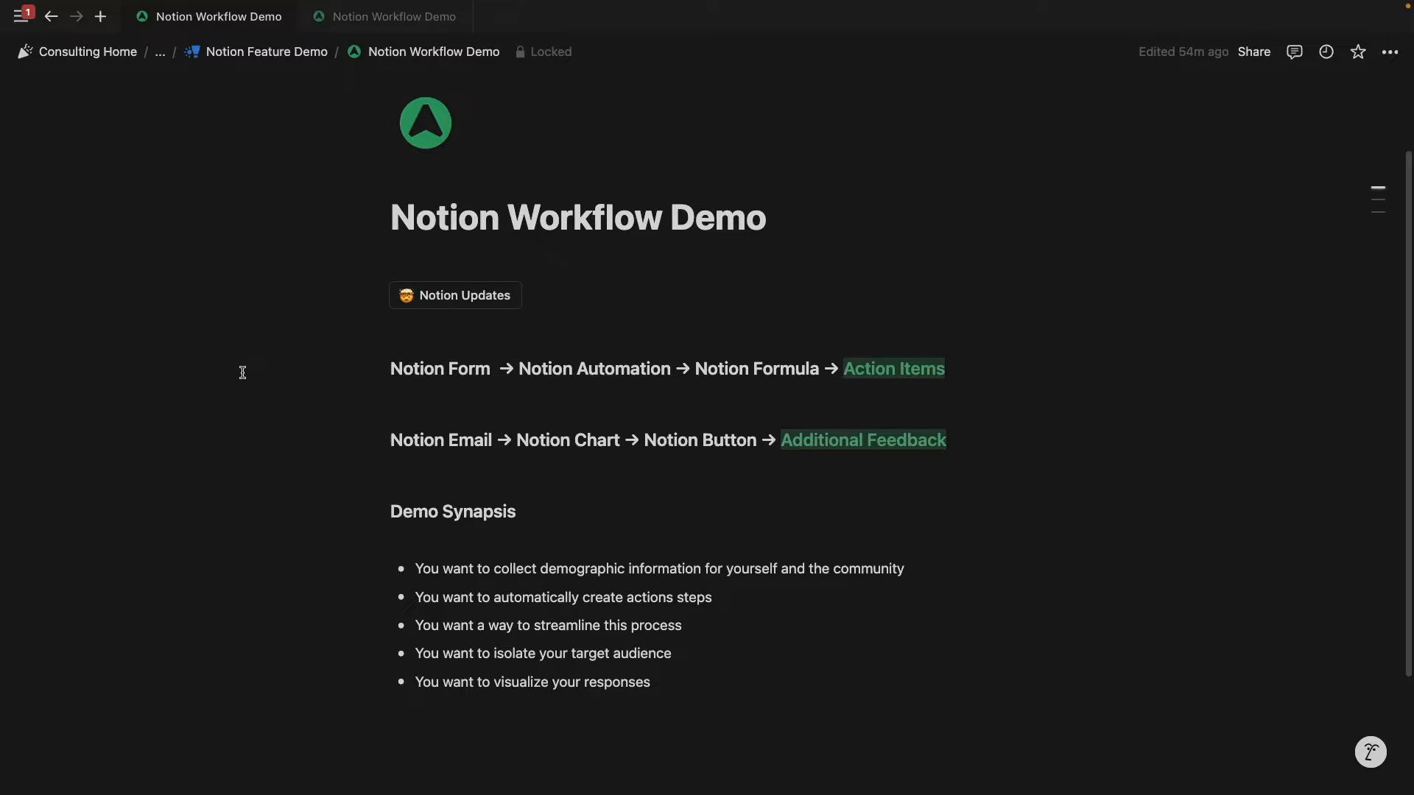